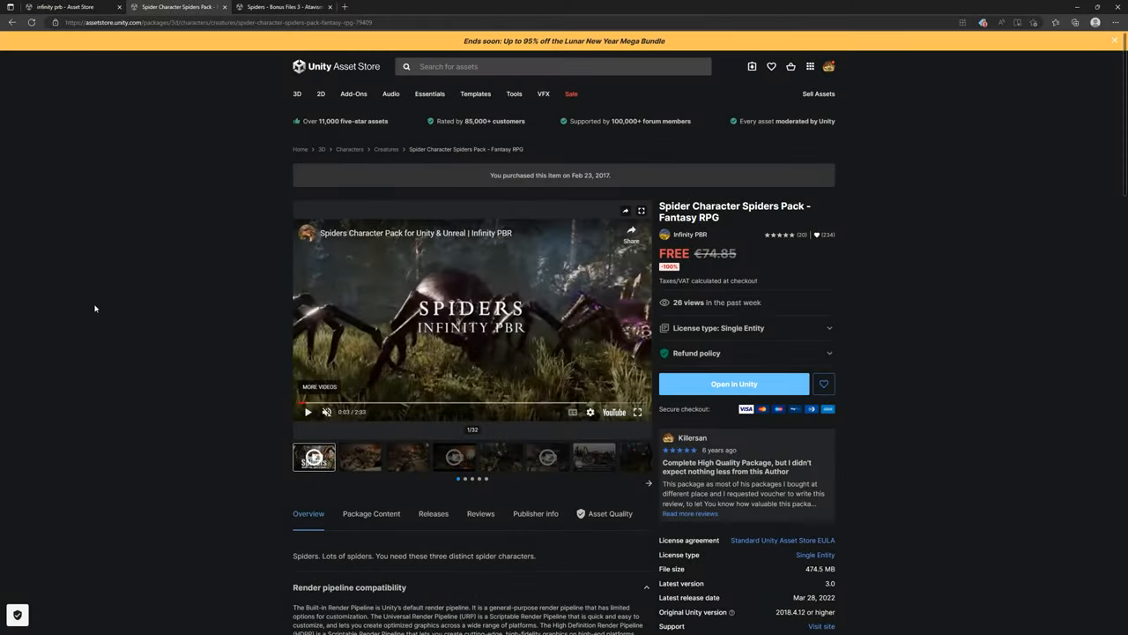
mouse_move(324, 338)
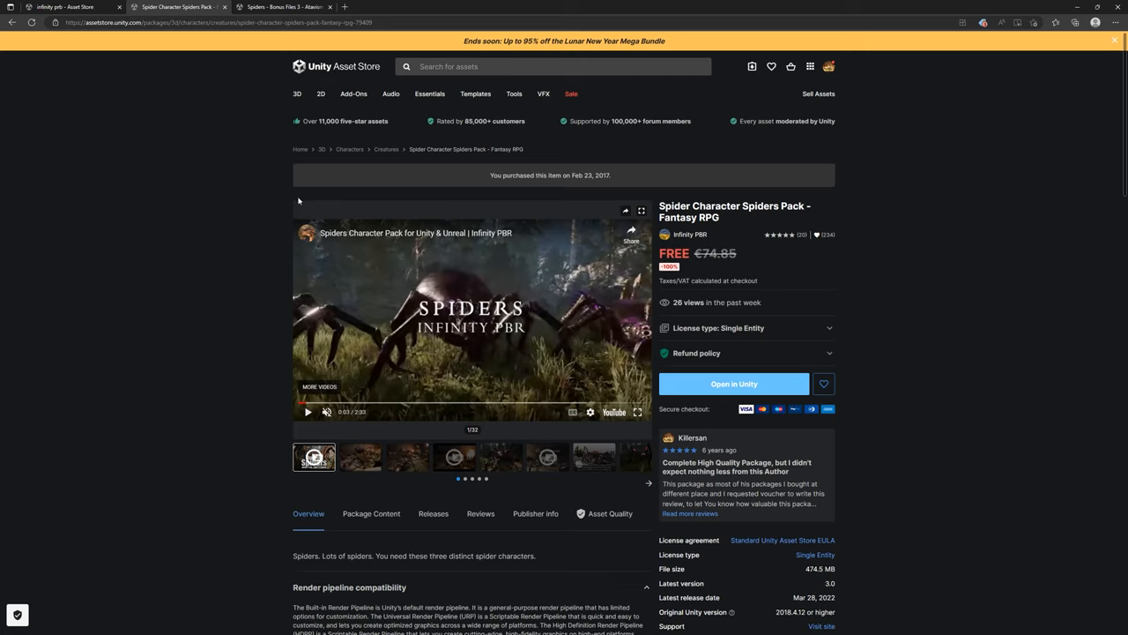
mouse_move(91, 65)
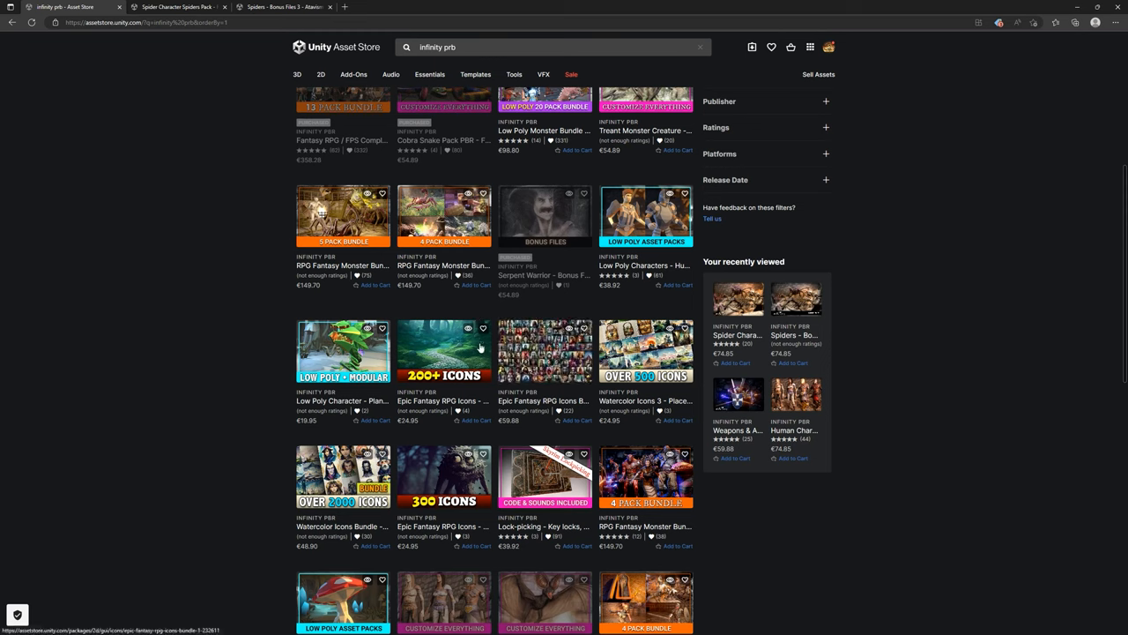
Scroll through the Infinity PBR publisher's search results in the Asset Store.
scroll("down", 3)
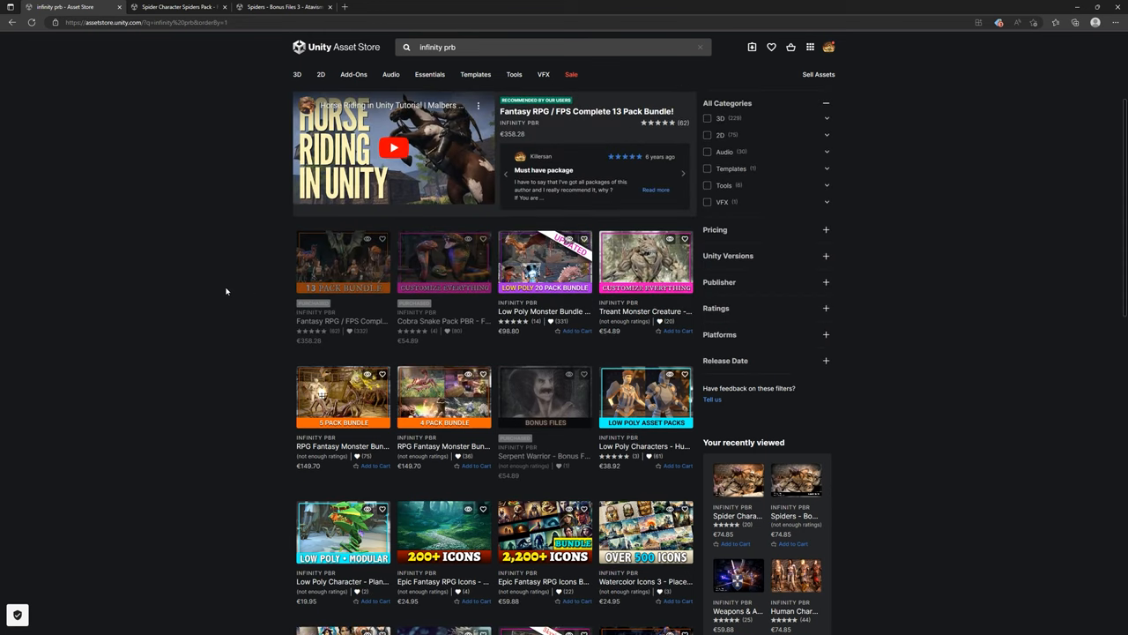
mouse_move(215, 300)
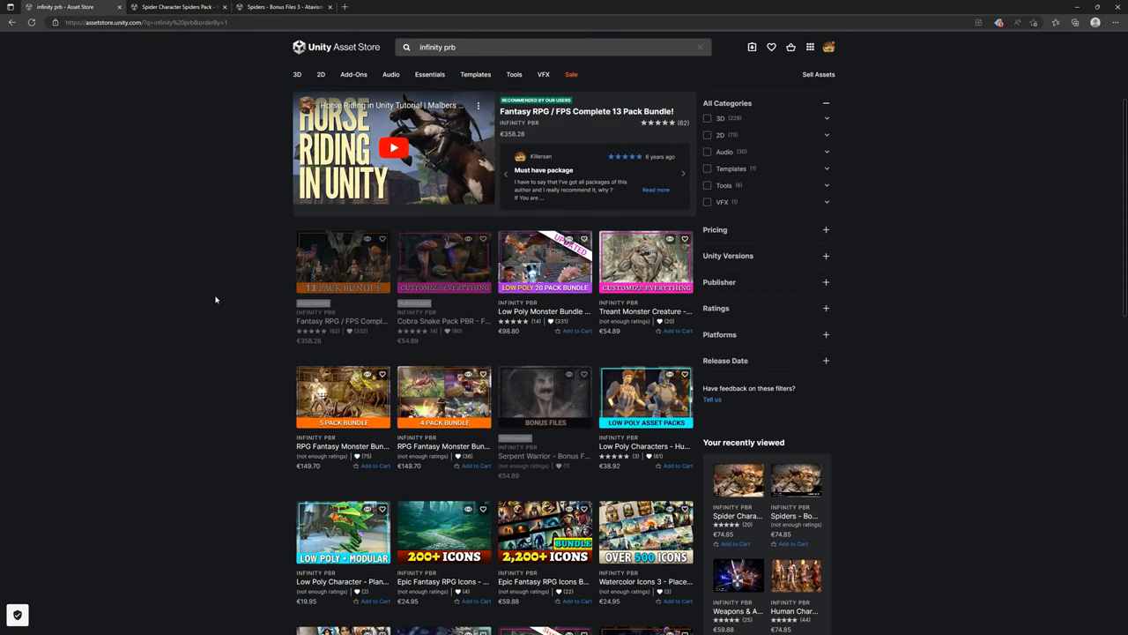
mouse_move(221, 121)
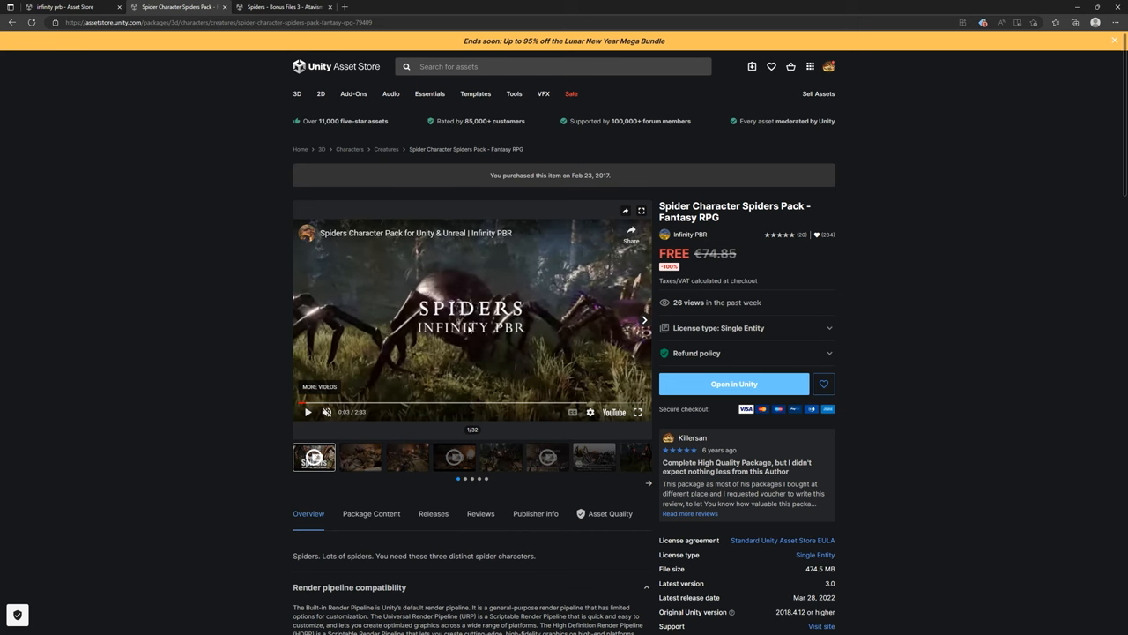
Review the Spider Character pack's description and bonus files, then return to the top of the page.
scroll("down", 3)
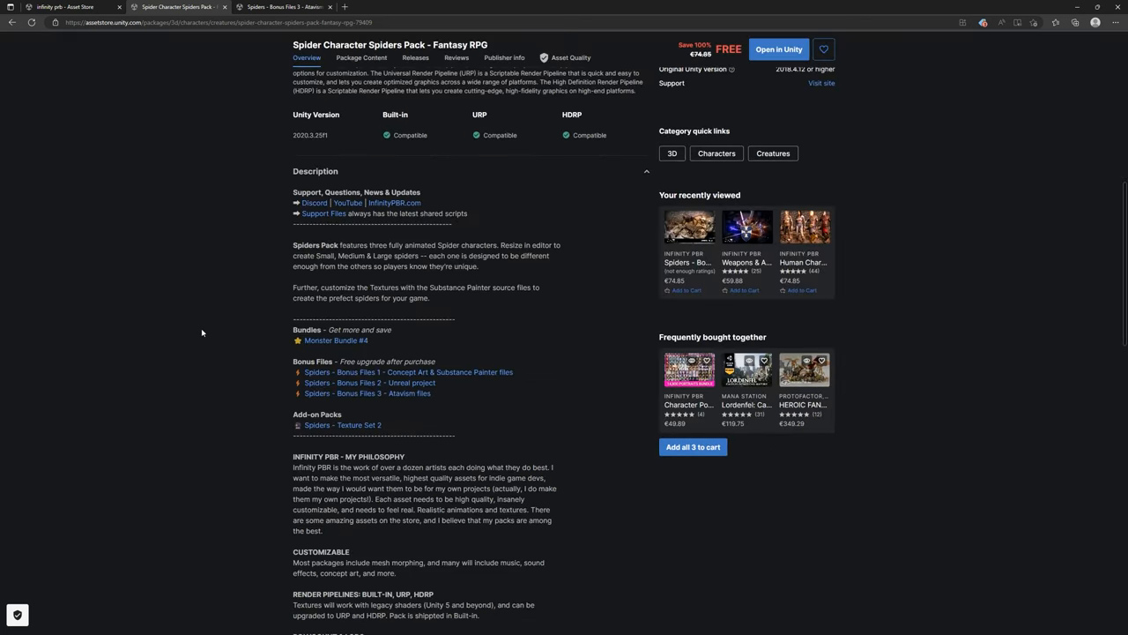
scroll("down", 3)
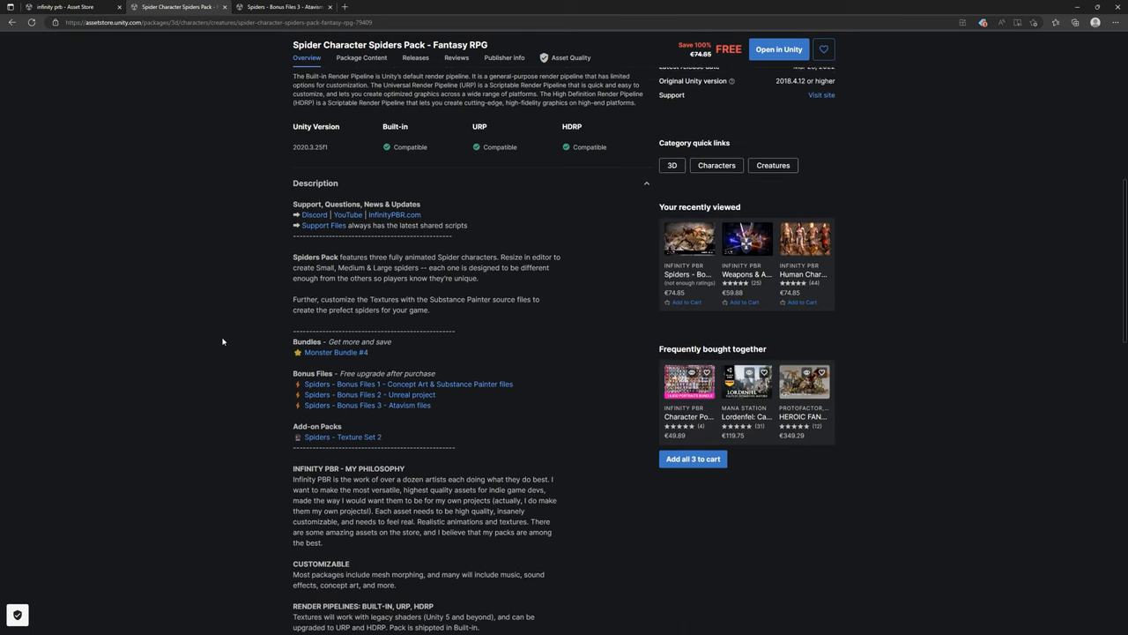
scroll("down", 3)
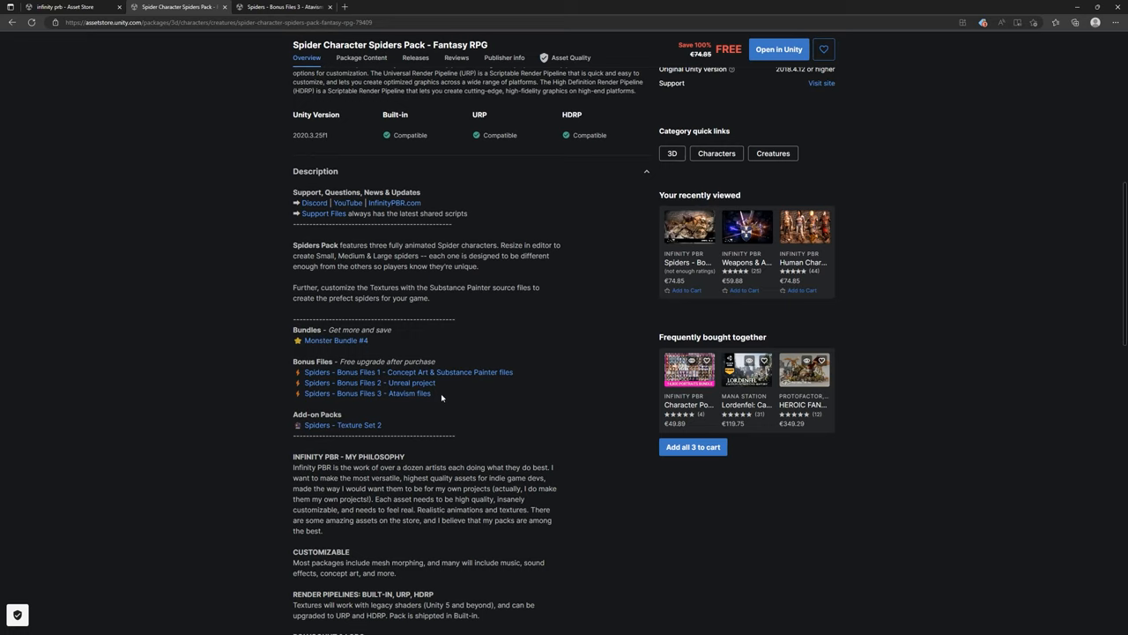
mouse_move(439, 398)
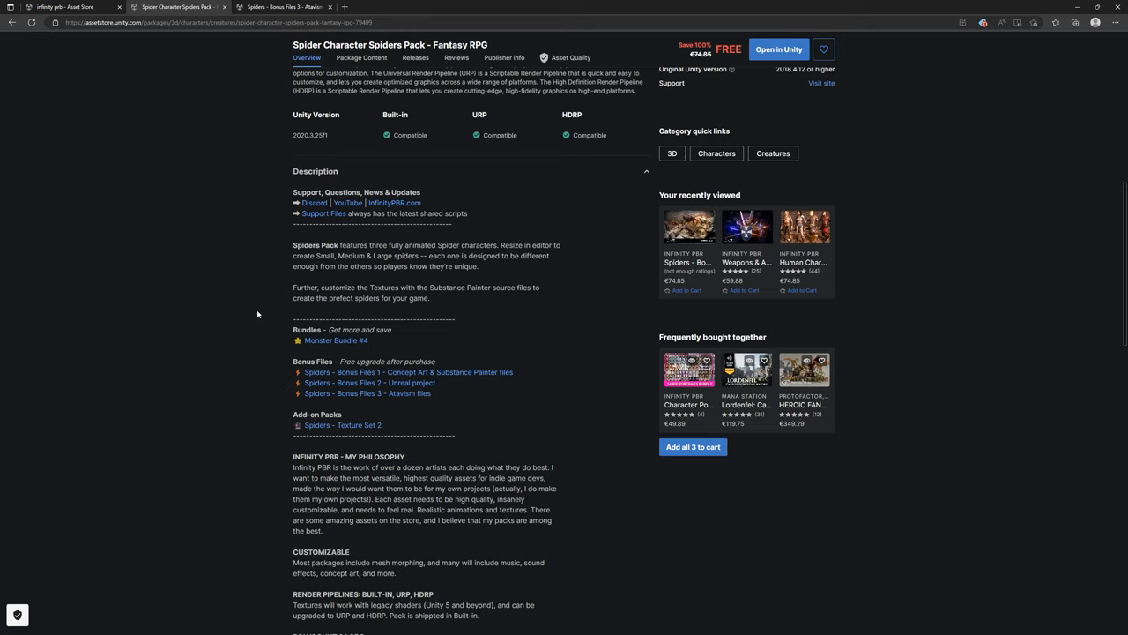
mouse_move(259, 317)
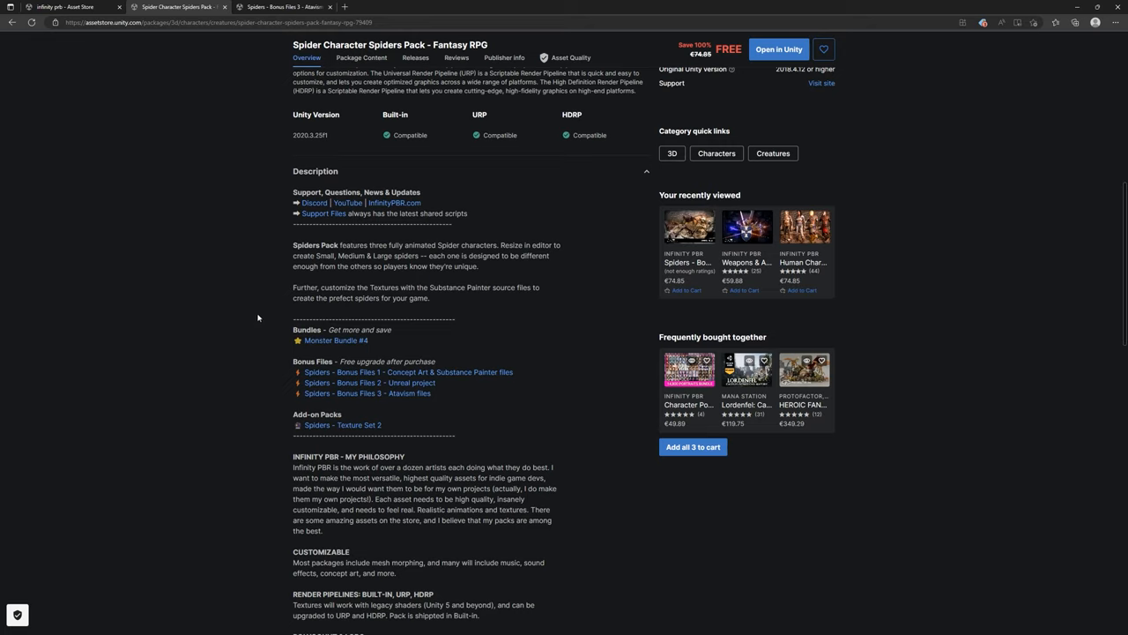
mouse_move(518, 321)
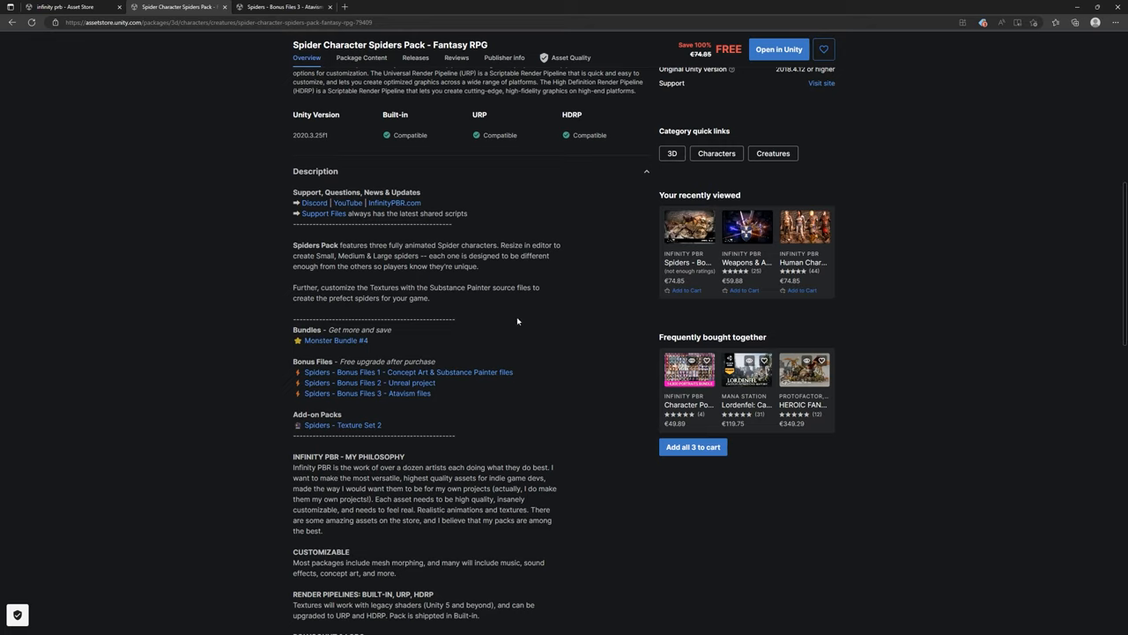
mouse_move(406, 381)
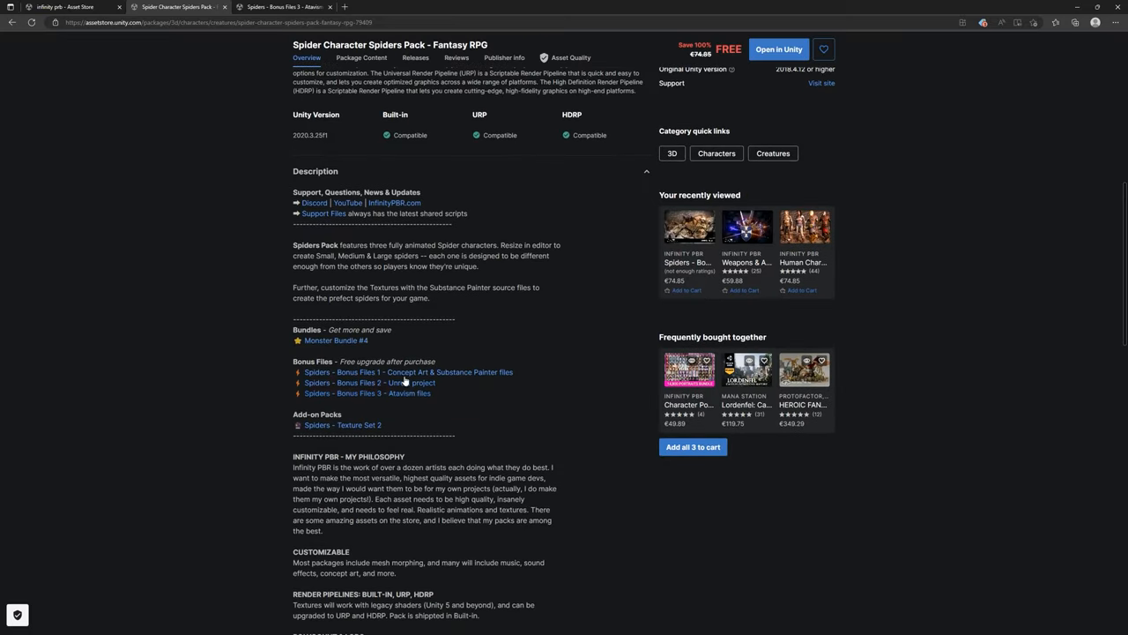
mouse_move(395, 395)
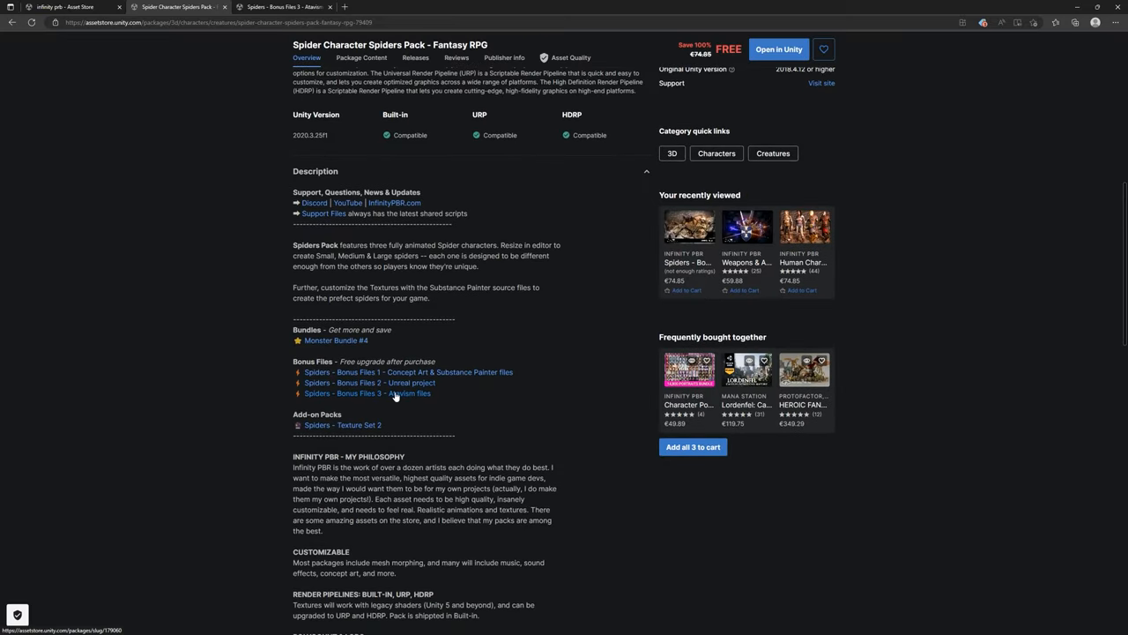
scroll("up", 3)
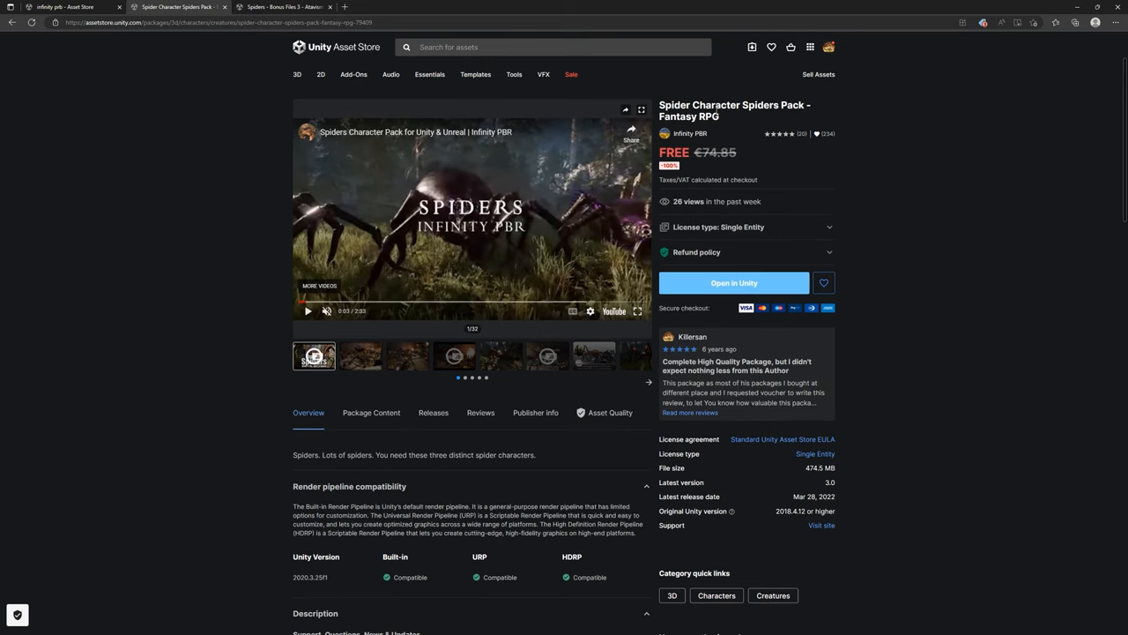
mouse_move(165, 326)
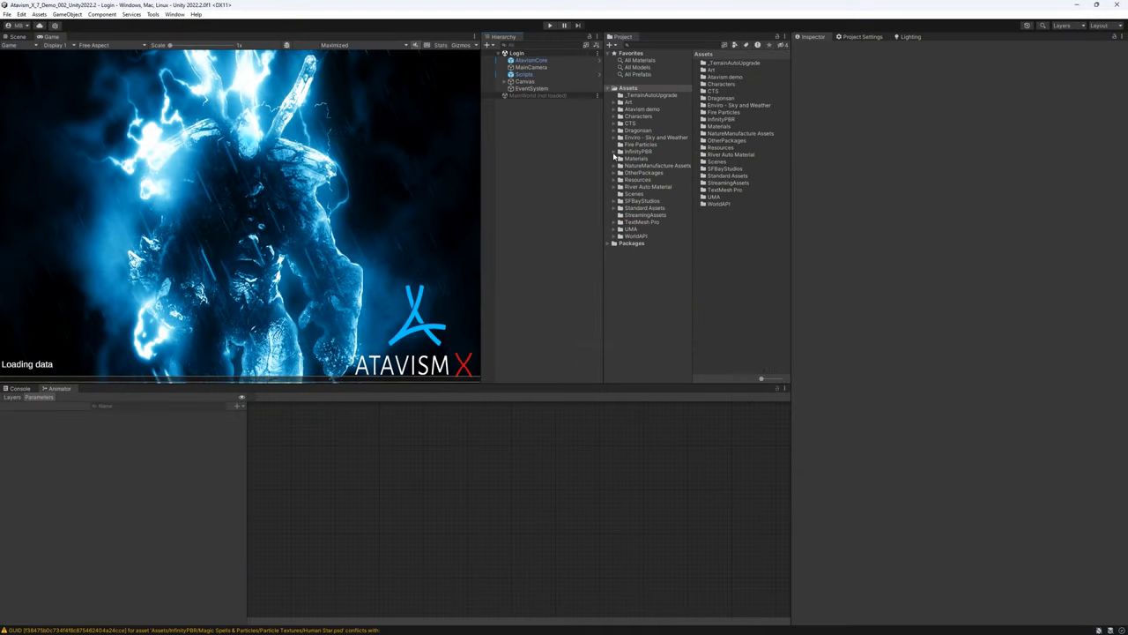
Browse to InfinityPBR > Spiders > Prefabs and select the Spider 1 (DEMO) prefab to view its components and animator.
left_click(616, 151)
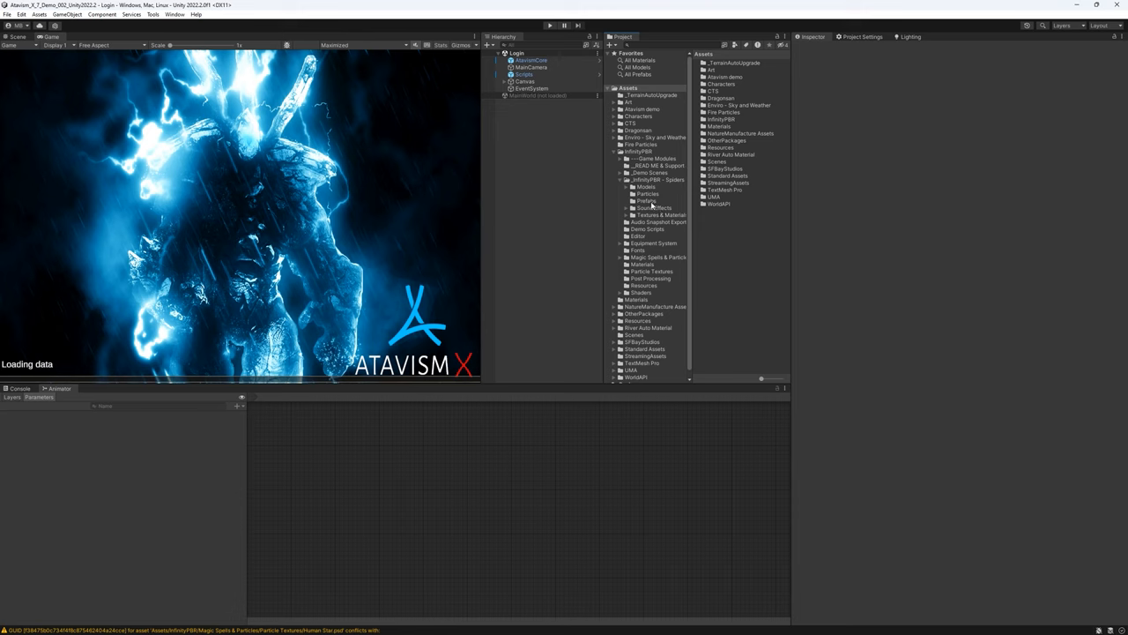
left_click(645, 201)
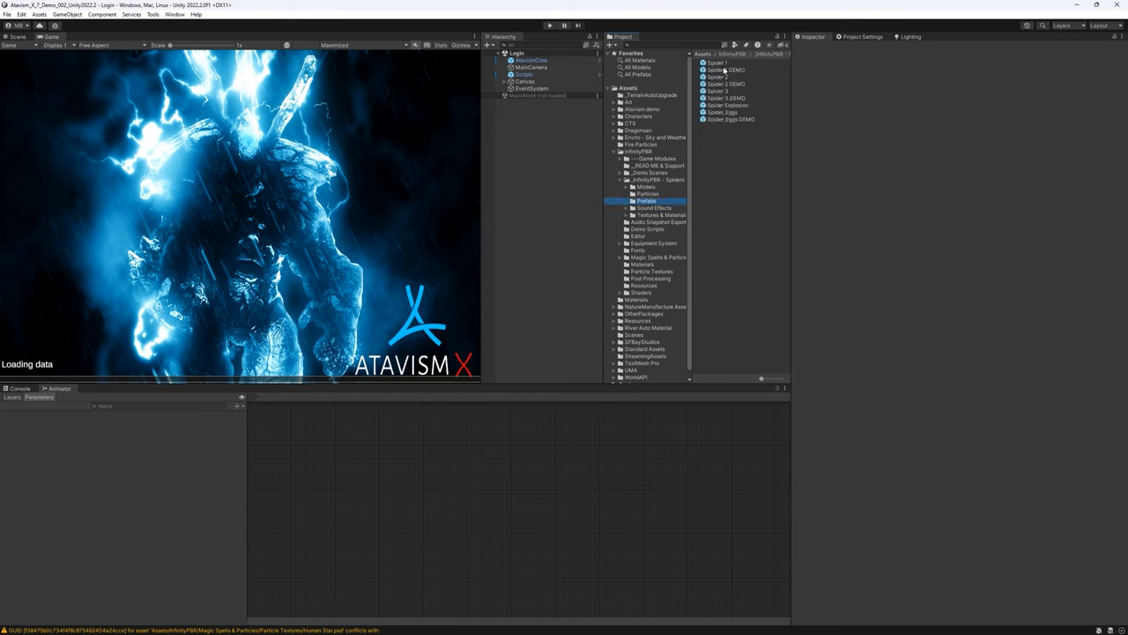
left_click(725, 71)
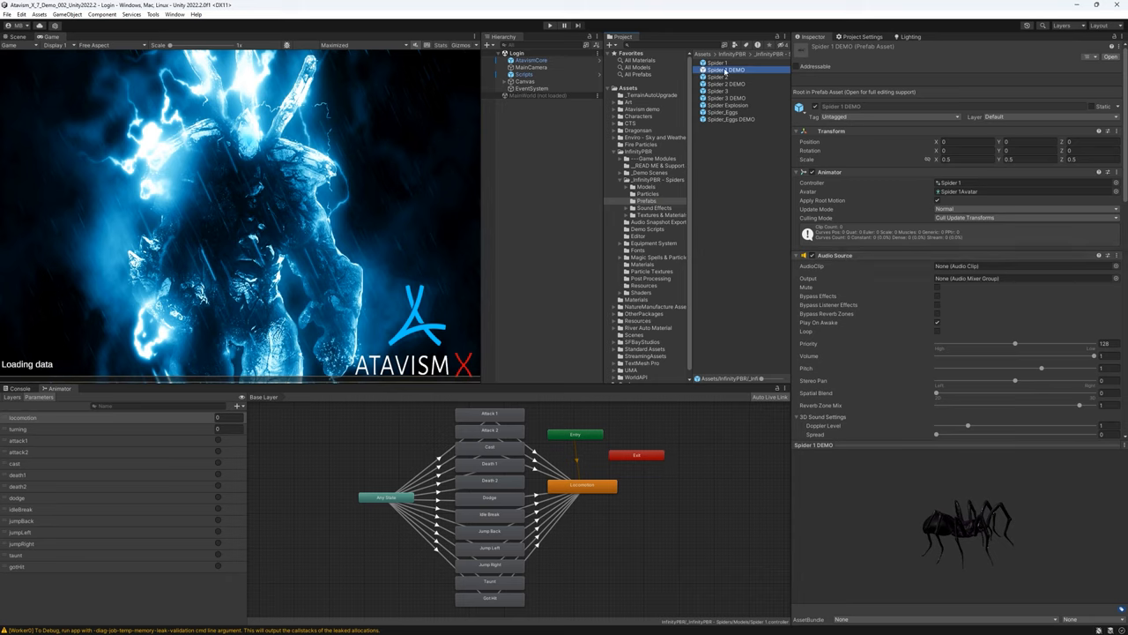
mouse_move(751, 74)
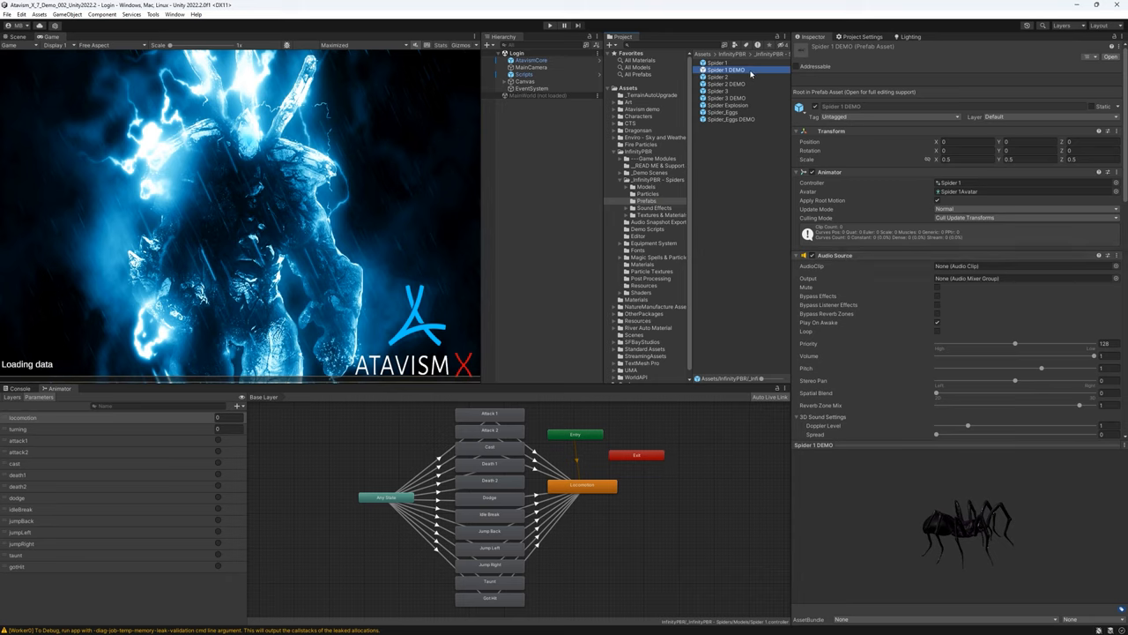
mouse_move(970, 515)
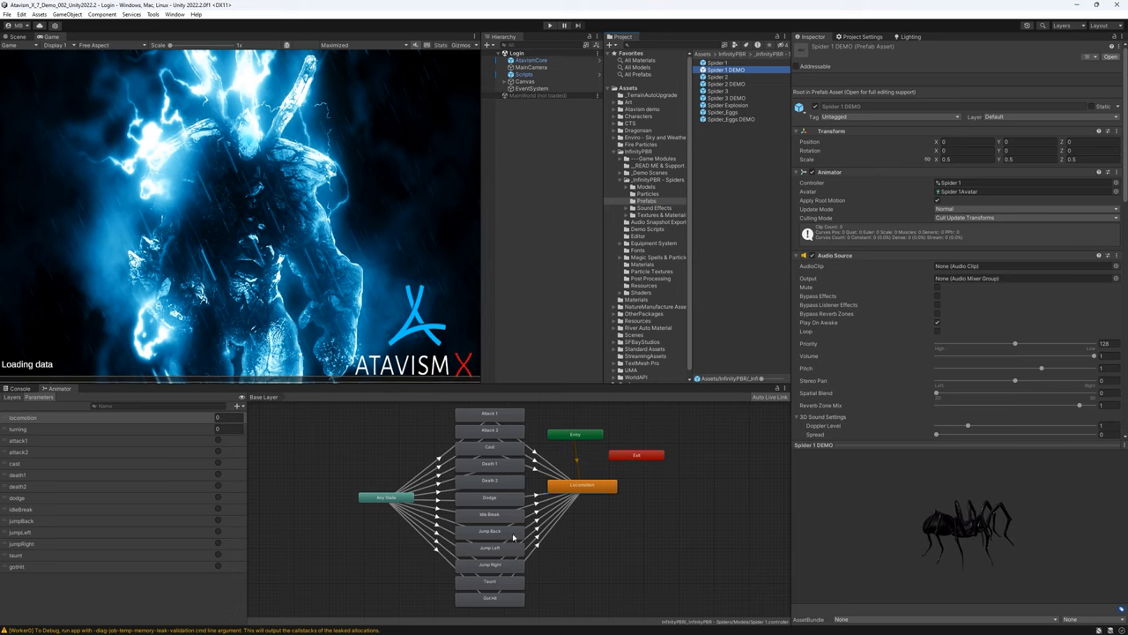
mouse_move(473, 536)
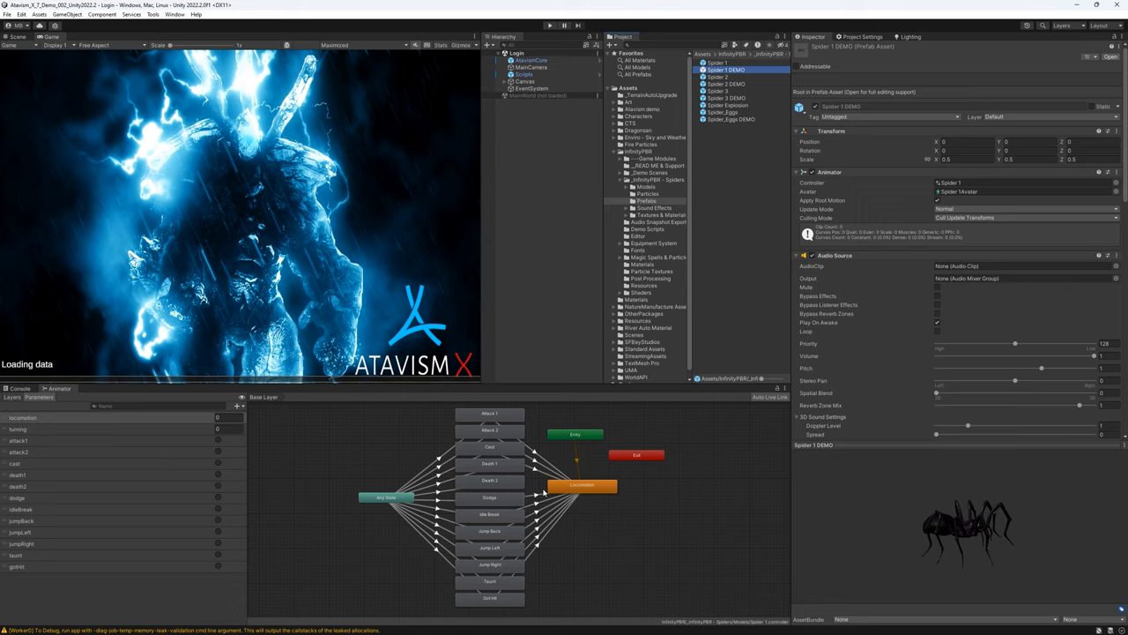
mouse_move(543, 491)
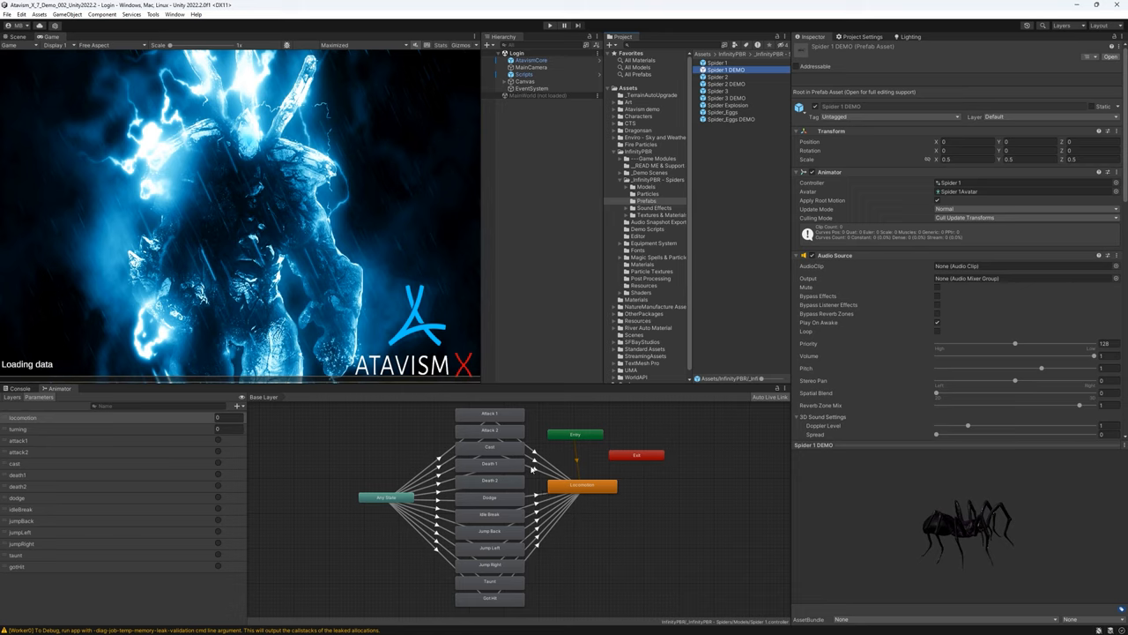
mouse_move(571, 465)
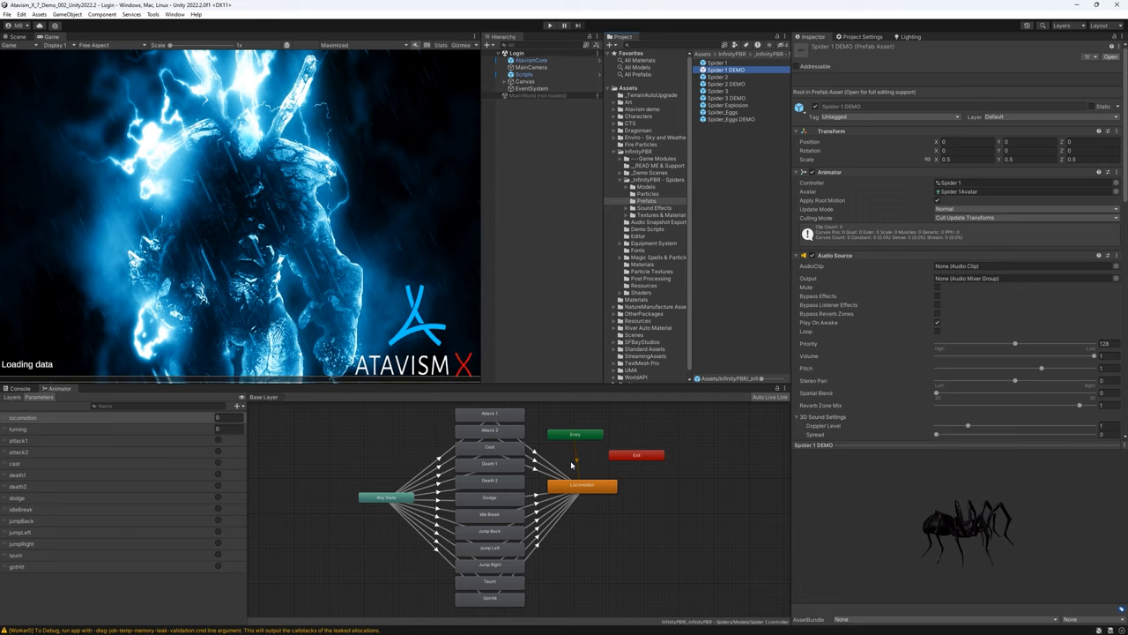
mouse_move(726, 282)
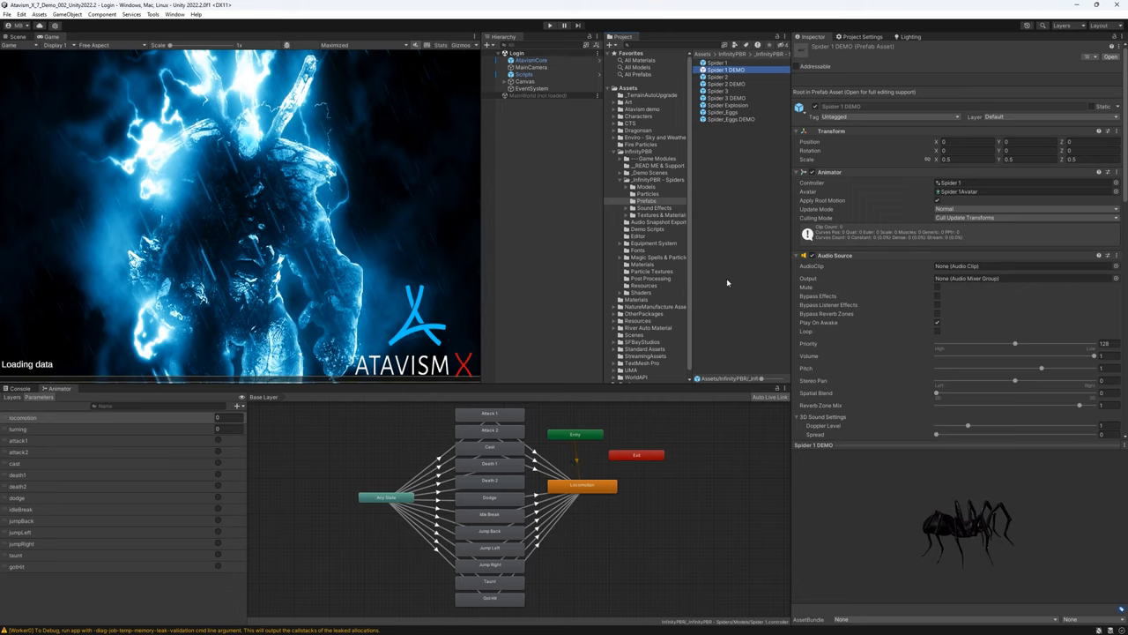
mouse_move(251, 87)
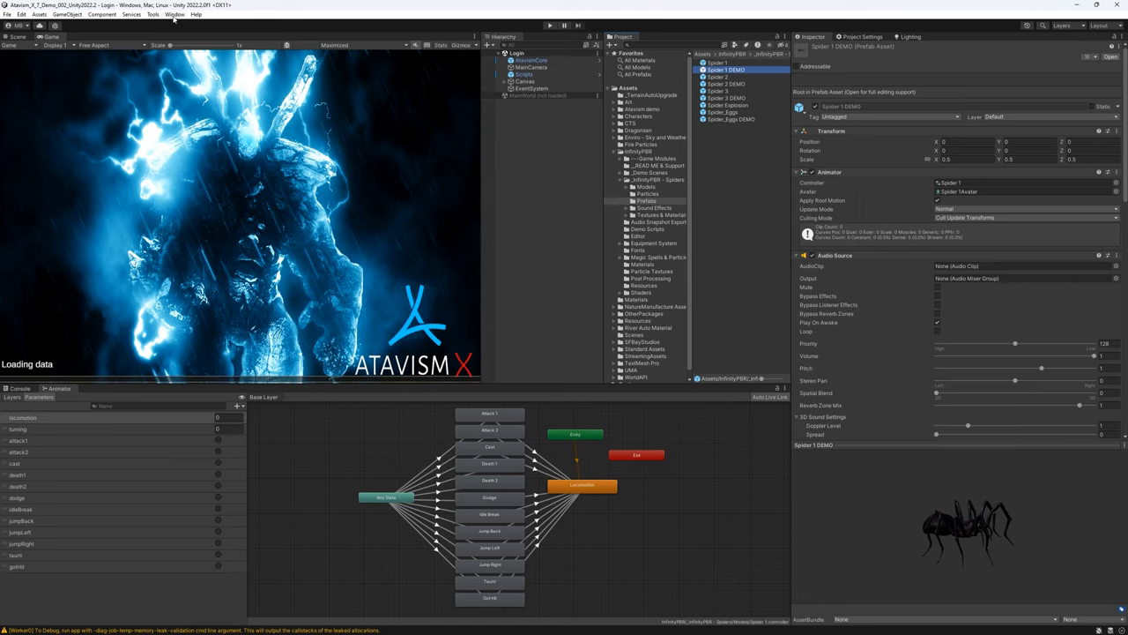
left_click(175, 14)
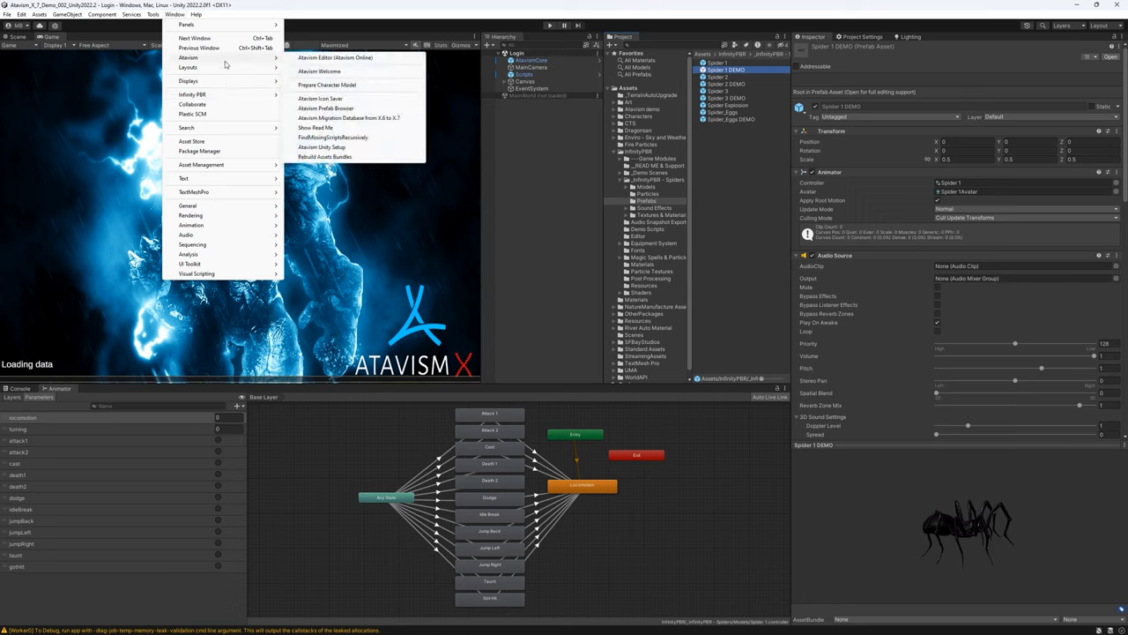
mouse_move(385, 106)
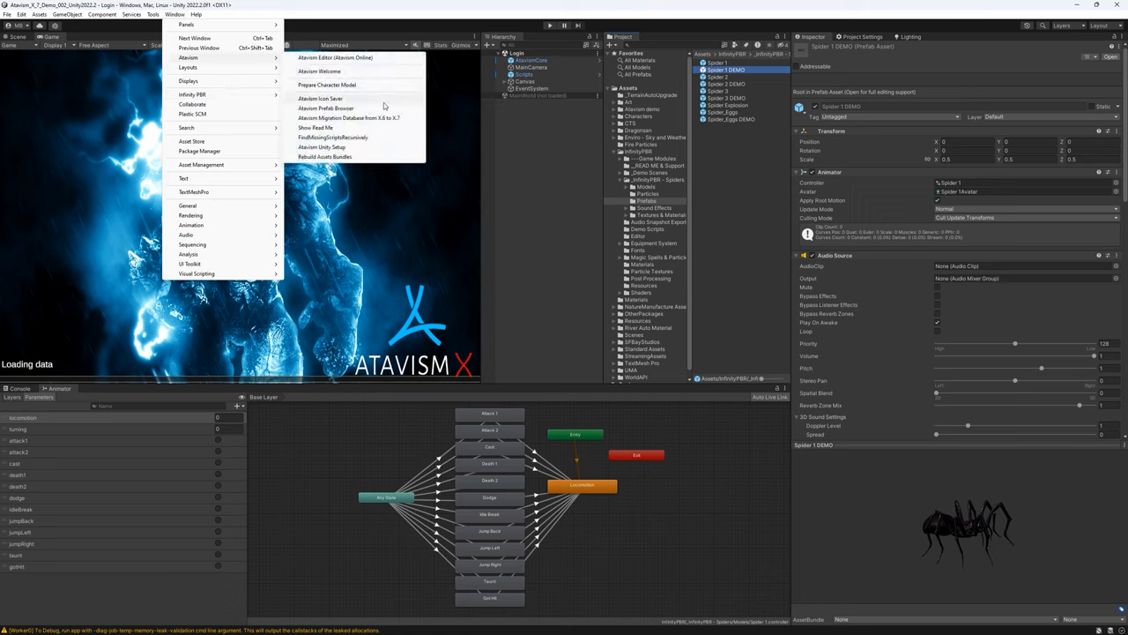
mouse_move(353, 85)
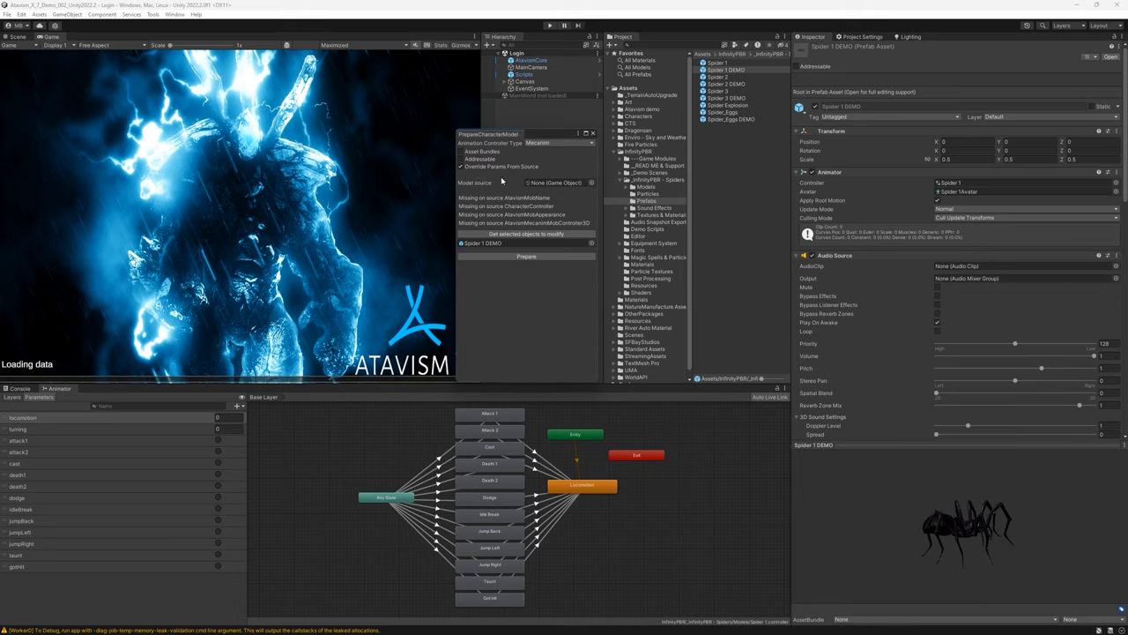
mouse_move(497, 181)
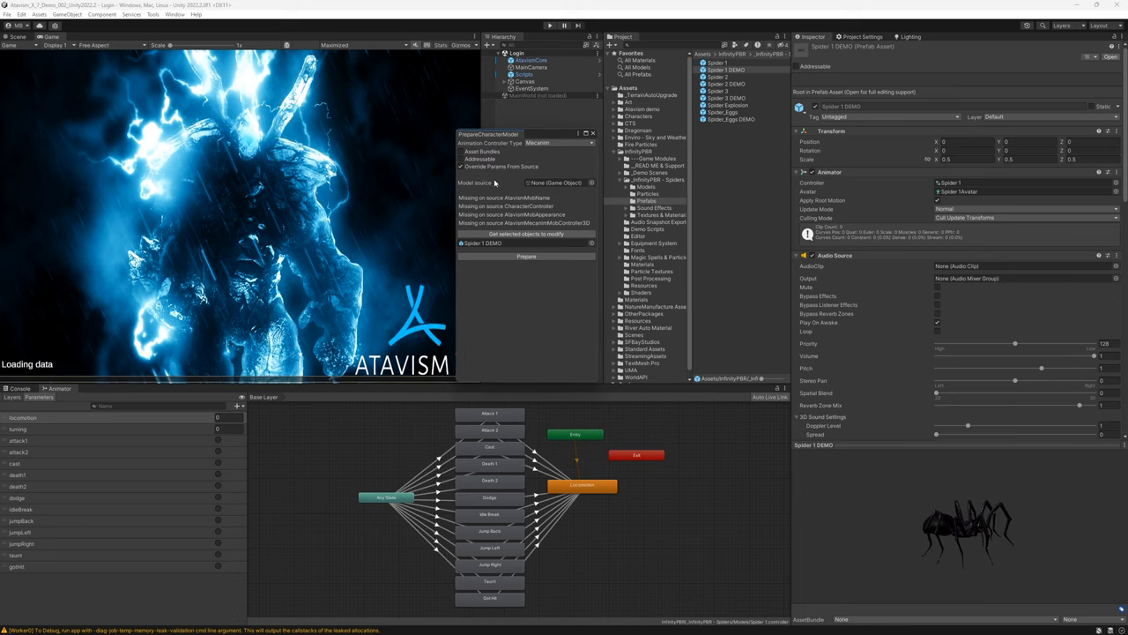
mouse_move(497, 182)
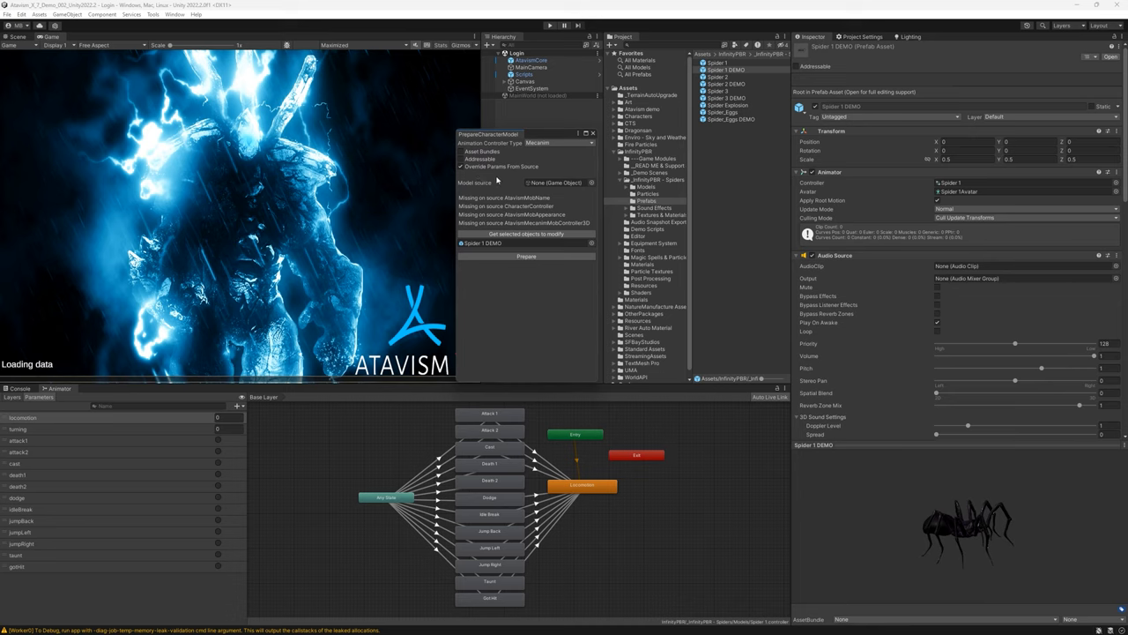
mouse_move(538, 196)
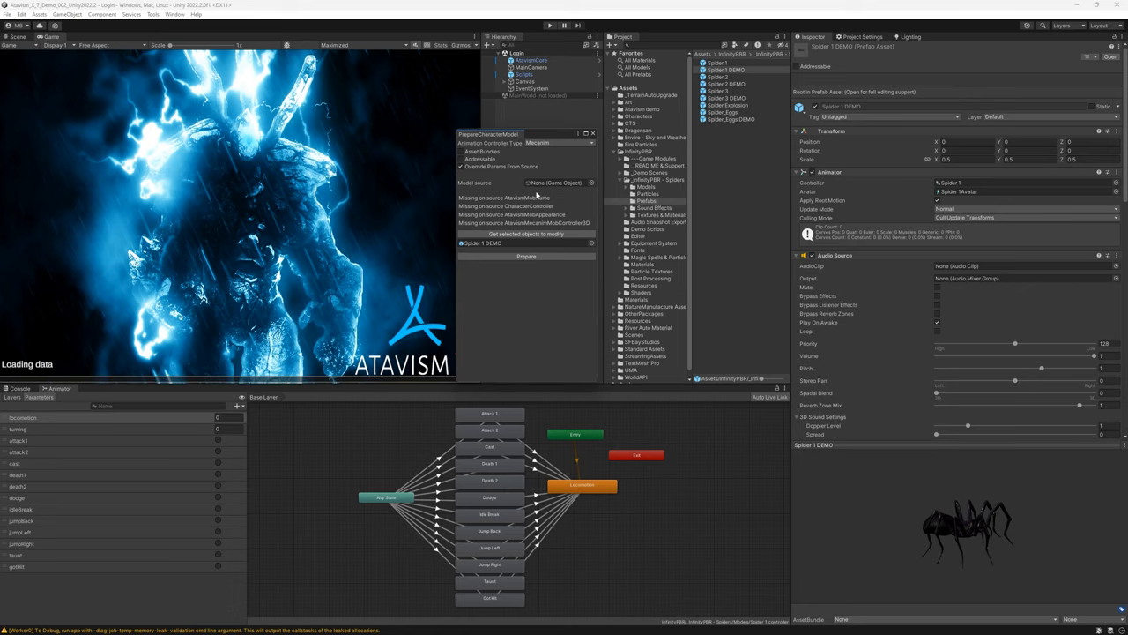
mouse_move(643, 187)
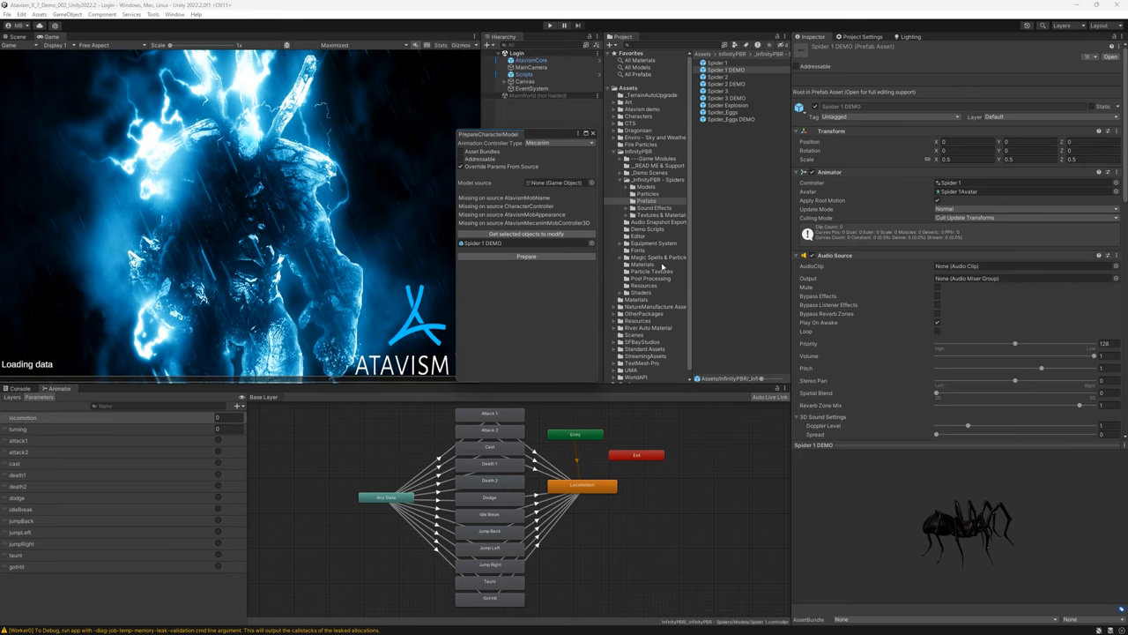
mouse_move(656, 319)
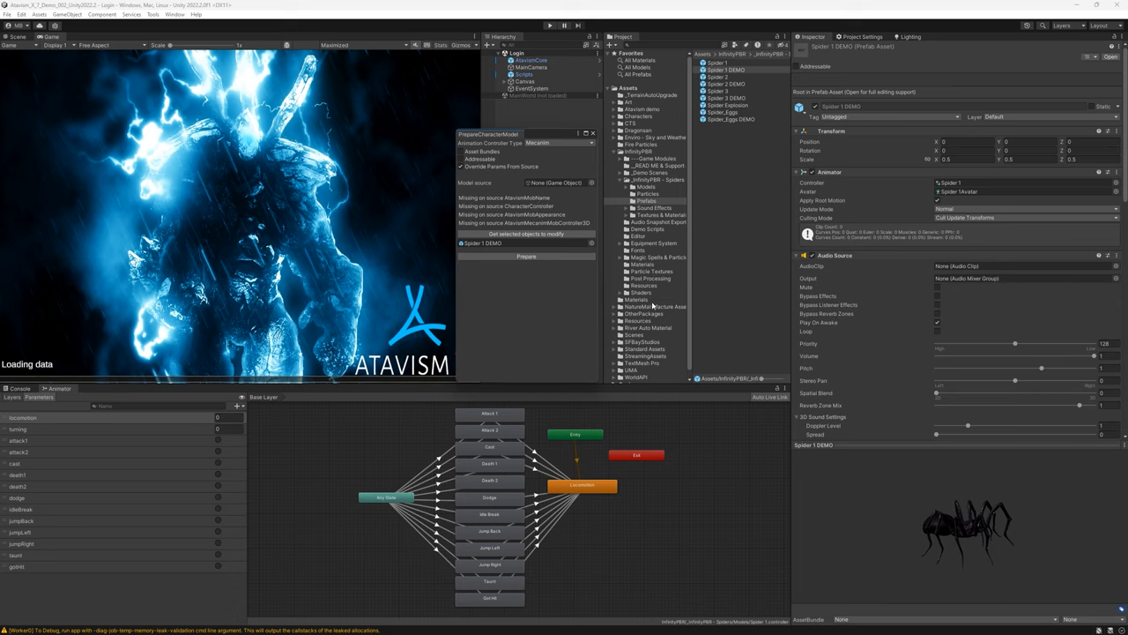
mouse_move(614, 327)
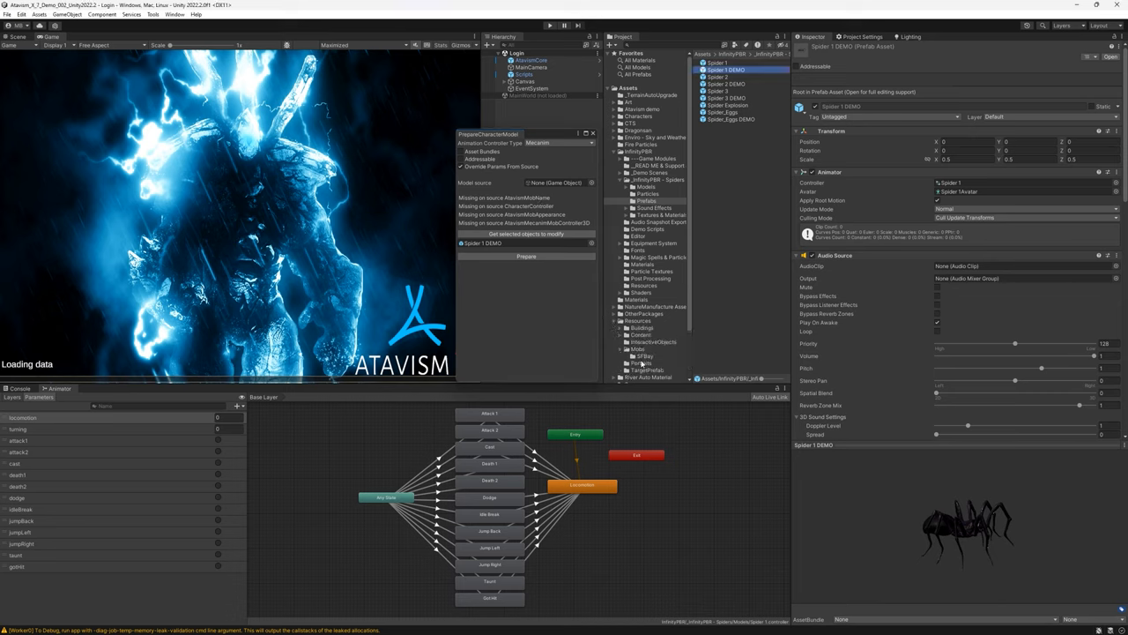
Assign the bug model as the character setup's Model Source and select the Spider 1 and Spider 1 DEMO prefabs.
left_click(642, 356)
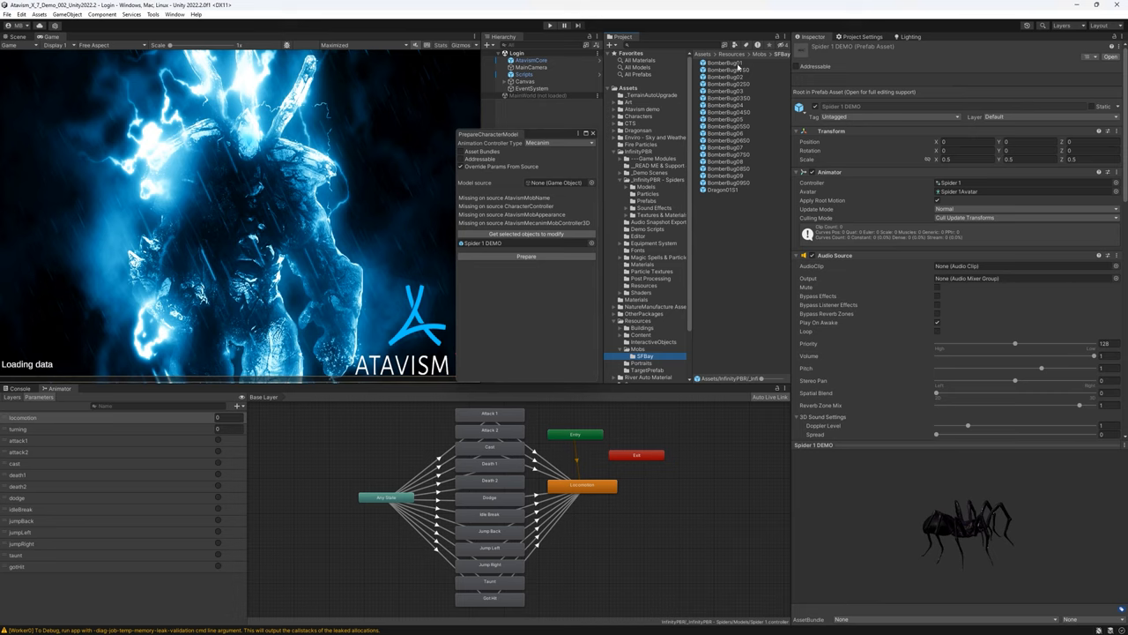
mouse_move(737, 67)
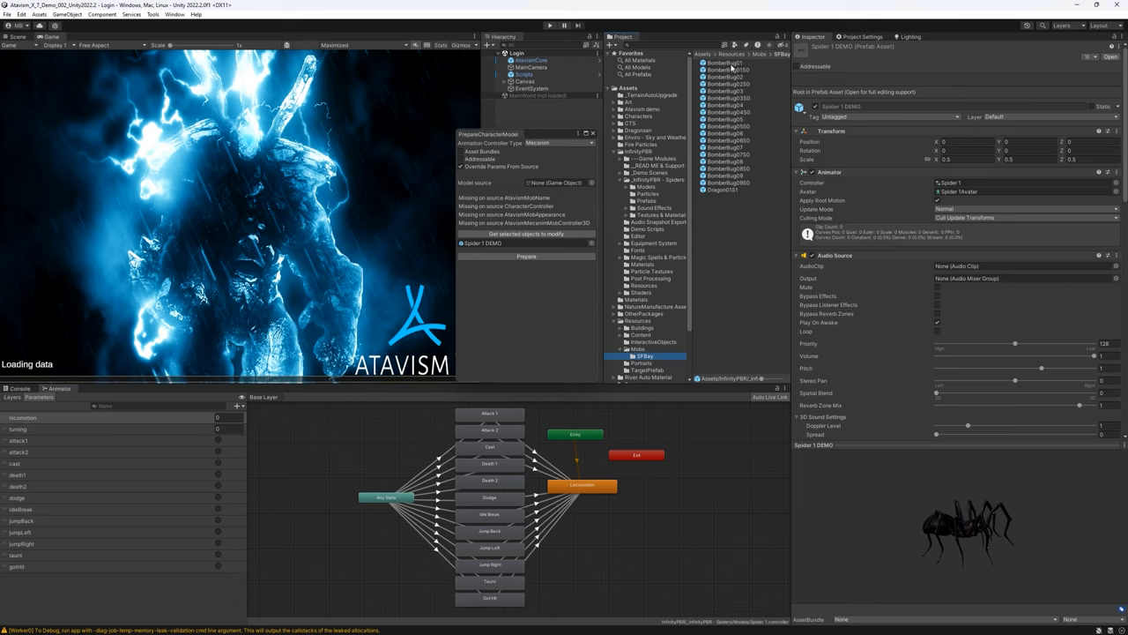
left_click(555, 182)
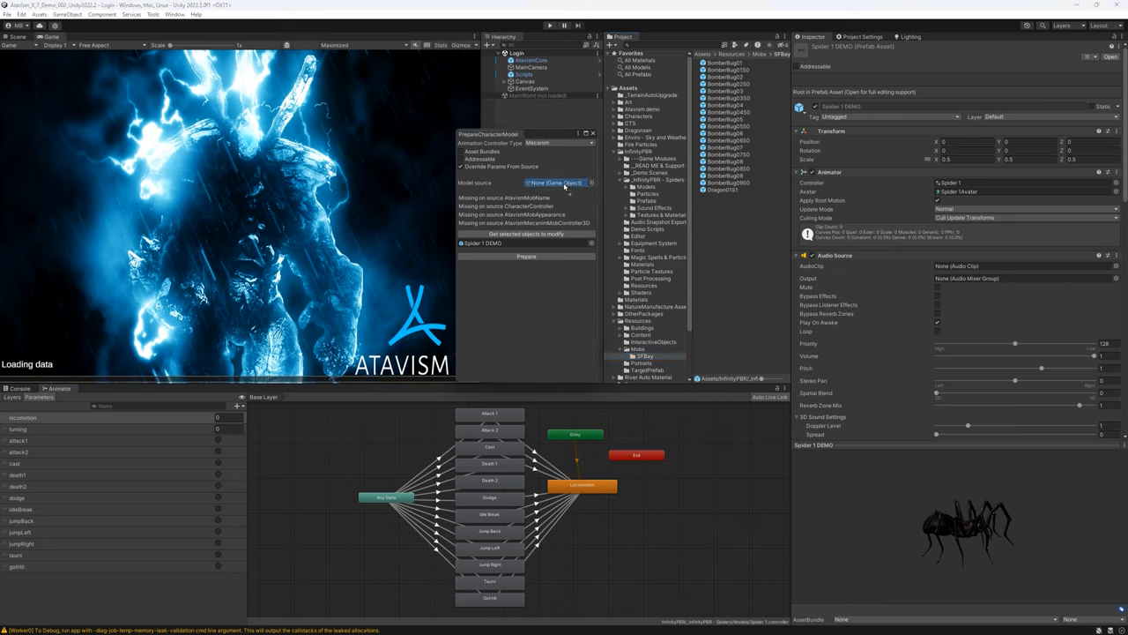
left_click(556, 182)
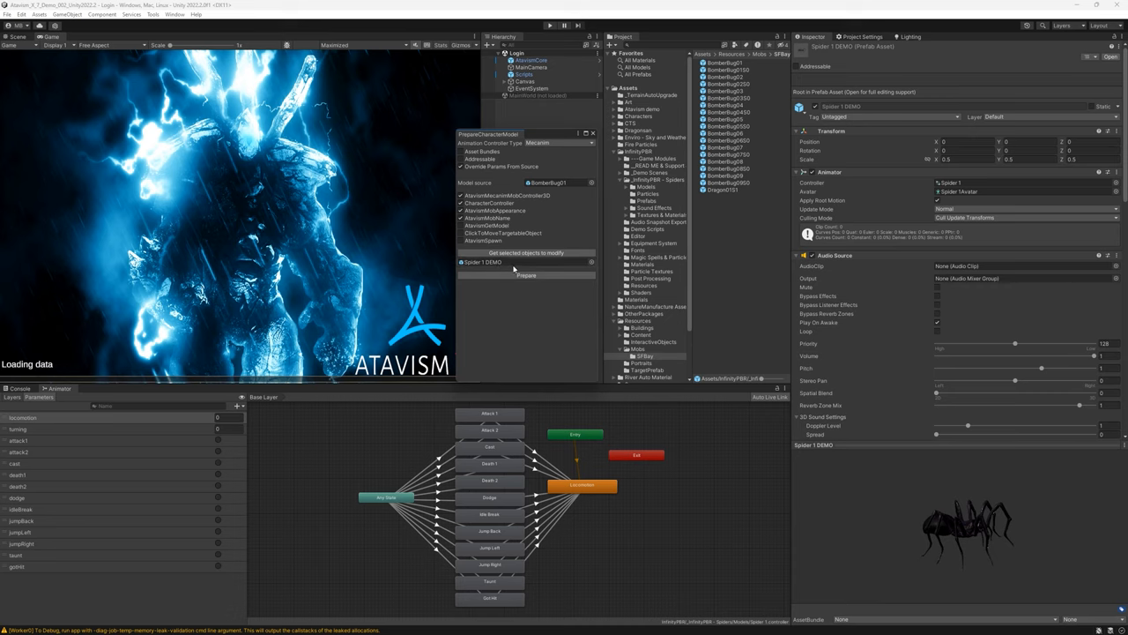
left_click(502, 261)
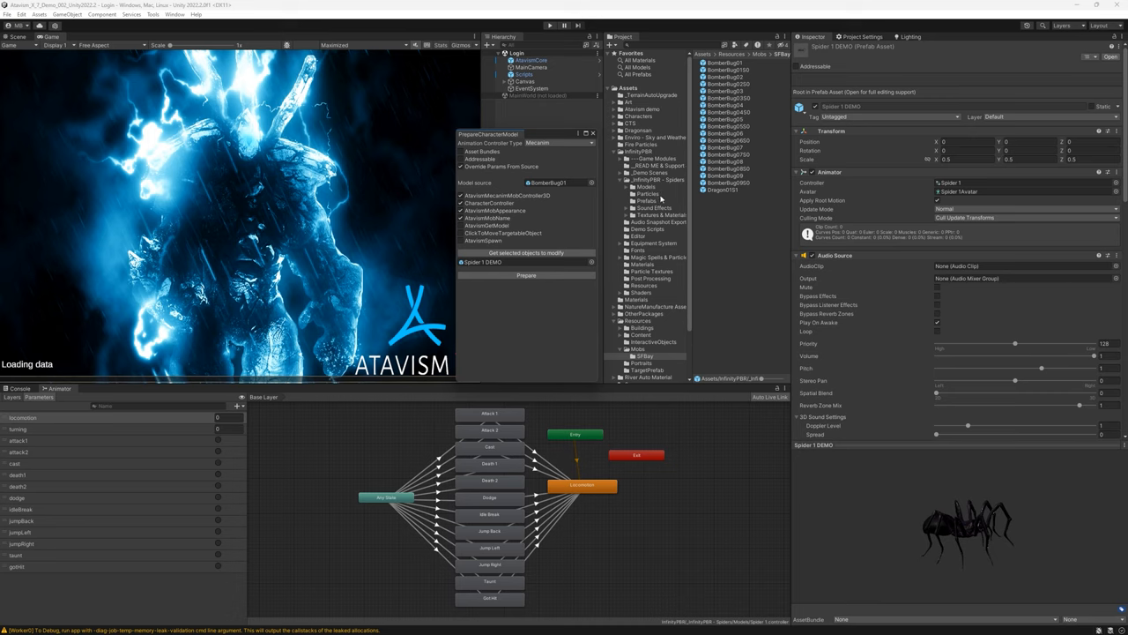
mouse_move(659, 197)
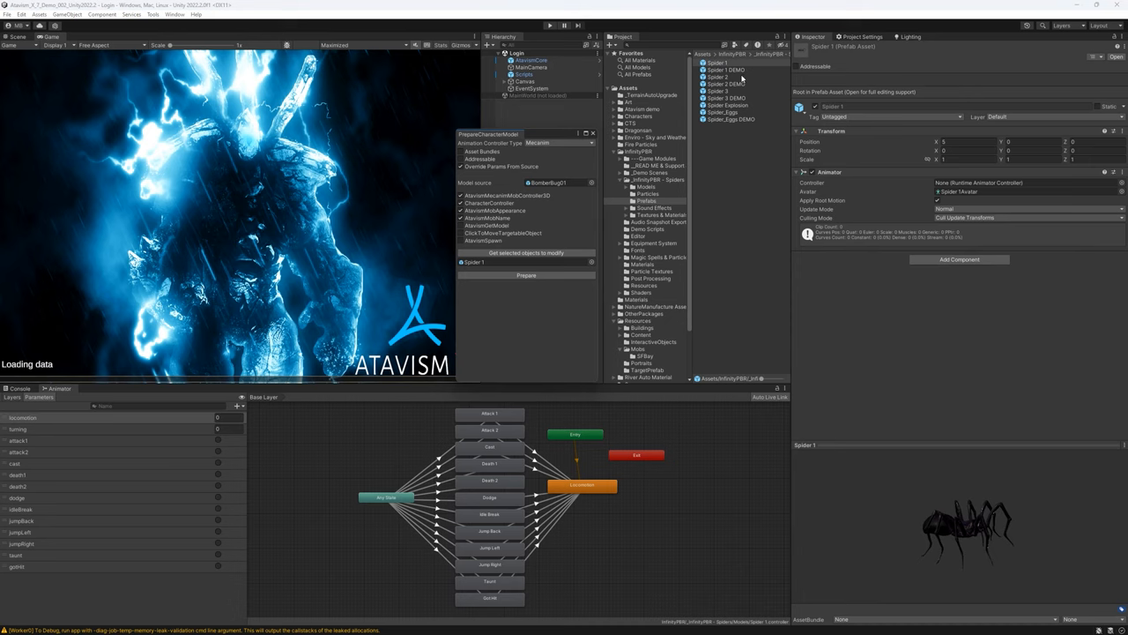
left_click(727, 71)
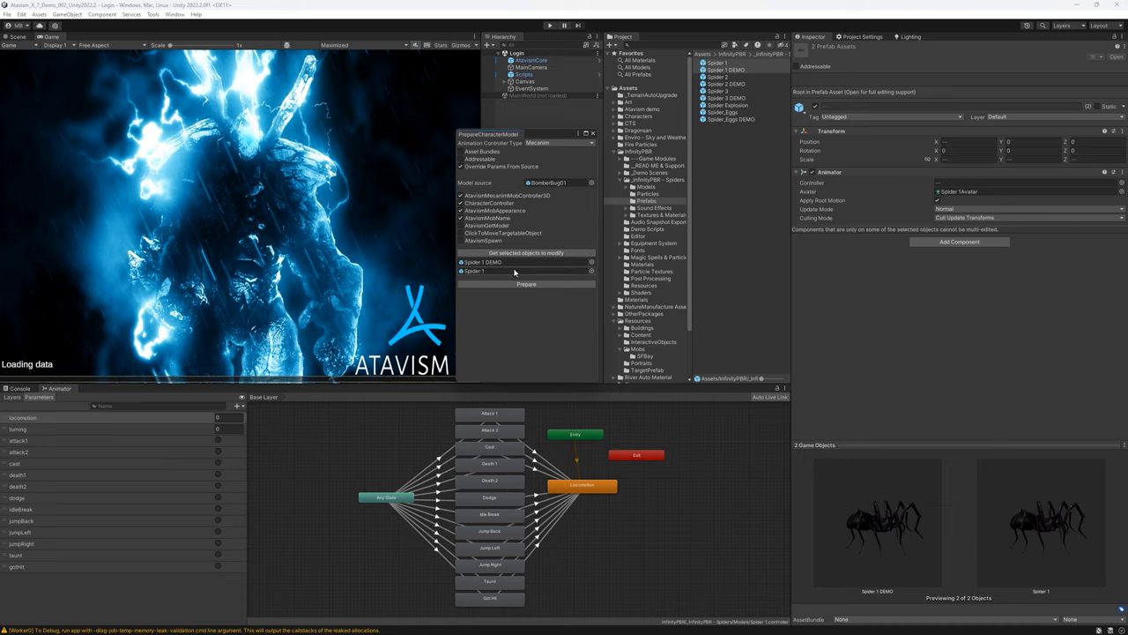
mouse_move(513, 271)
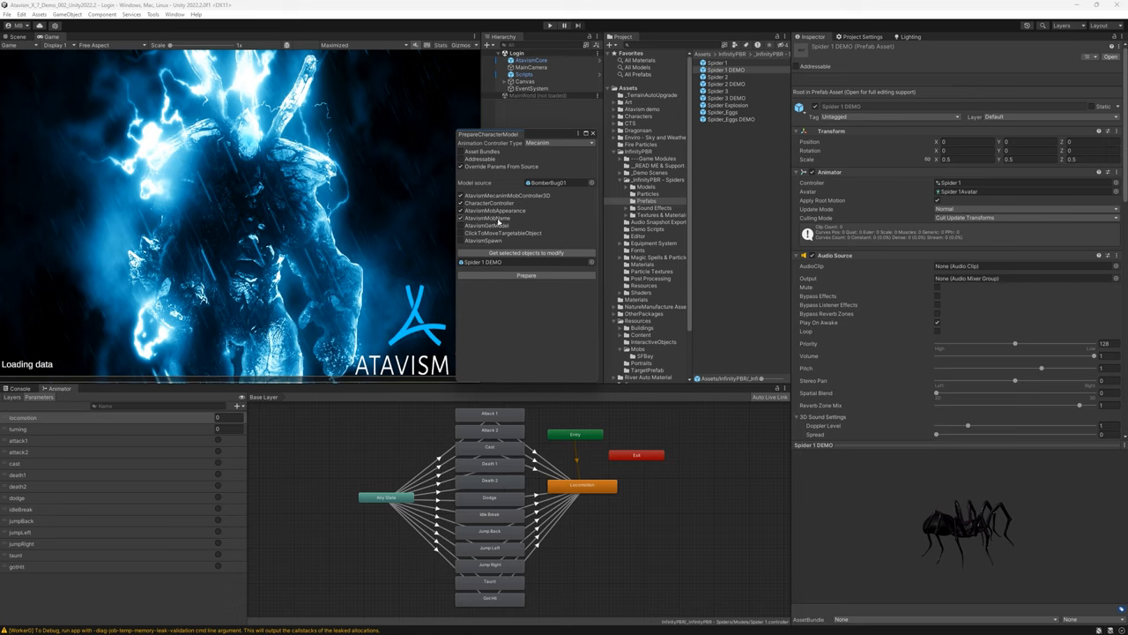
mouse_move(520, 222)
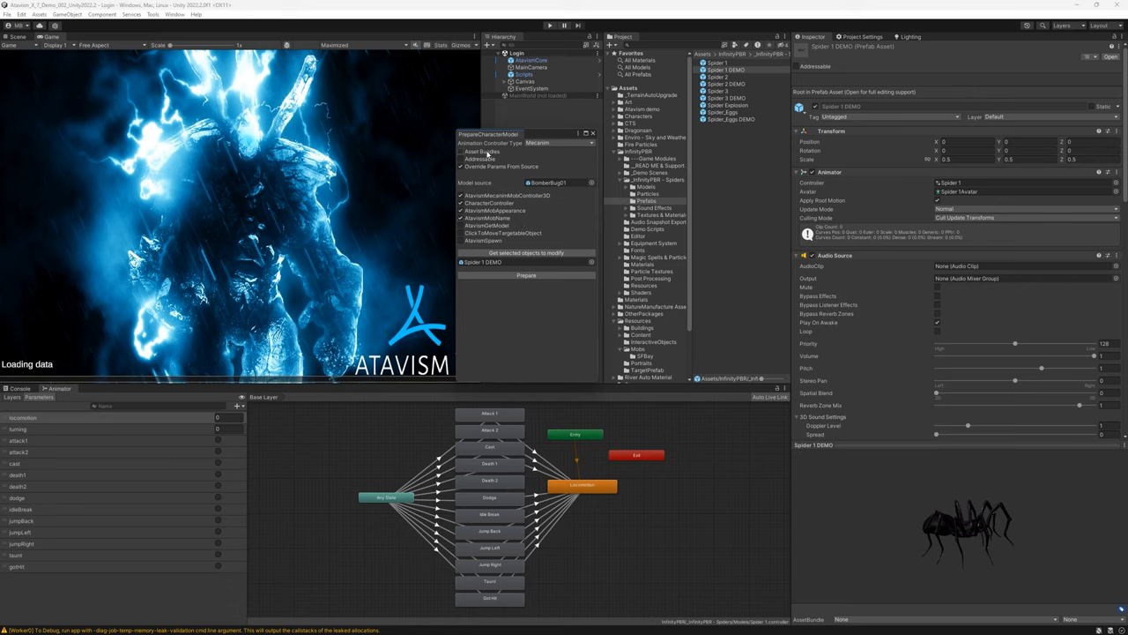
mouse_move(504, 156)
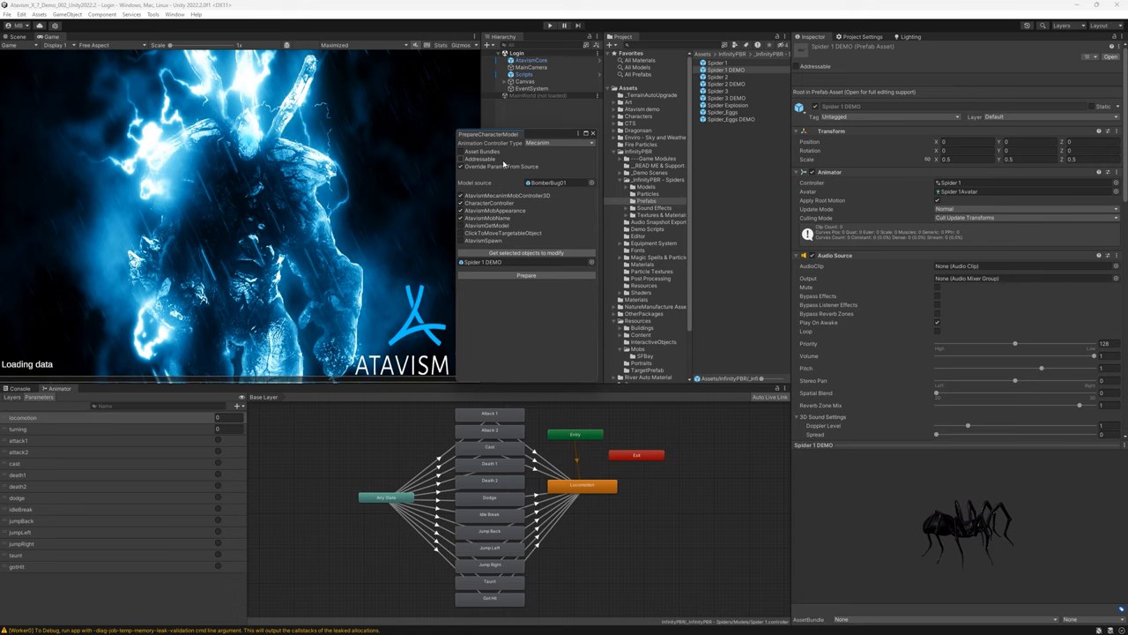
mouse_move(508, 164)
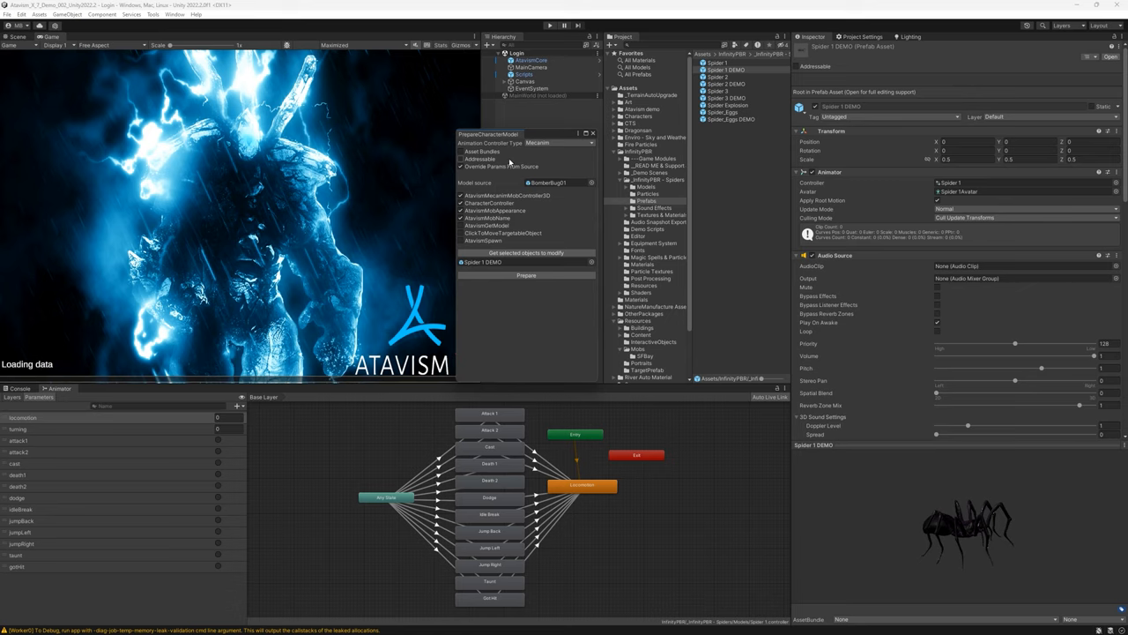
mouse_move(908, 508)
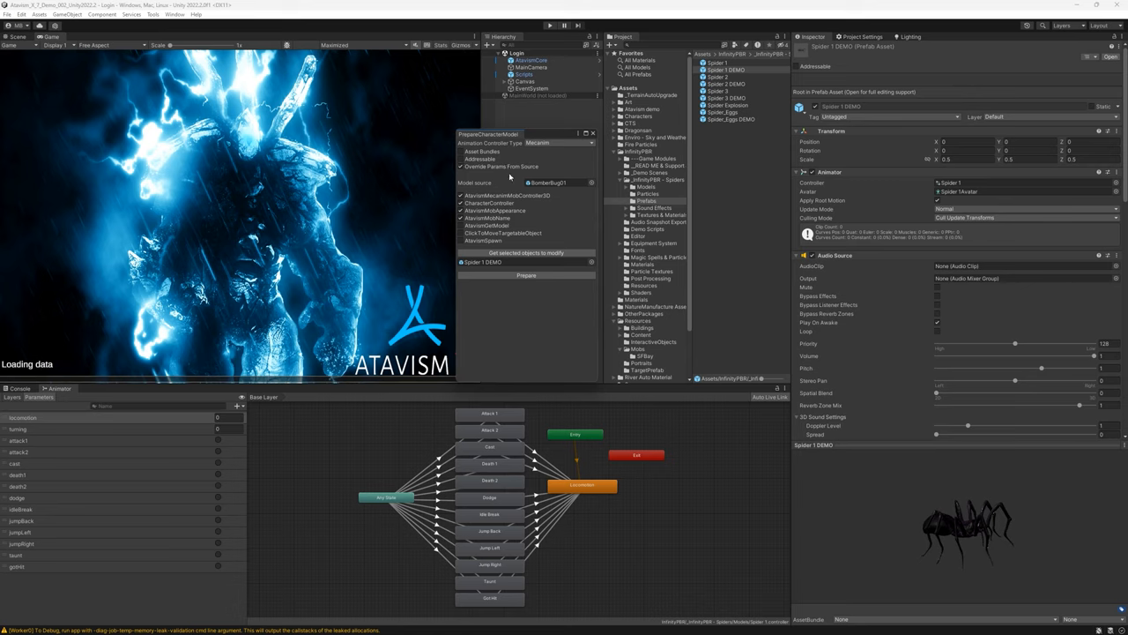
mouse_move(507, 178)
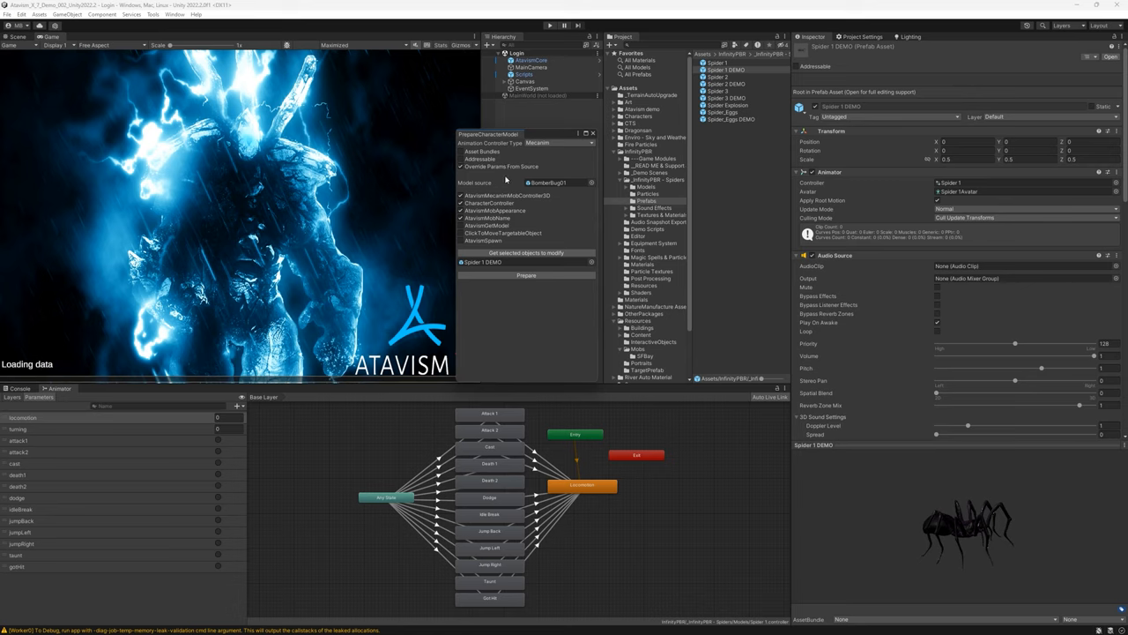
mouse_move(490, 180)
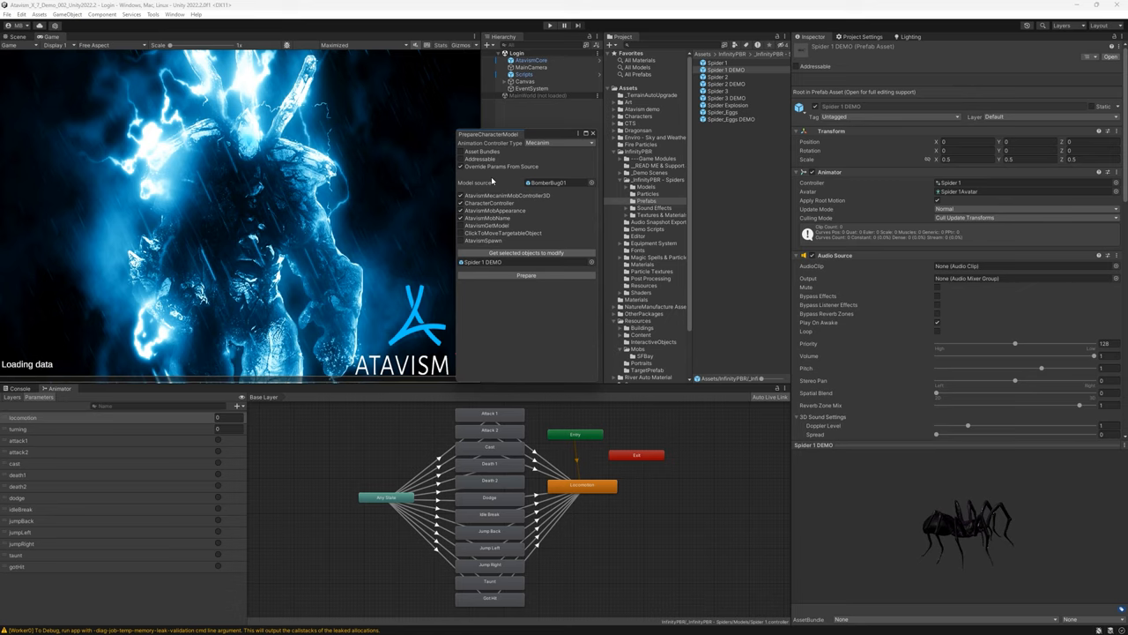
mouse_move(495, 183)
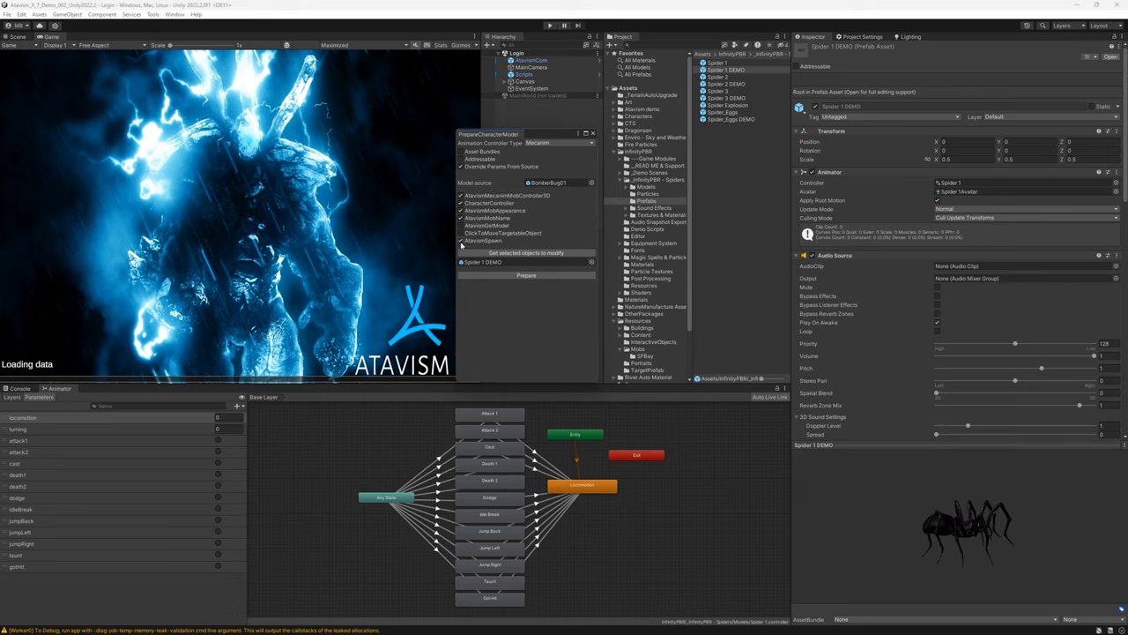
mouse_move(468, 240)
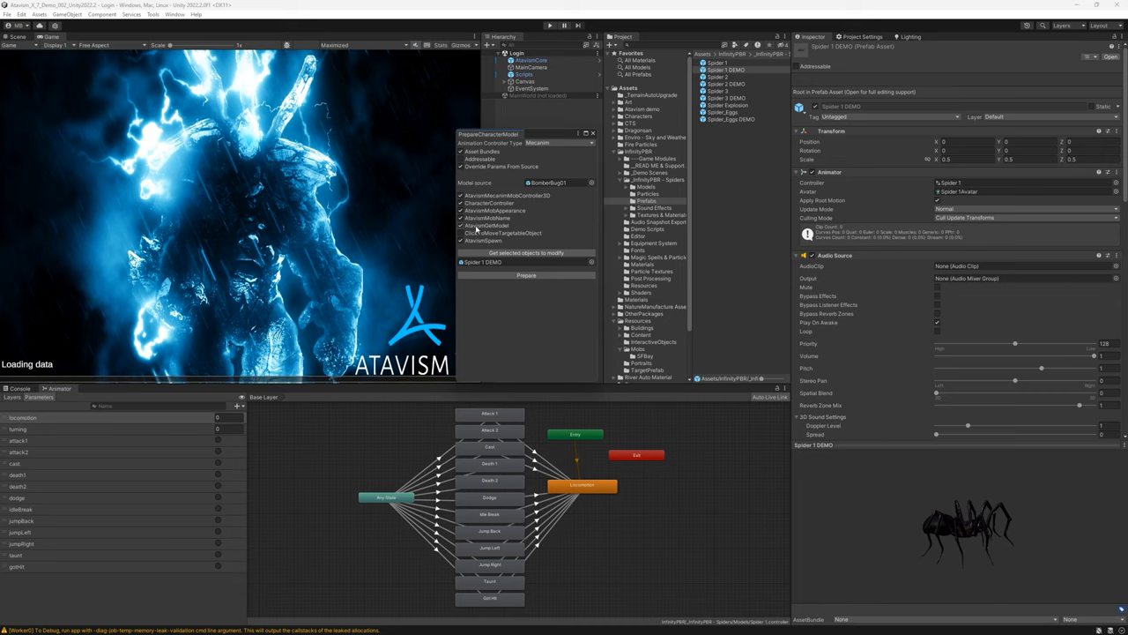
mouse_move(476, 232)
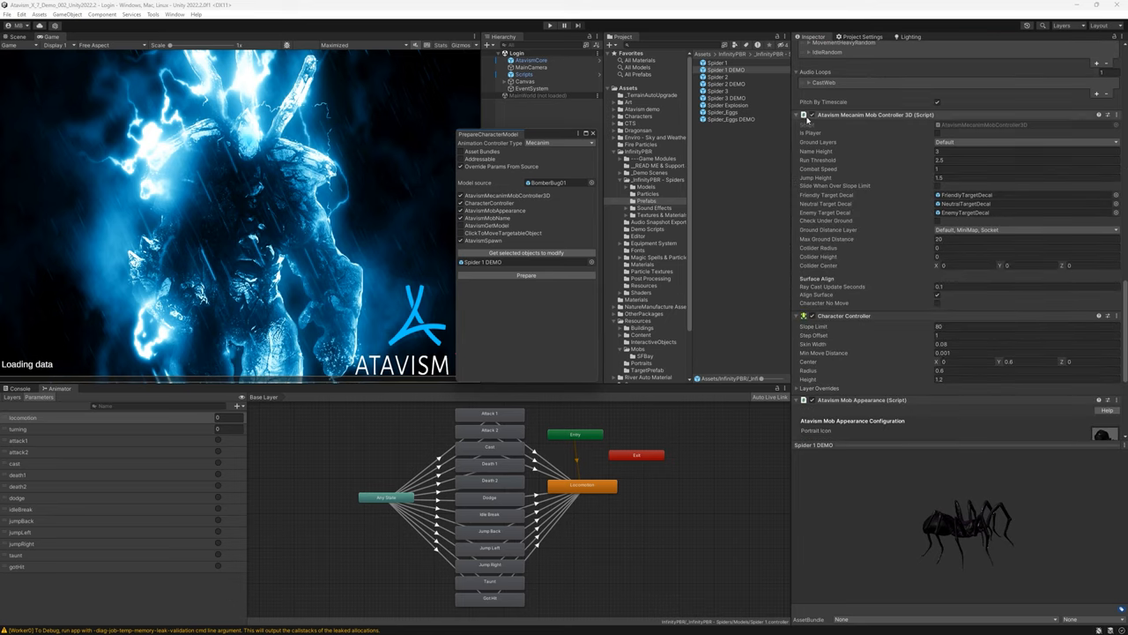
scroll("down", 3)
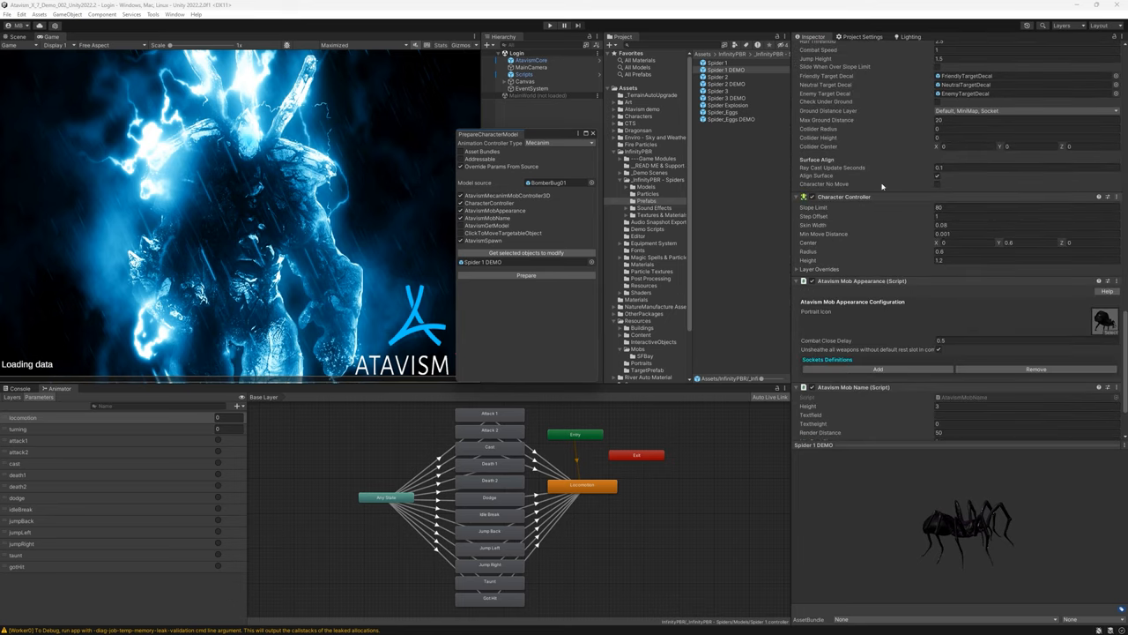
mouse_move(875, 234)
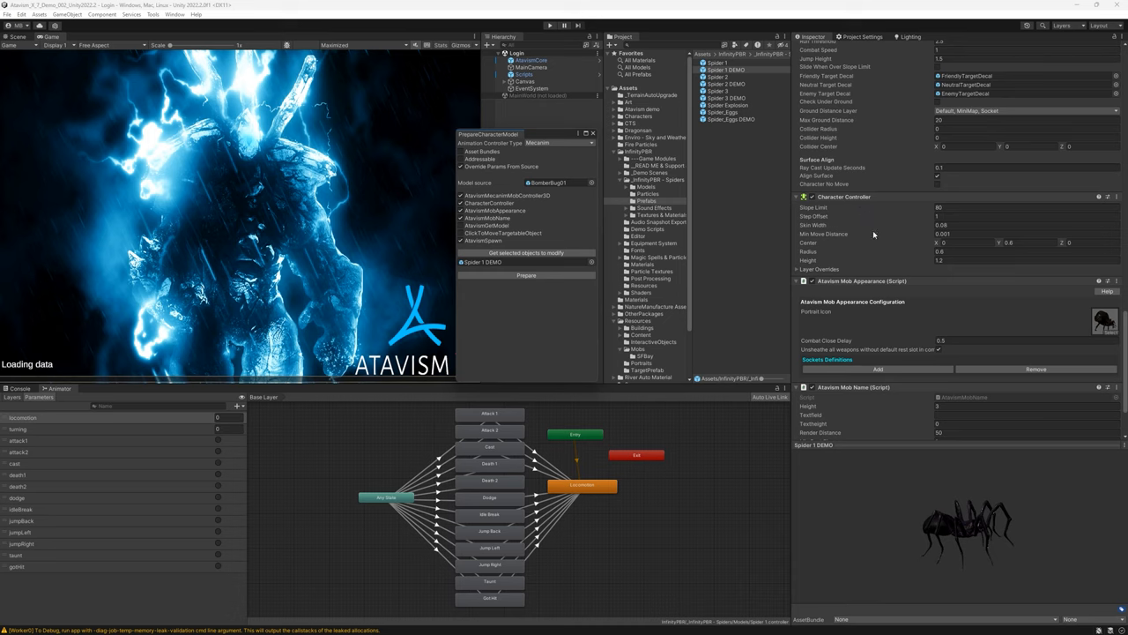
mouse_move(874, 231)
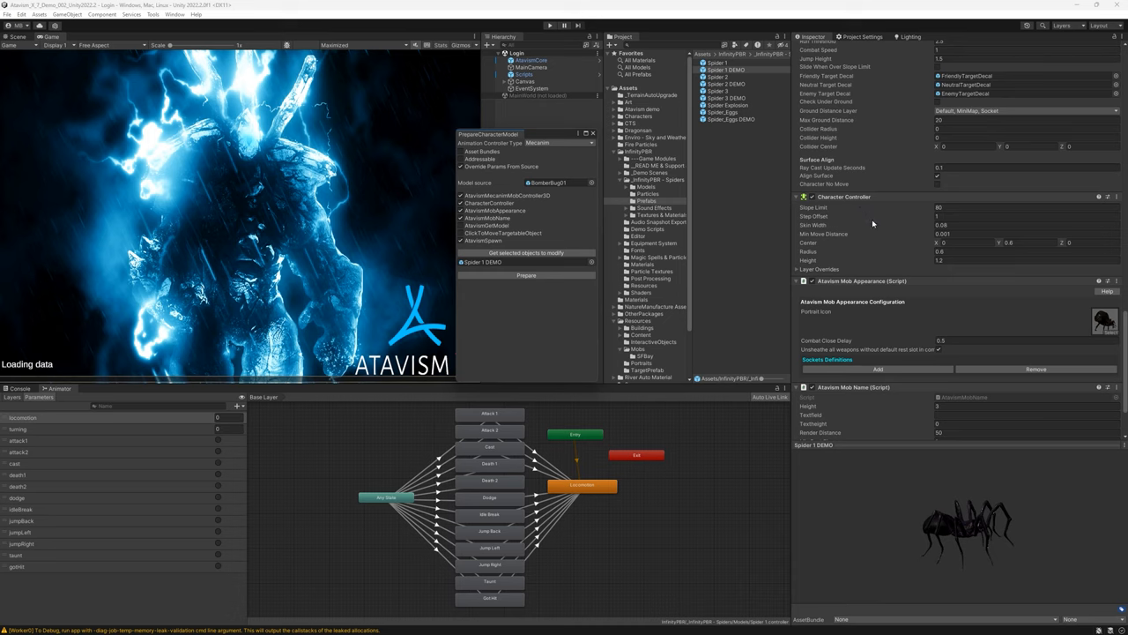
scroll("down", 3)
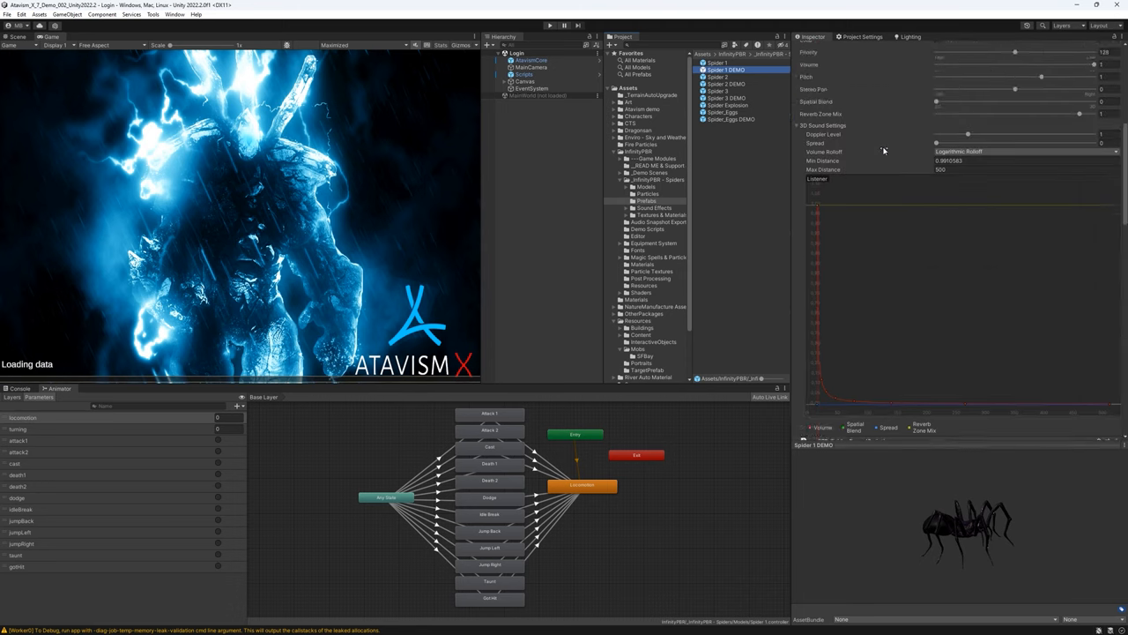
Set the Spider 1 DEMO prefab's Character Controller Center Y to 2.16.
left_click(726, 71)
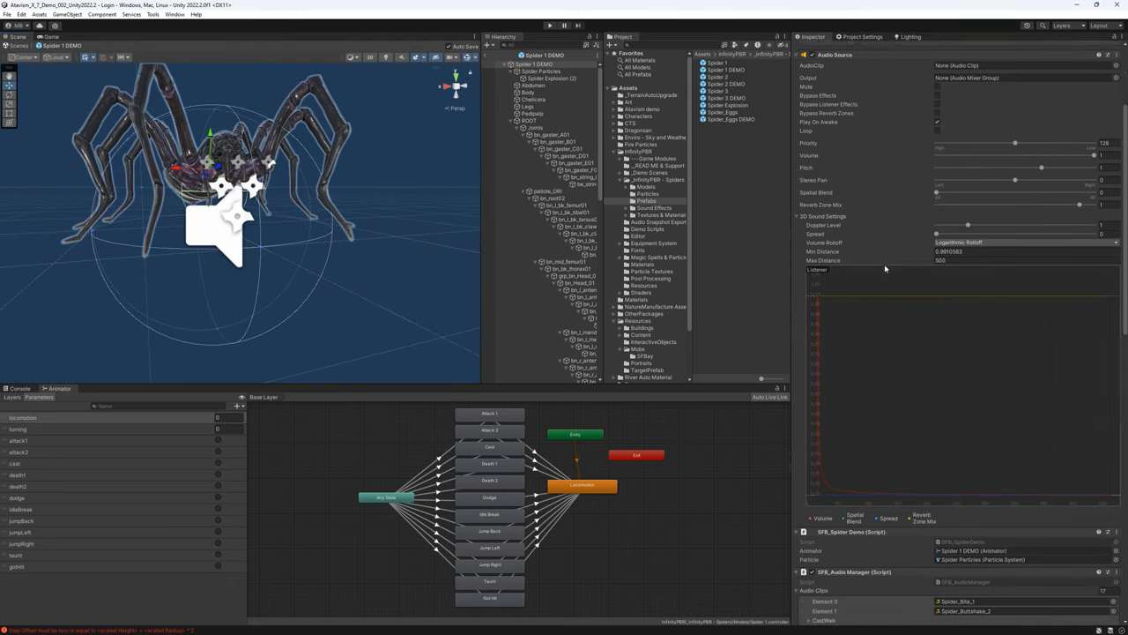
scroll("down", 3)
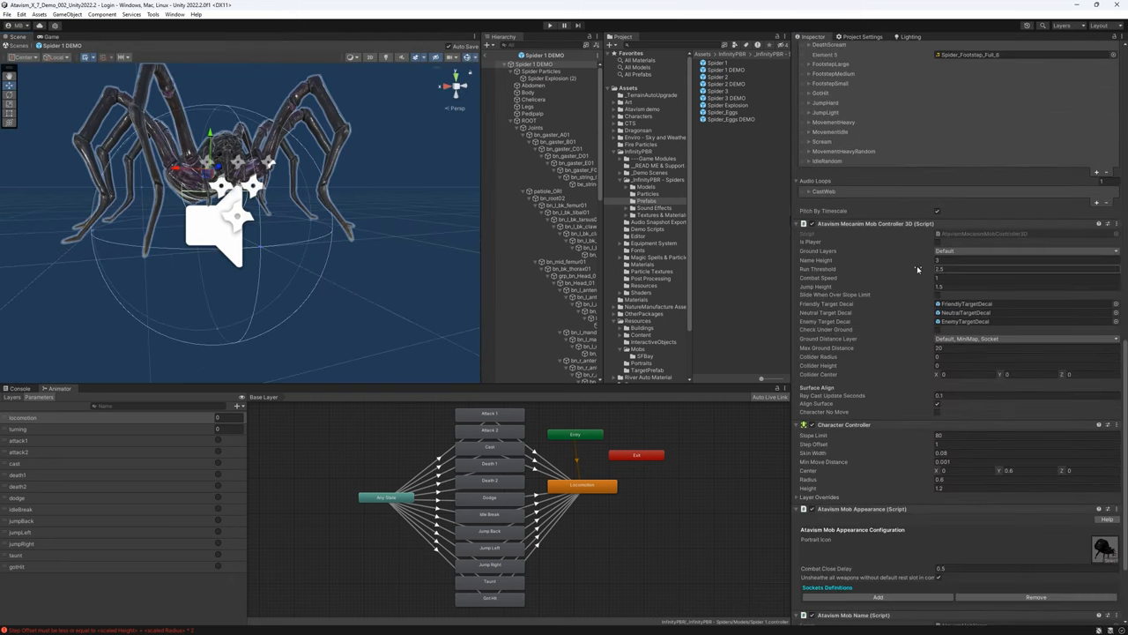
scroll("down", 3)
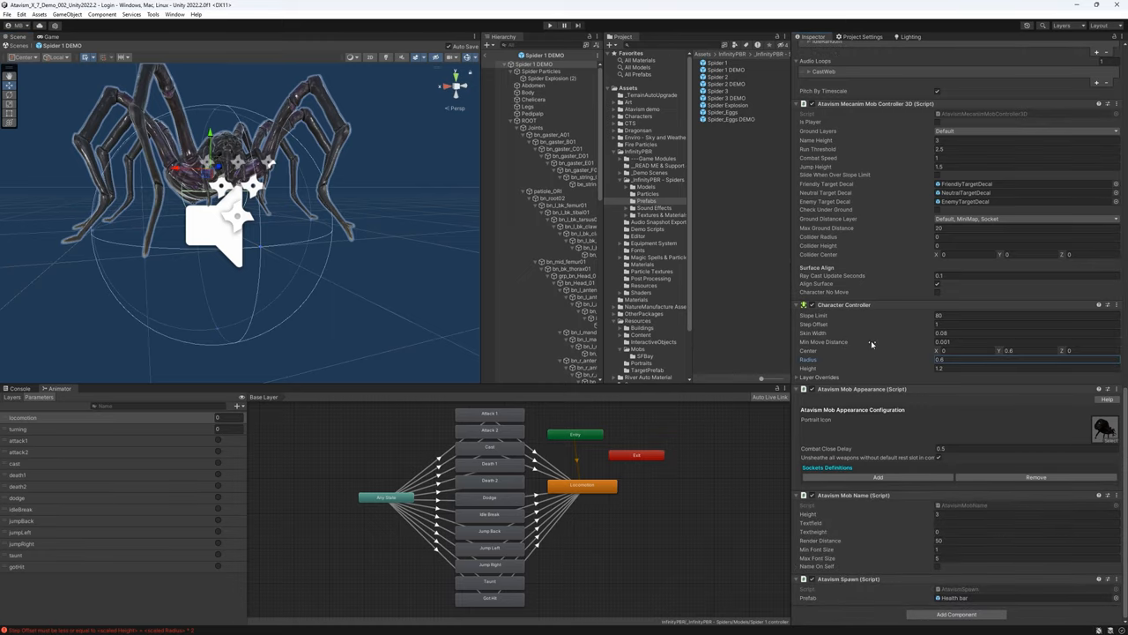
mouse_move(183, 190)
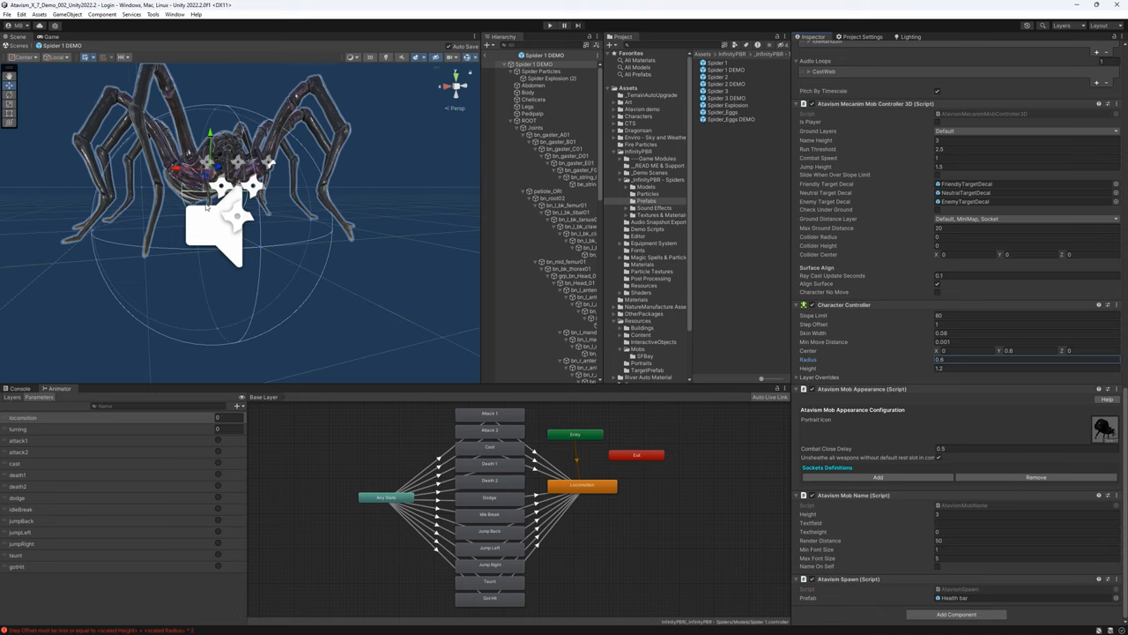
mouse_move(206, 187)
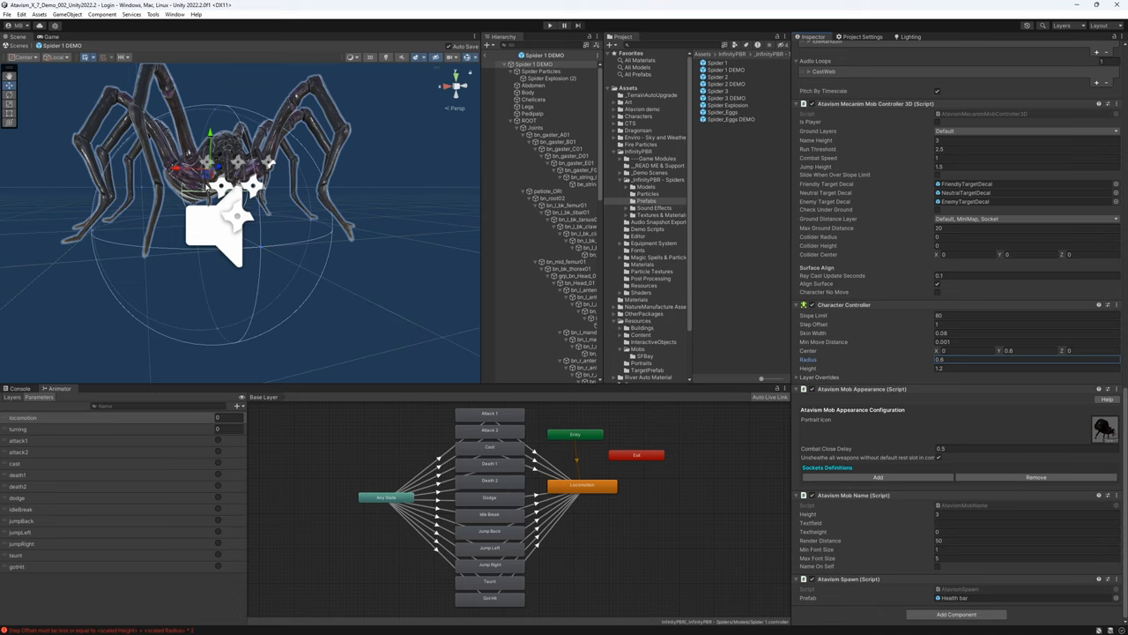
mouse_move(204, 187)
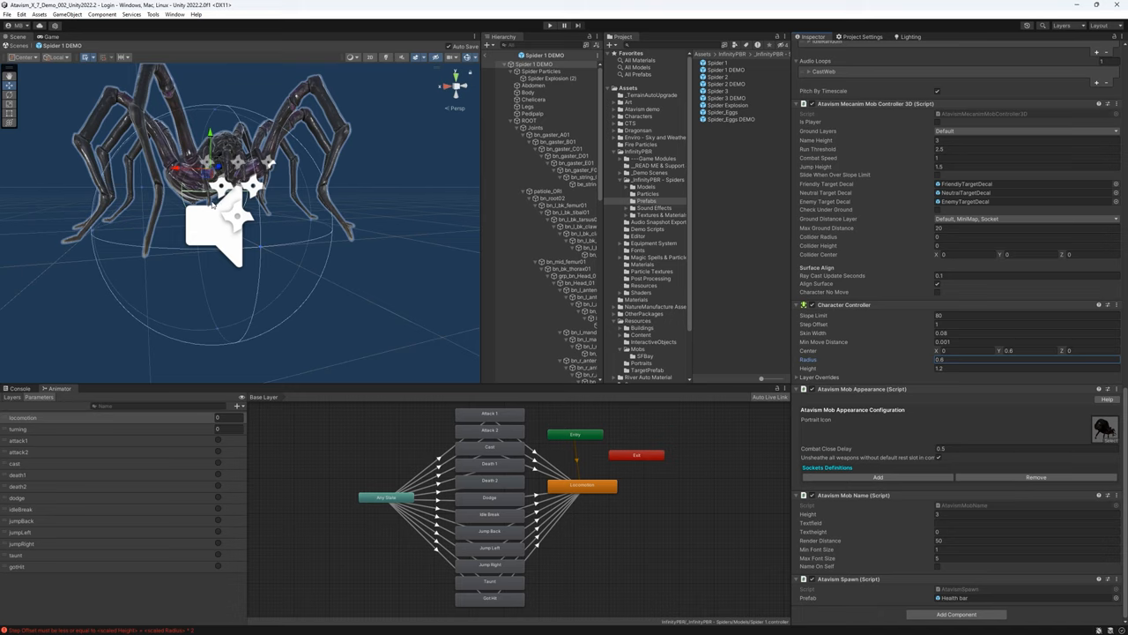
mouse_move(138, 206)
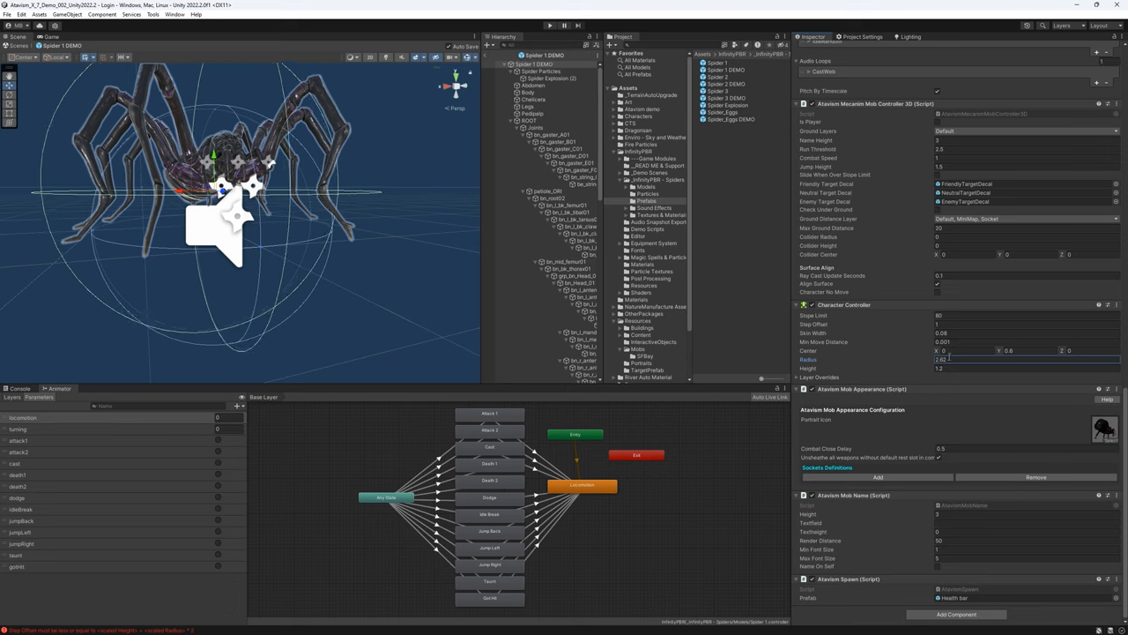
mouse_move(285, 277)
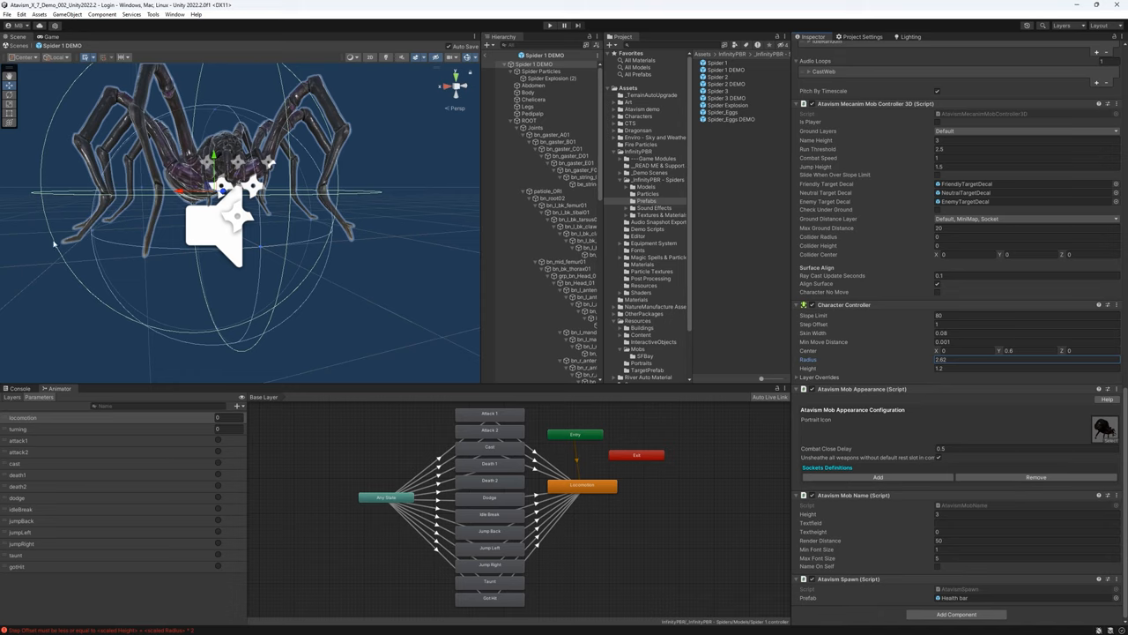
mouse_move(143, 277)
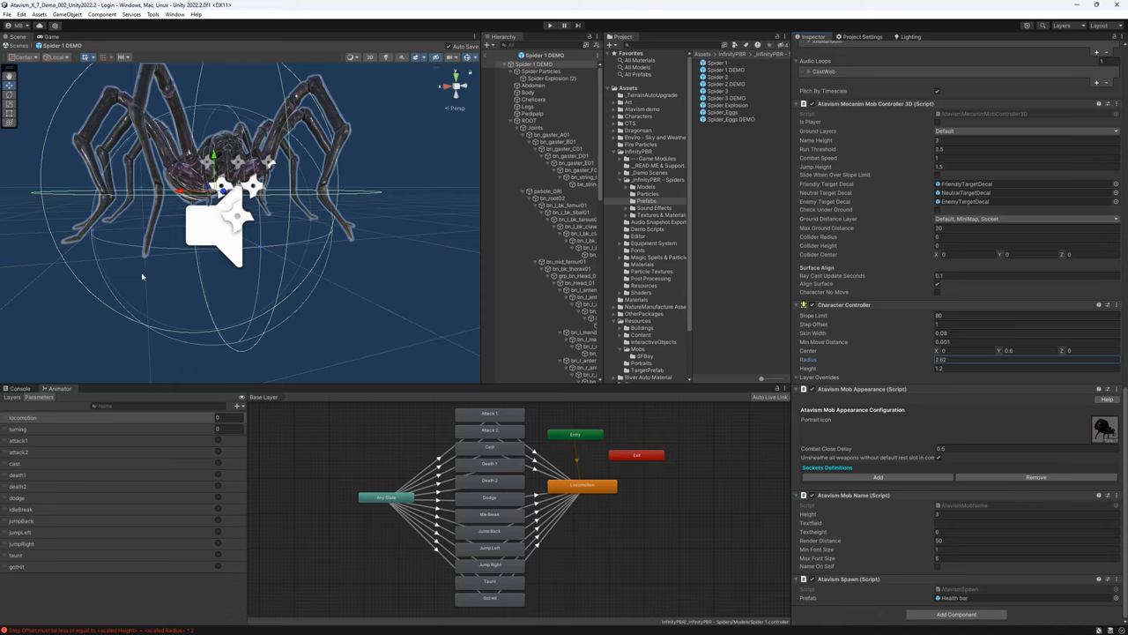
mouse_move(169, 258)
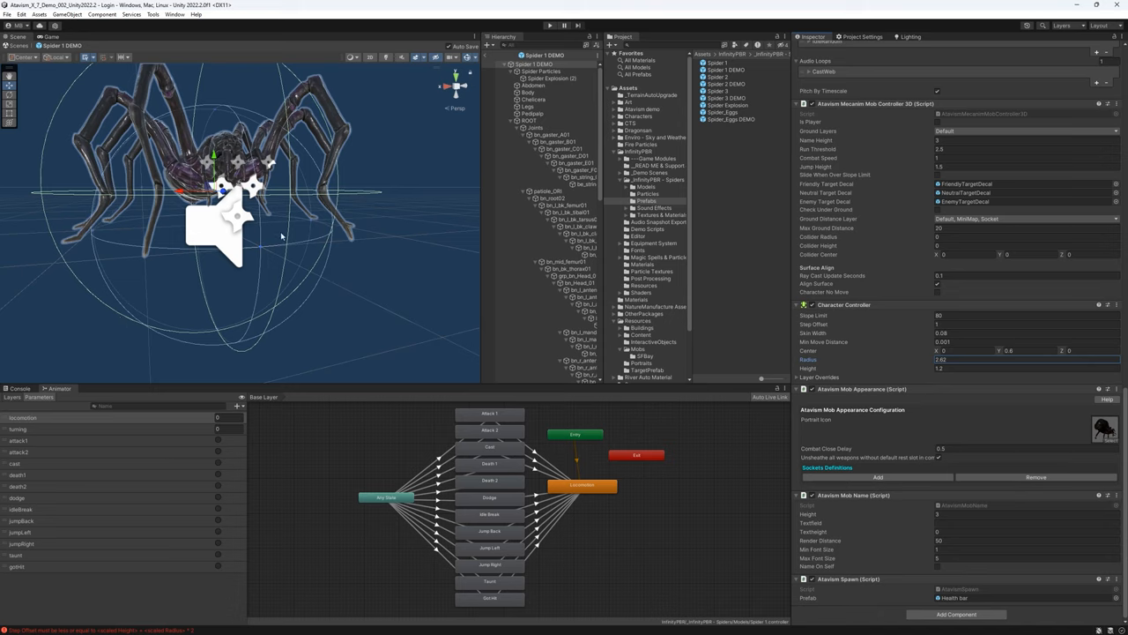
mouse_move(333, 244)
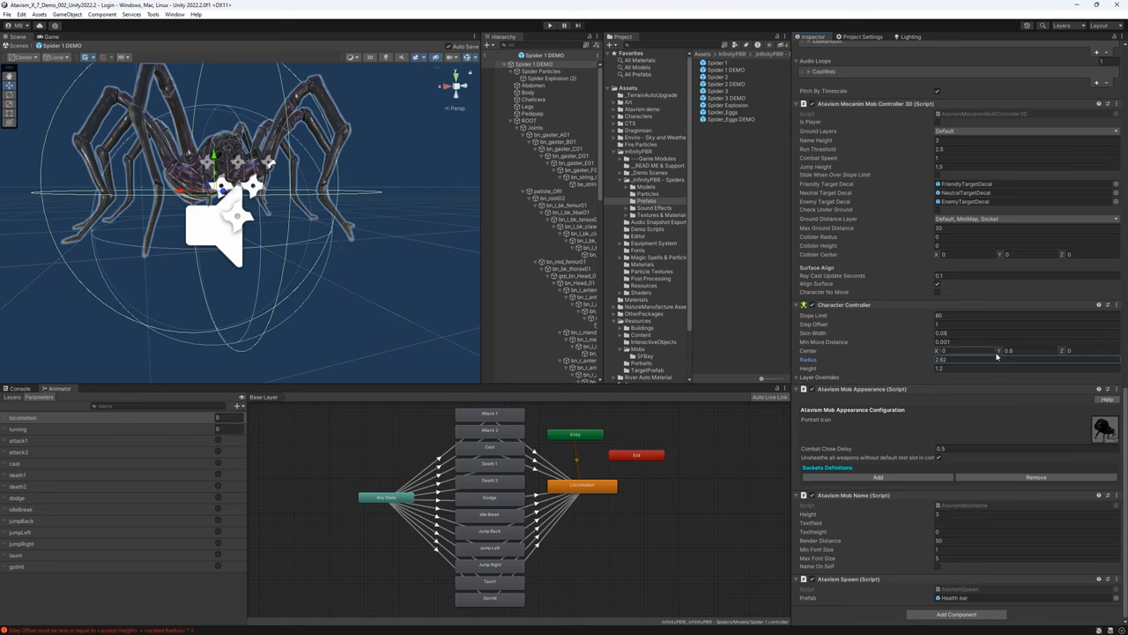
left_click(1026, 349)
type("1.86")
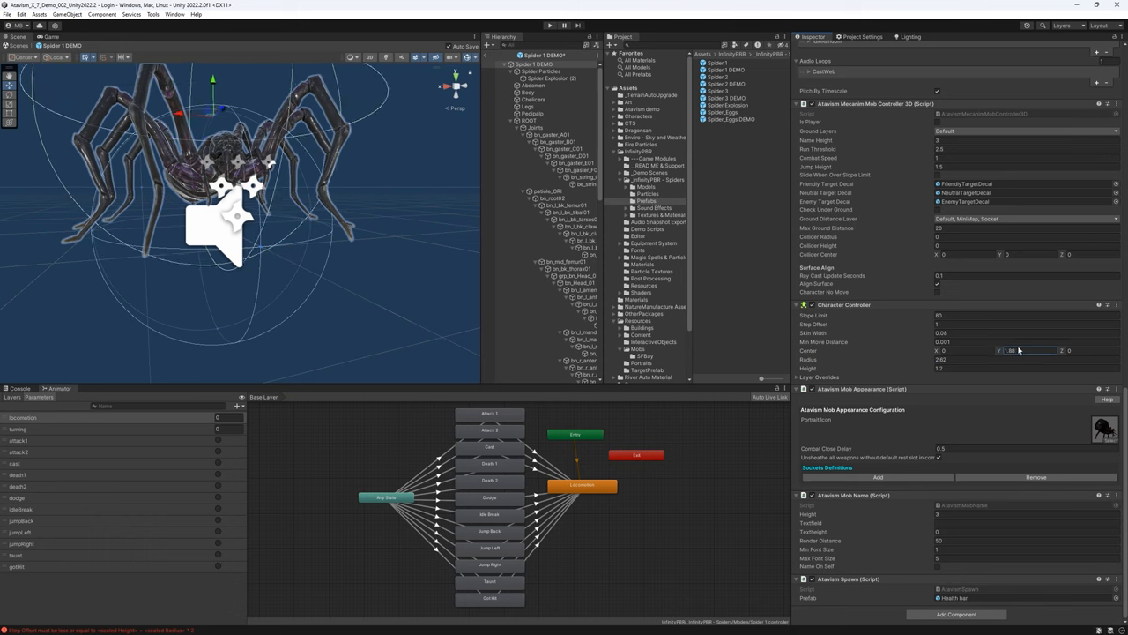
type("2.16")
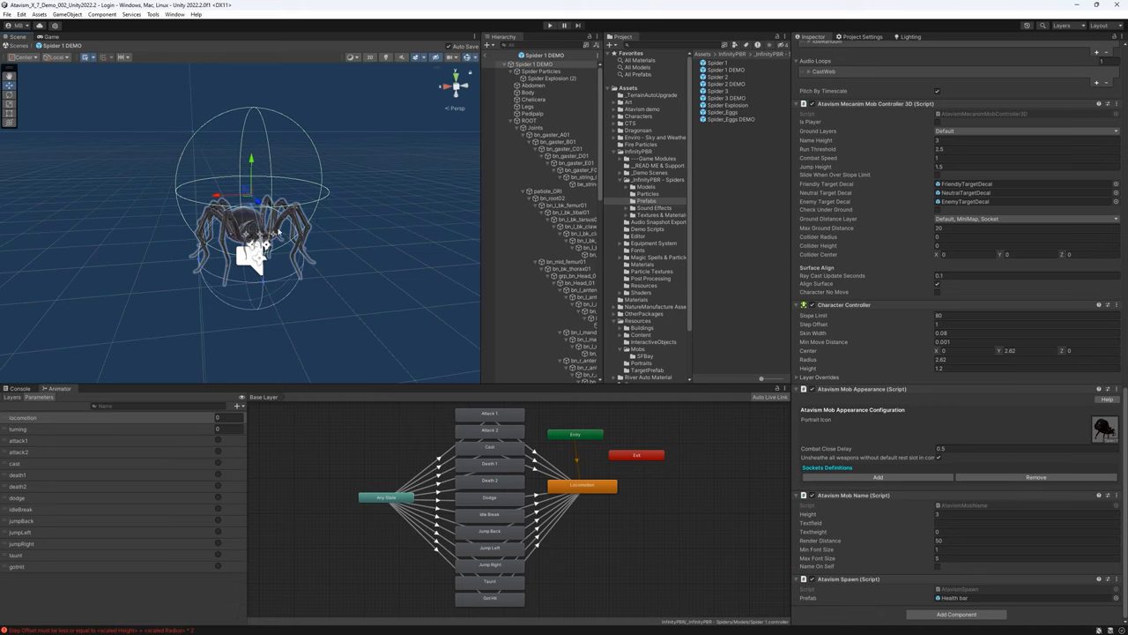
mouse_move(304, 226)
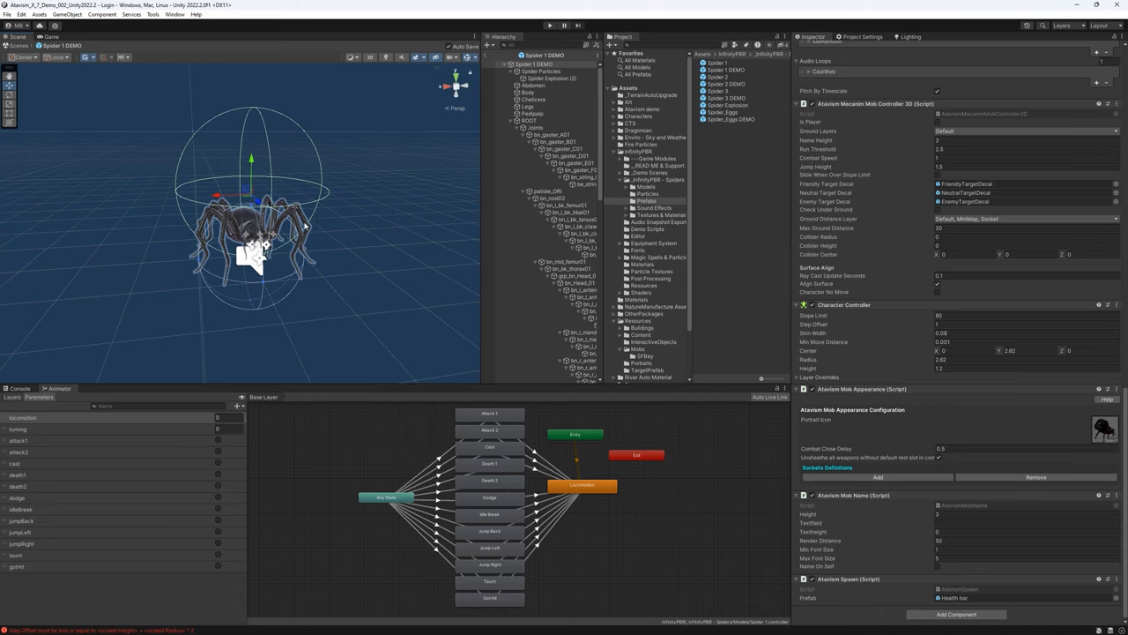
mouse_move(309, 194)
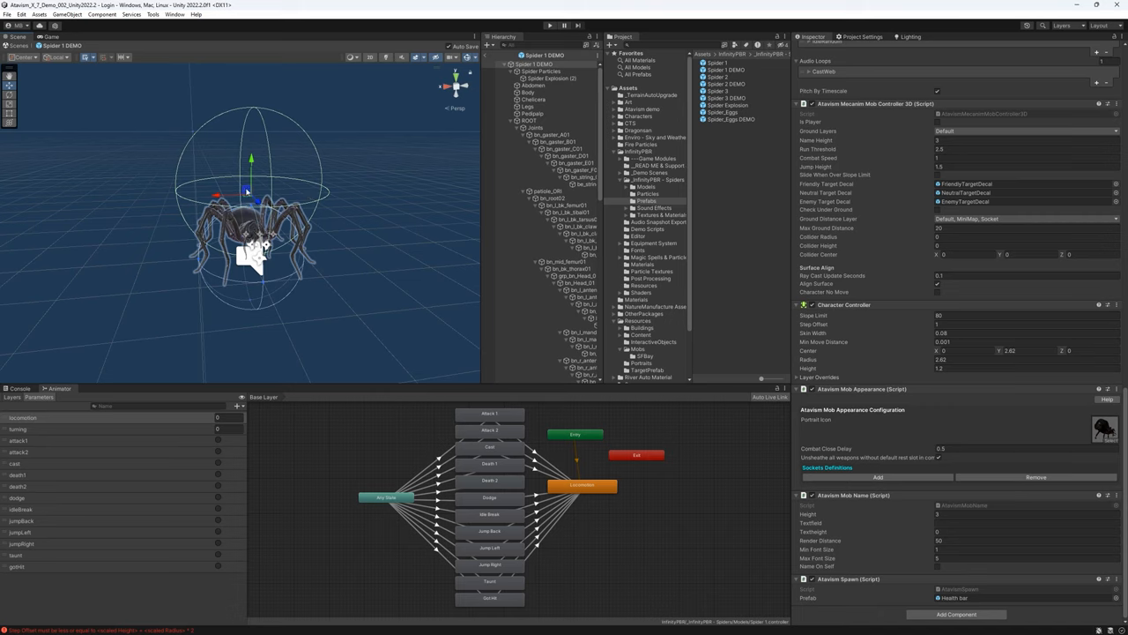
mouse_move(250, 231)
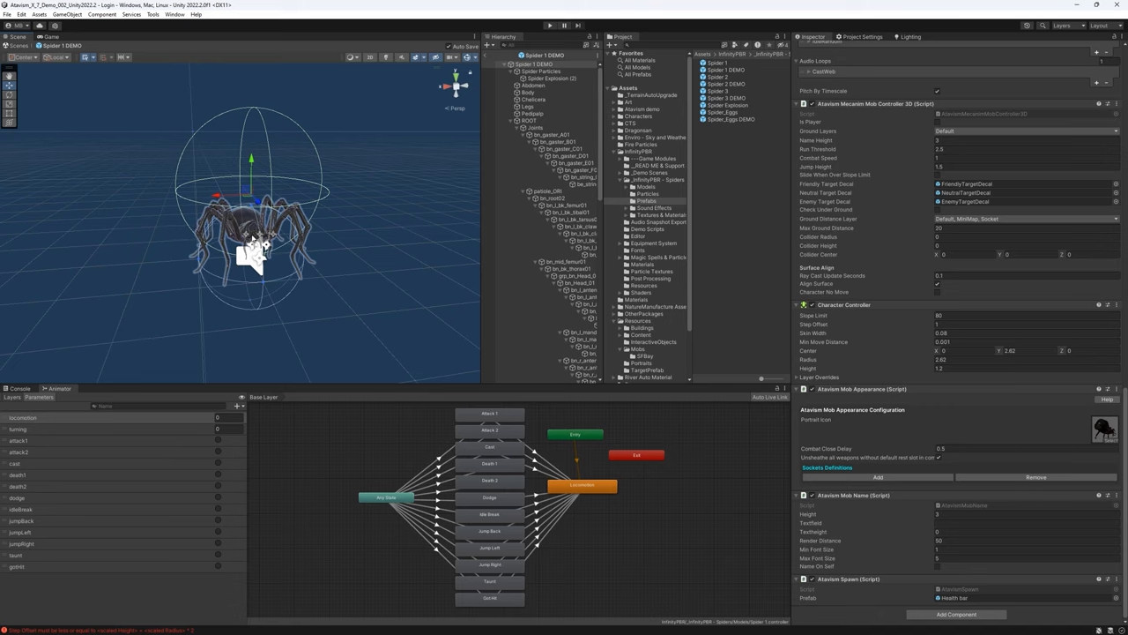
mouse_move(164, 193)
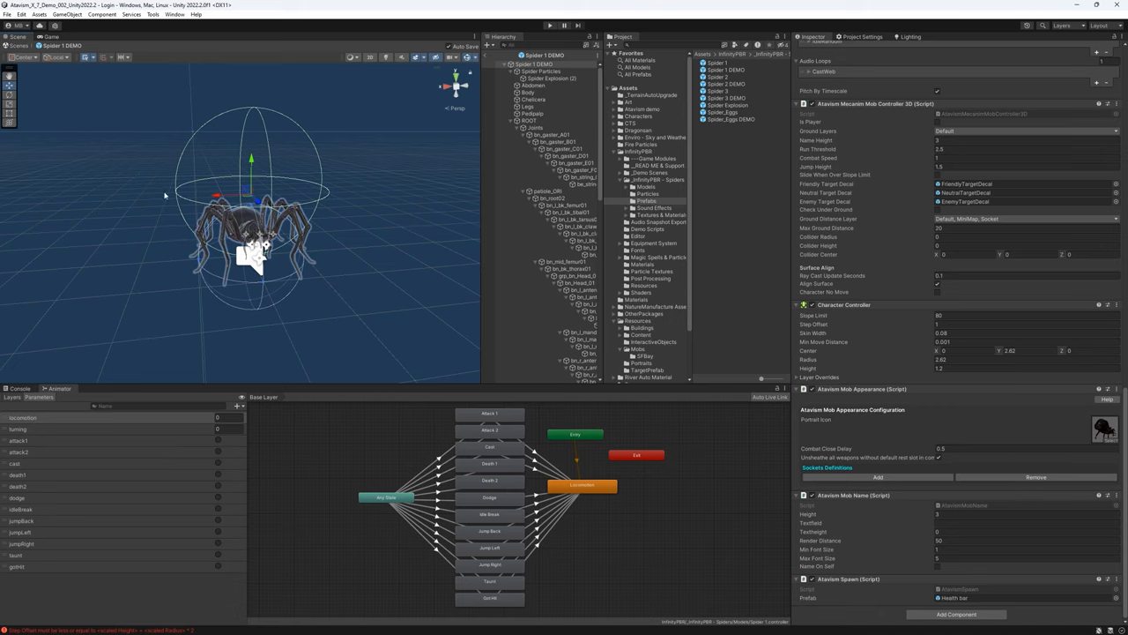
mouse_move(297, 201)
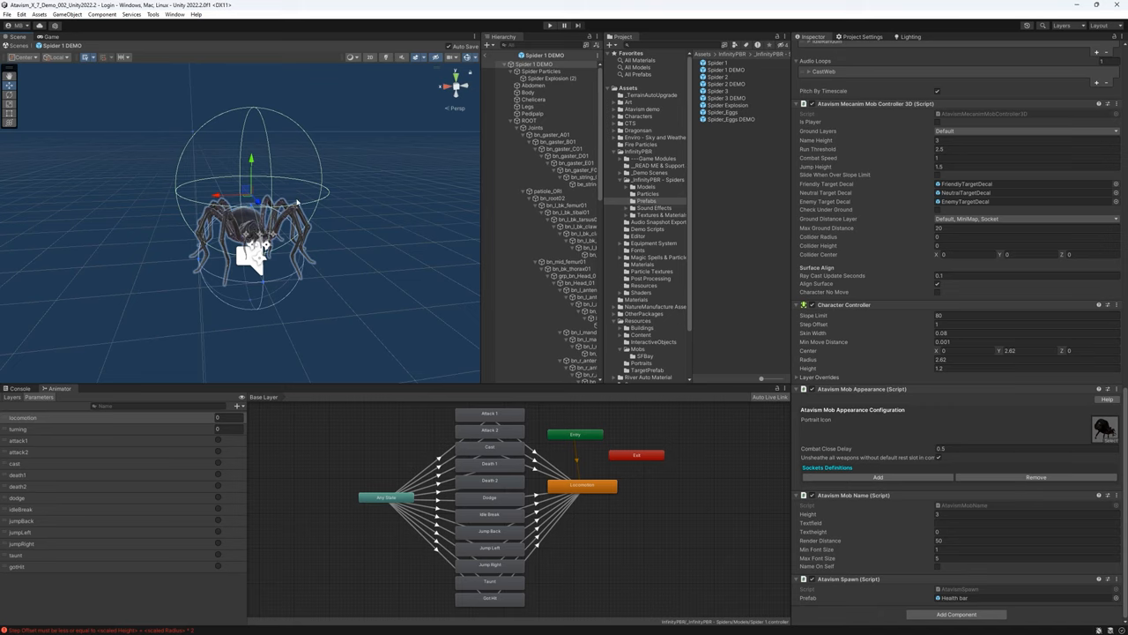
mouse_move(723, 254)
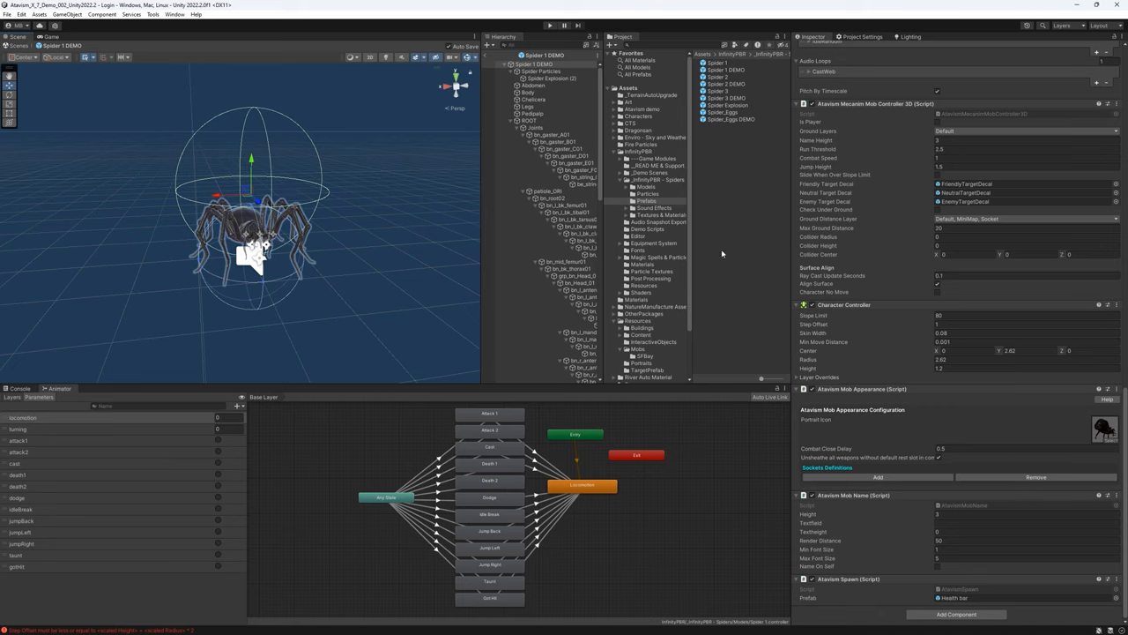
mouse_move(871, 97)
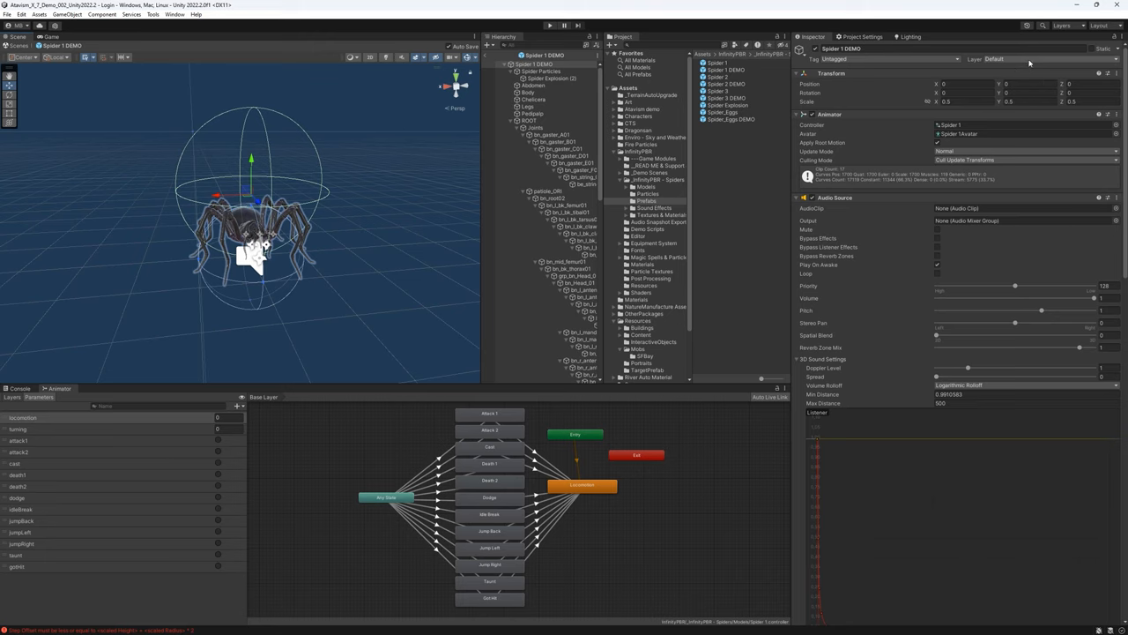
Put the spider on the Targetable layer and apply it to all child objects.
left_click(1023, 60)
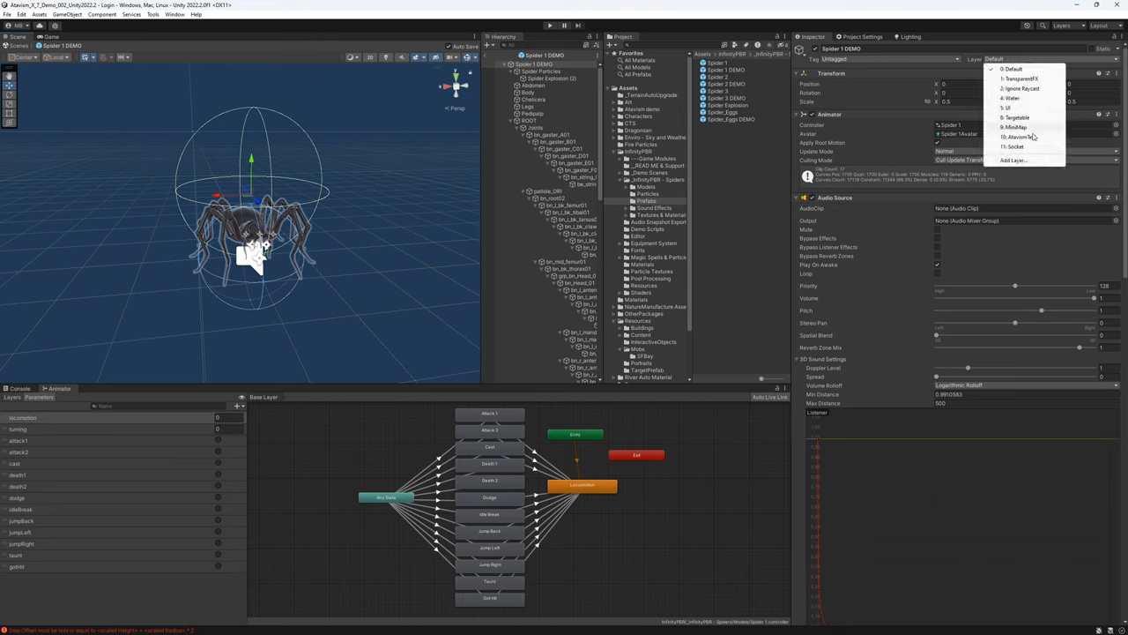
left_click(1020, 116)
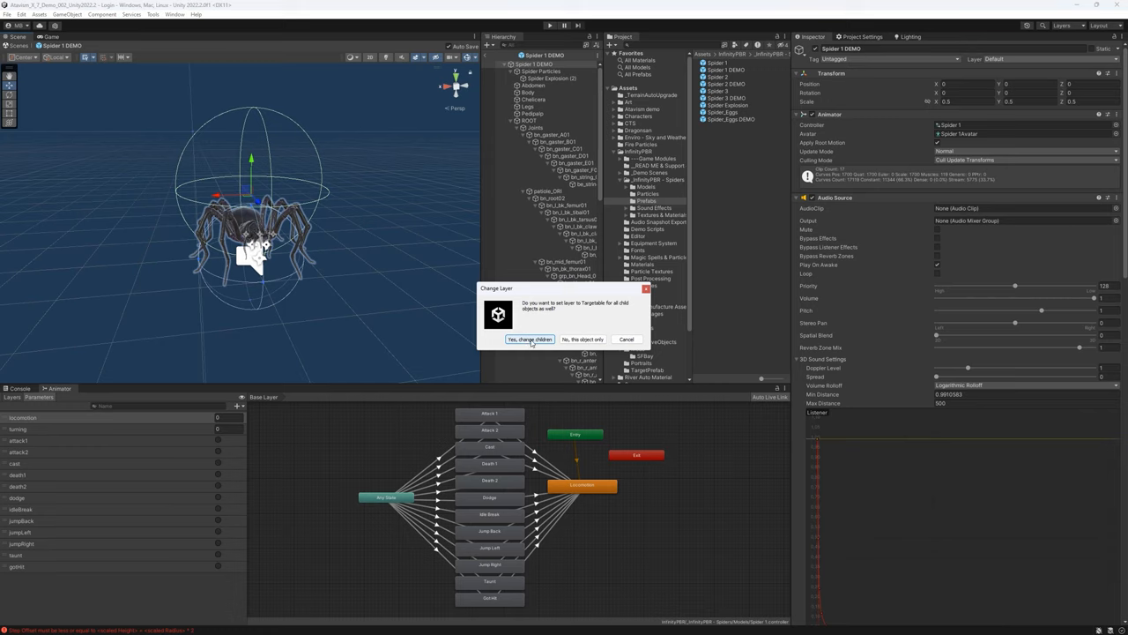
left_click(529, 339)
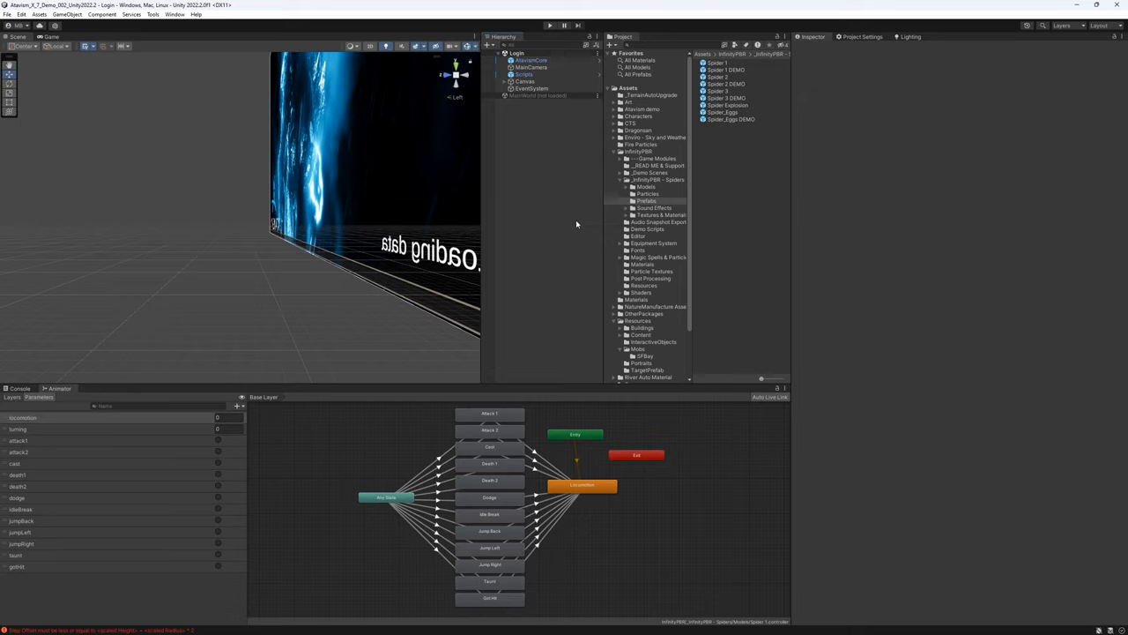
mouse_move(559, 226)
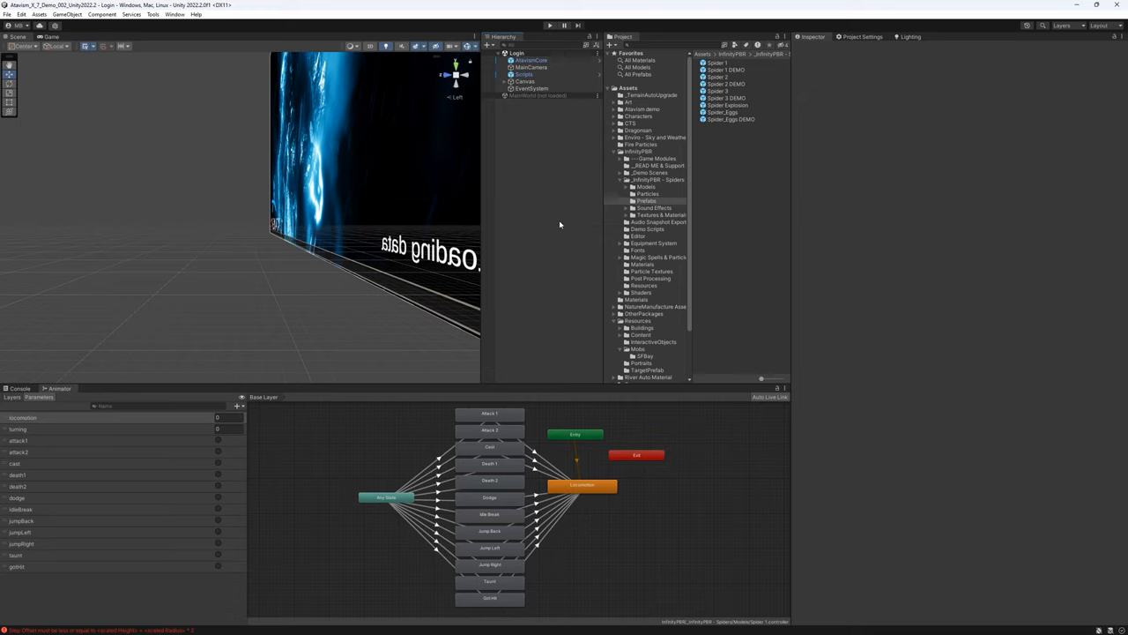
mouse_move(673, 191)
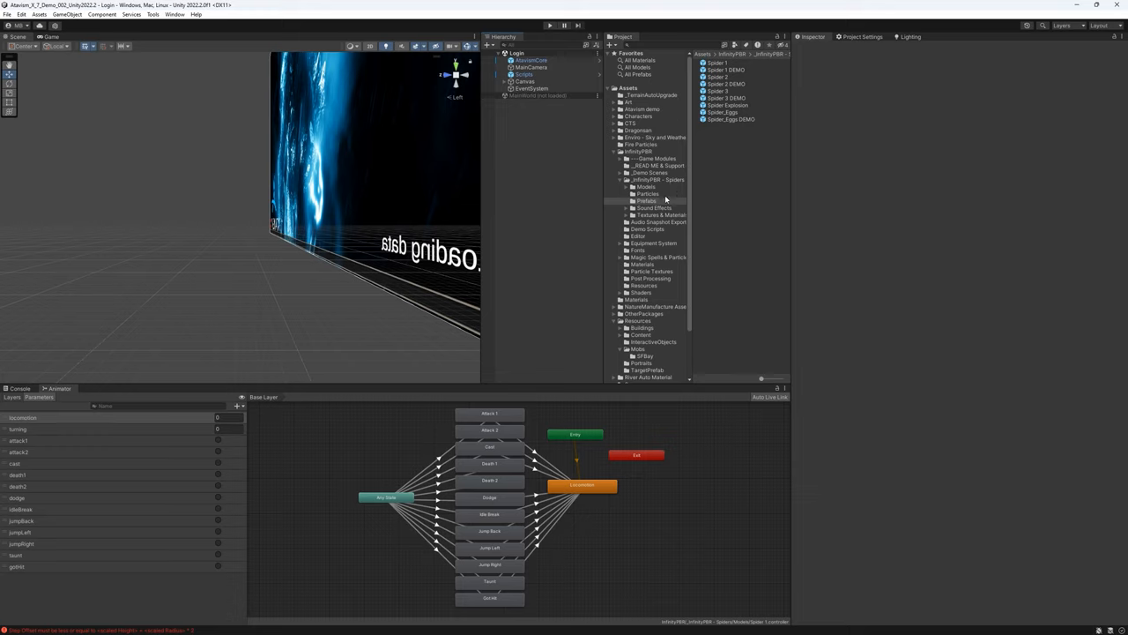
mouse_move(667, 254)
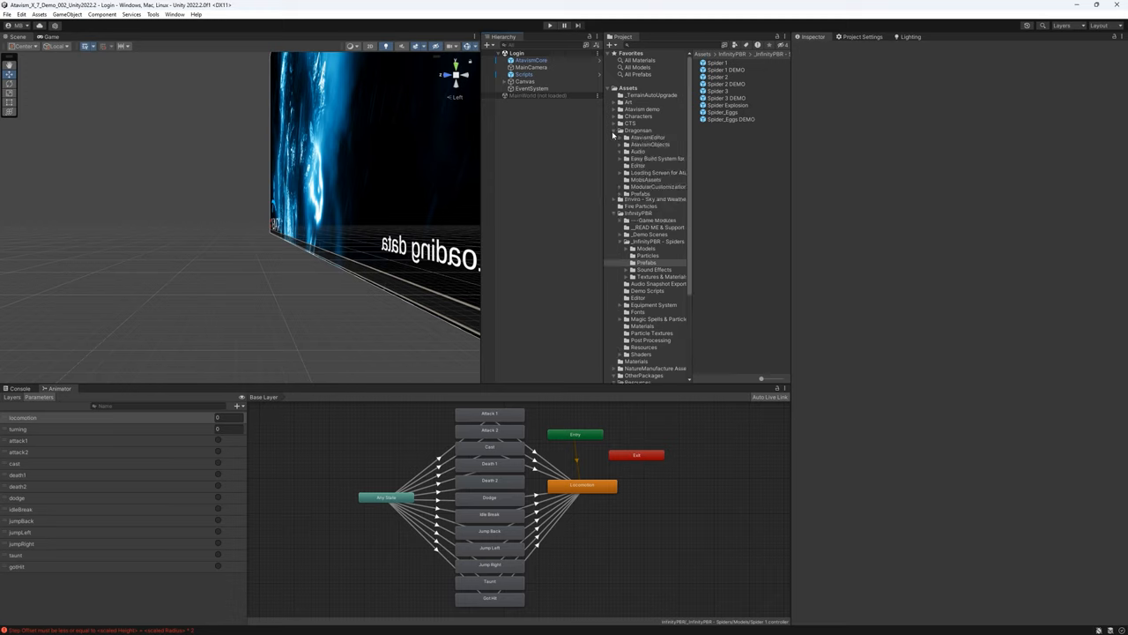
Duplicate a BomberBug animator controller in MobAssets and rename the copy Spider.
left_click(645, 180)
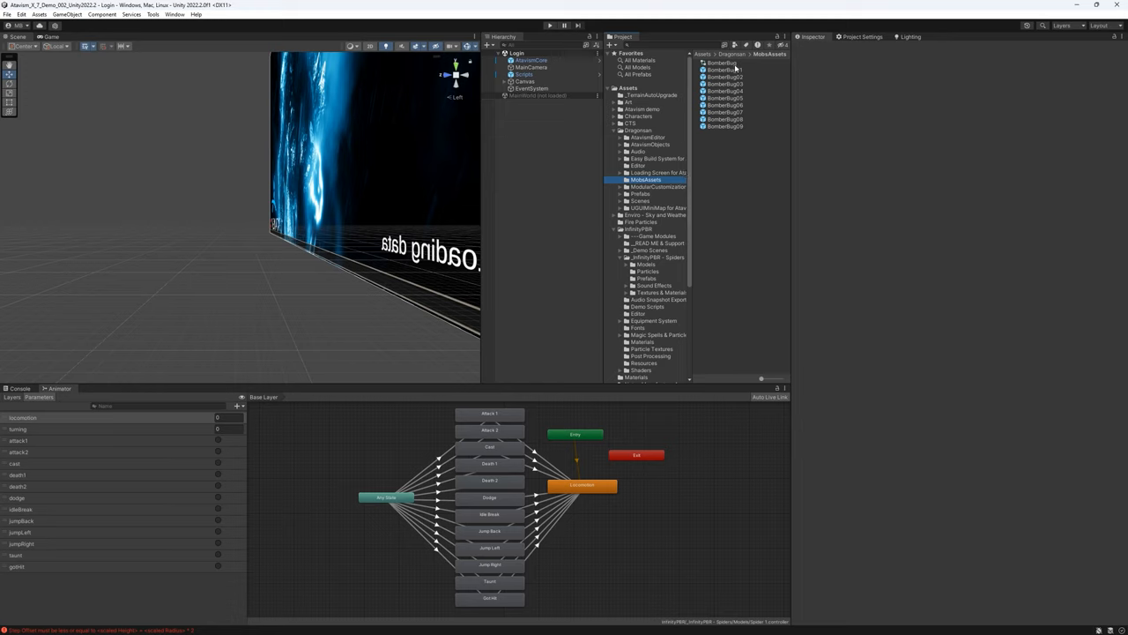
left_click(723, 63)
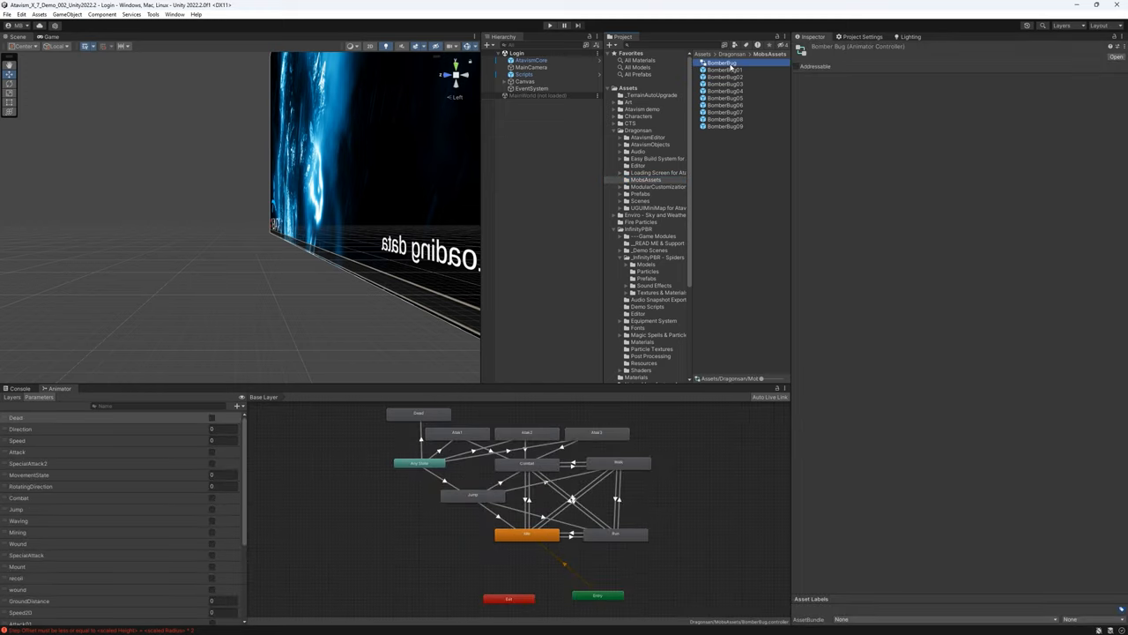
mouse_move(740, 94)
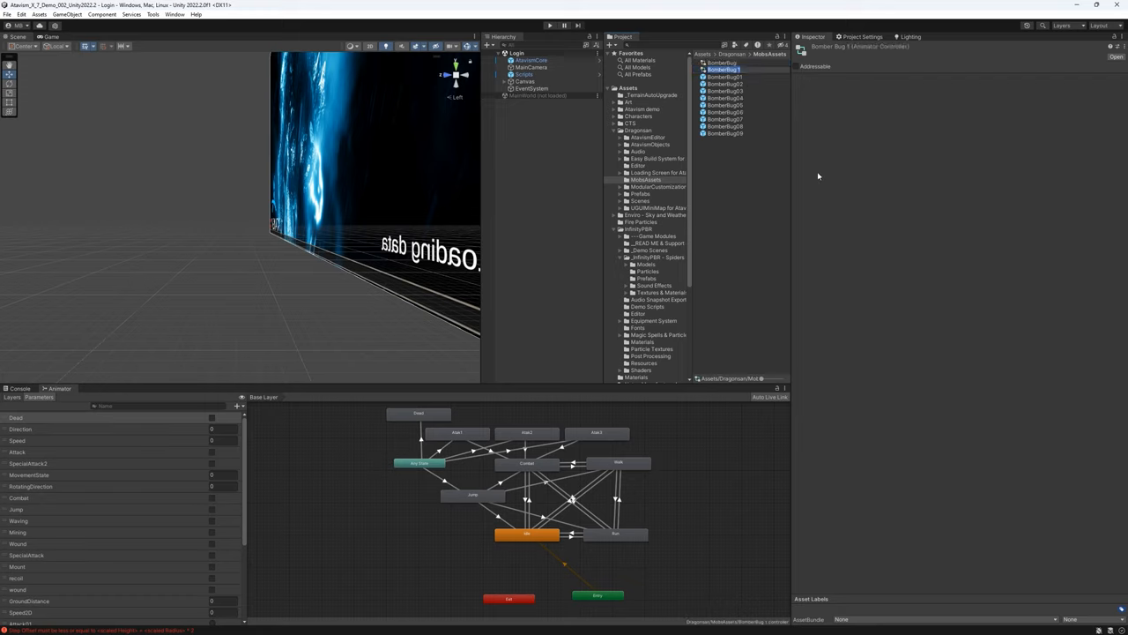
left_click(716, 134)
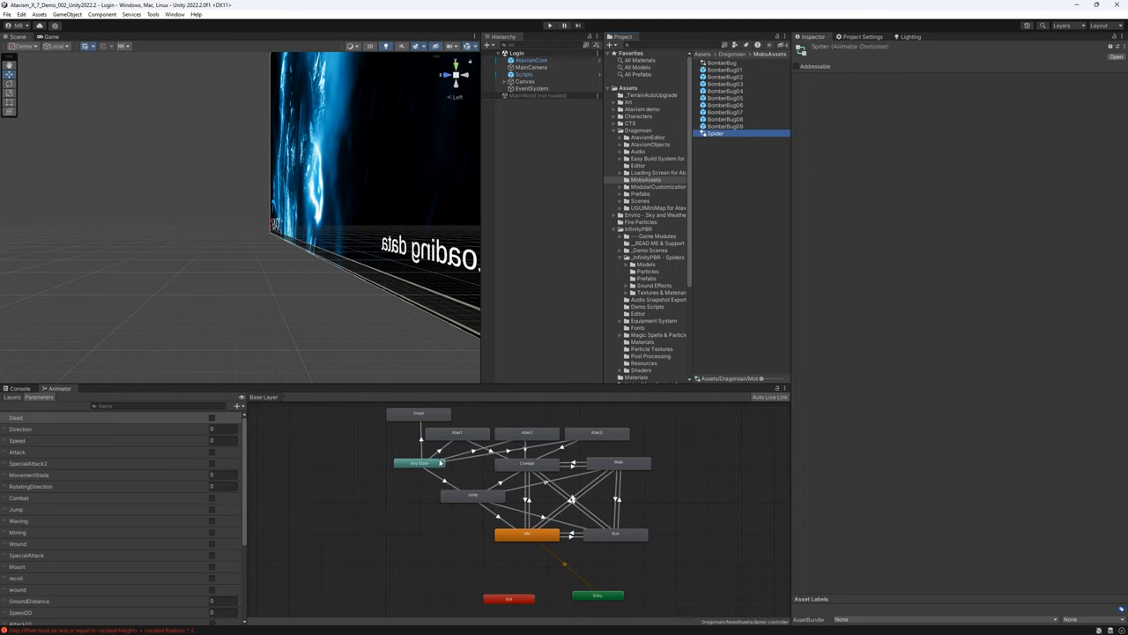
mouse_move(546, 462)
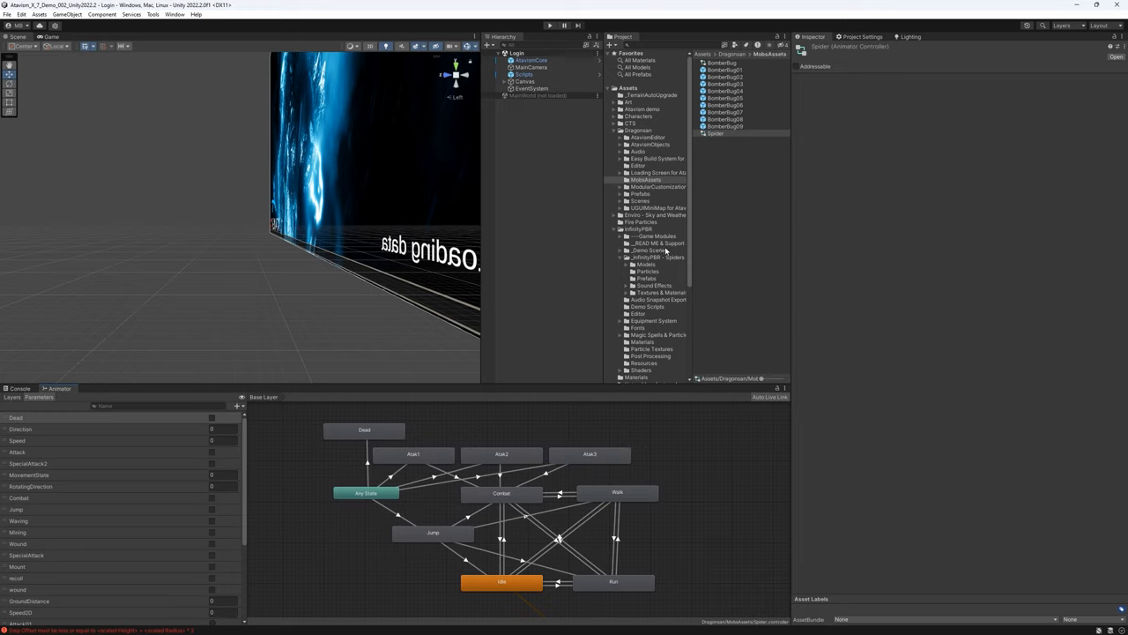
mouse_move(626, 268)
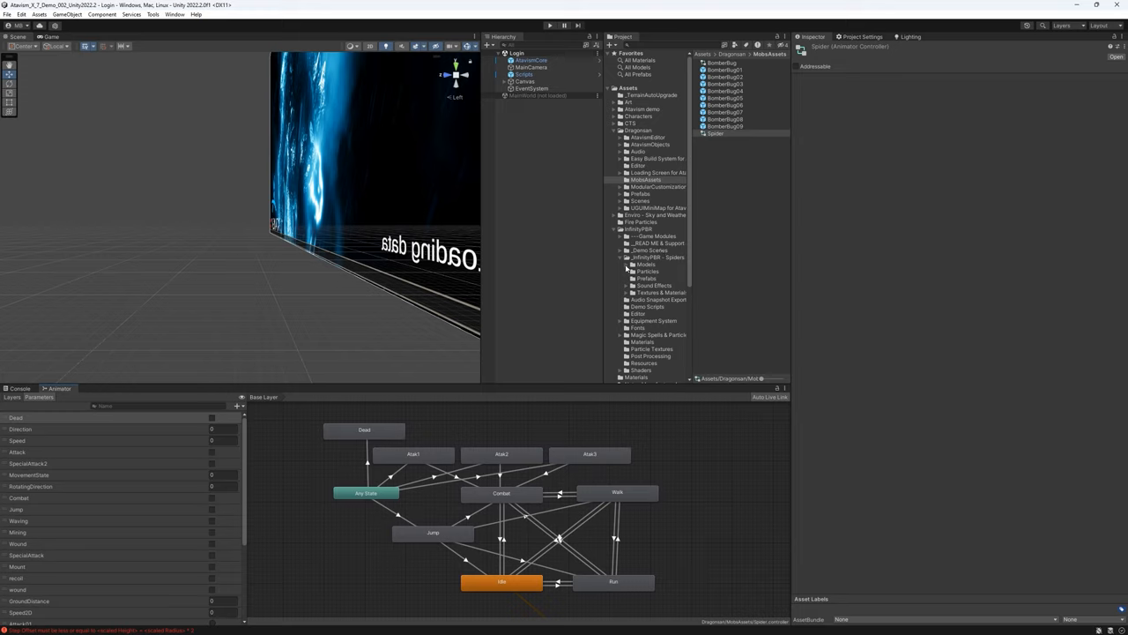
mouse_move(652, 270)
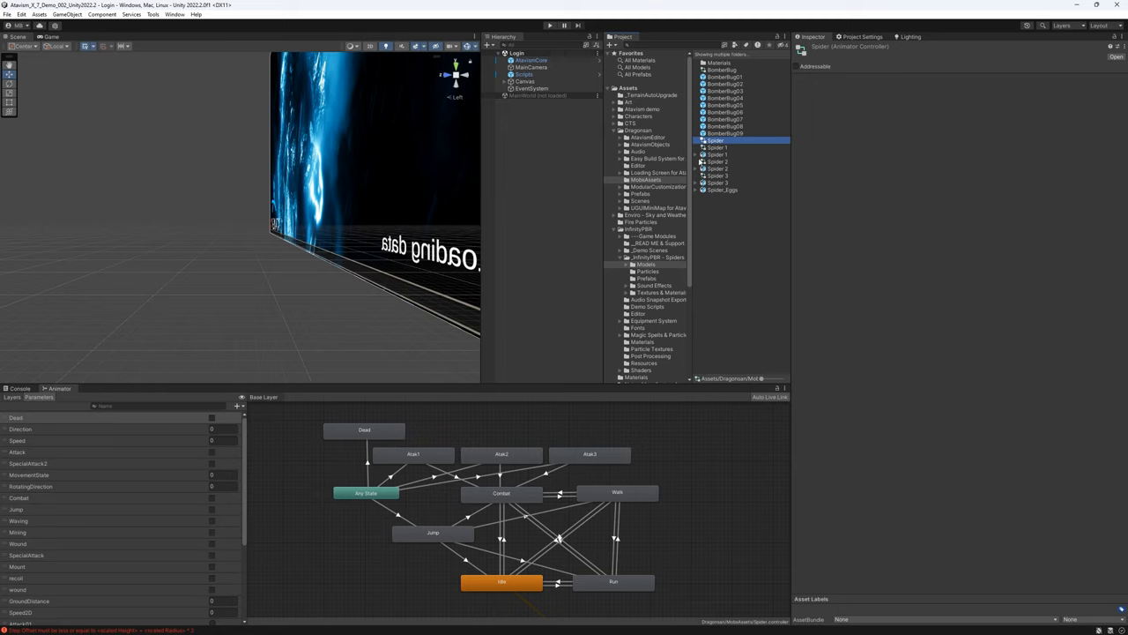
Expand the spider model asset to list its animation clips such as Attack 1, Cast and Death.
left_click(701, 155)
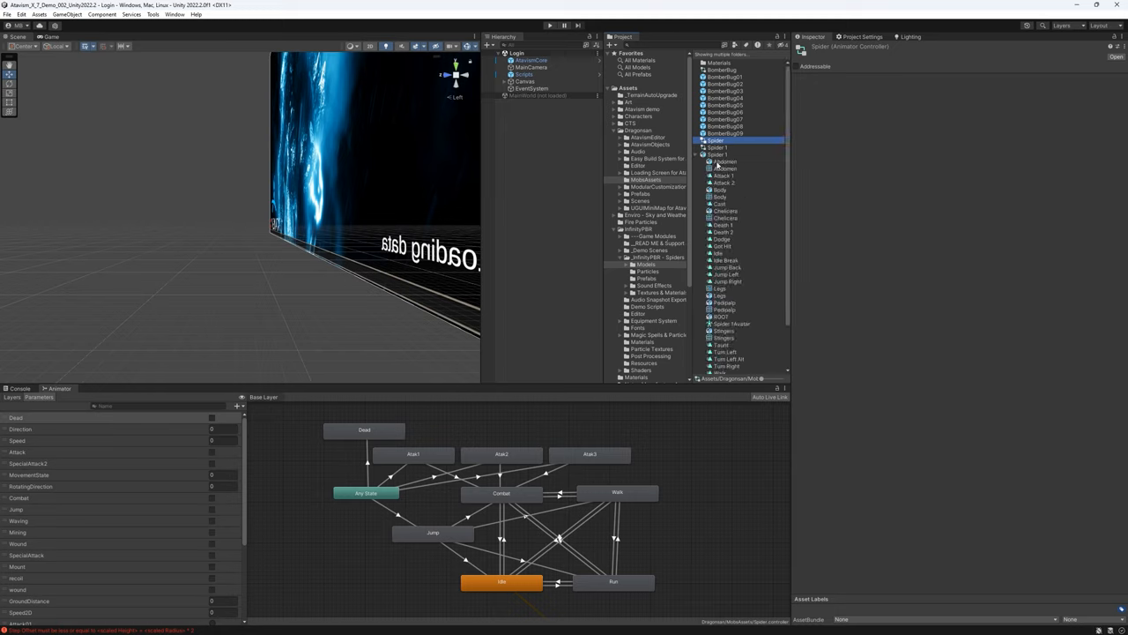
scroll("down", 3)
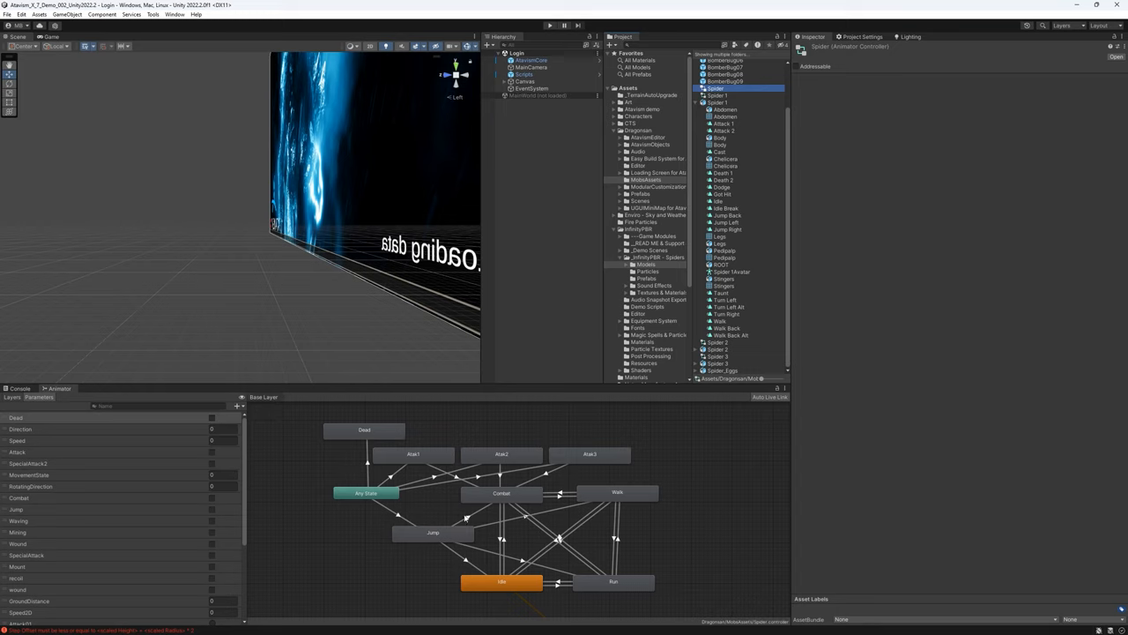
mouse_move(543, 558)
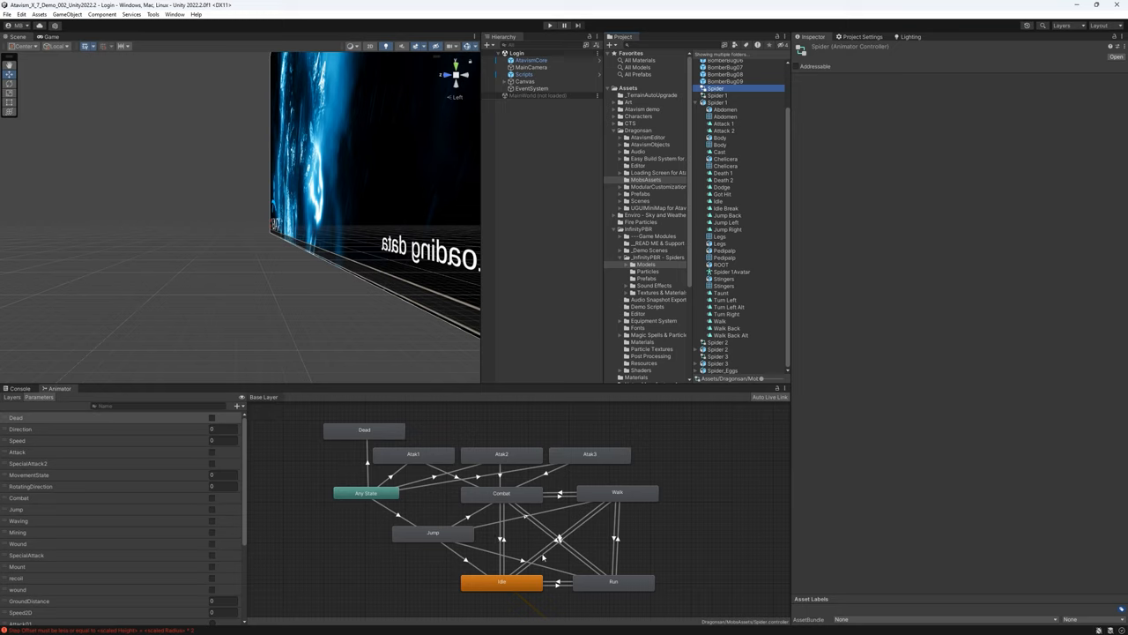
mouse_move(516, 558)
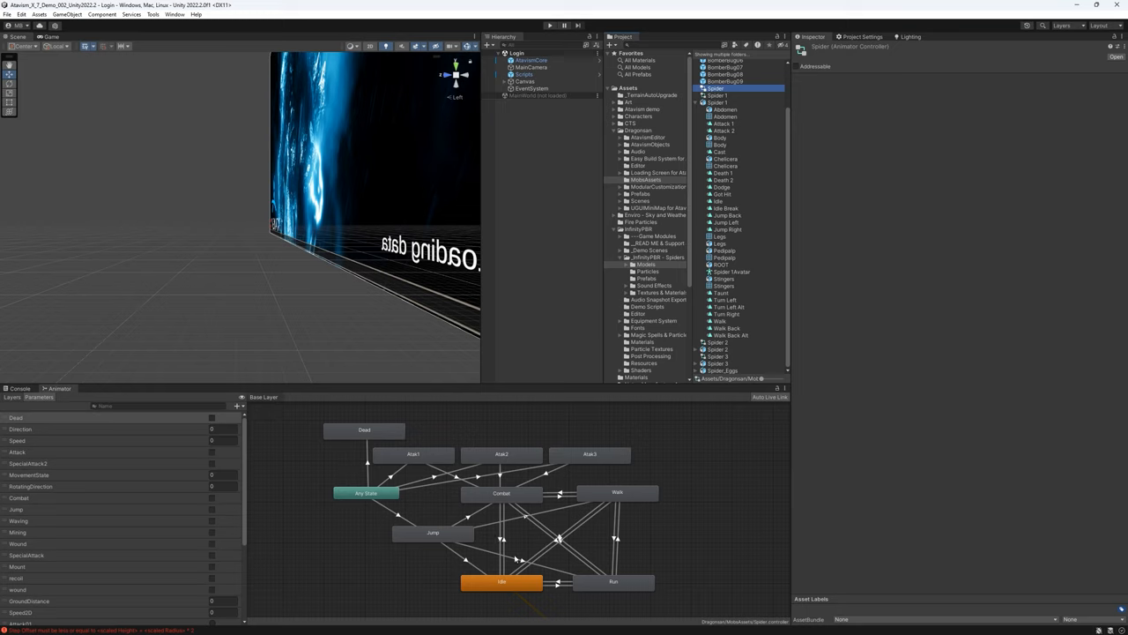
Review the idle and combat states, then assign spider clips as motions for the run and death states.
left_click(501, 581)
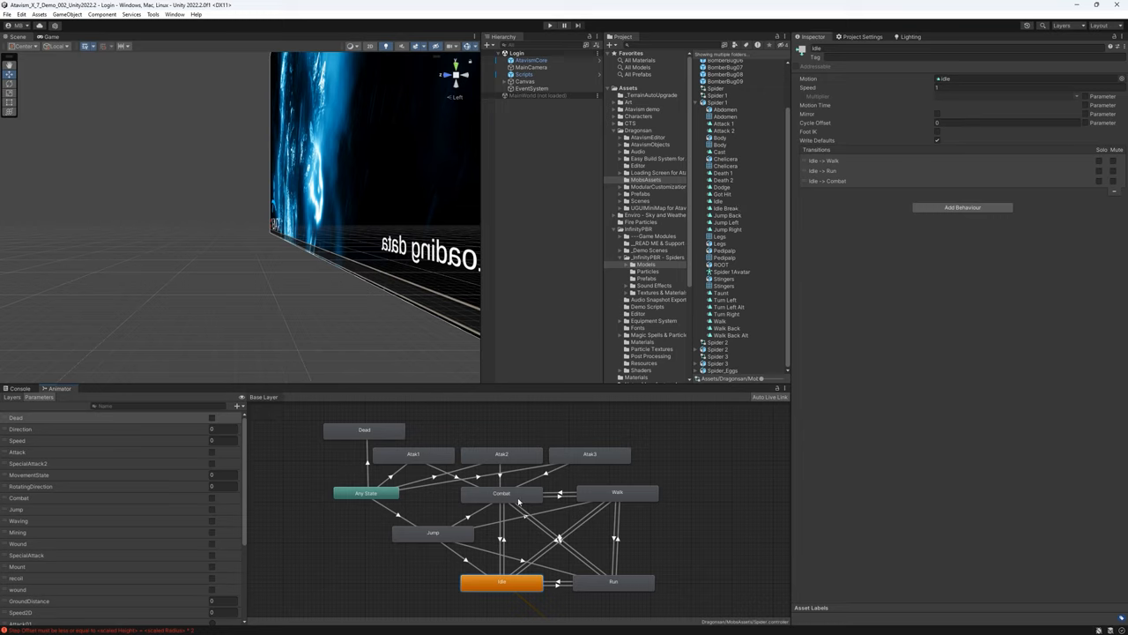
left_click(500, 493)
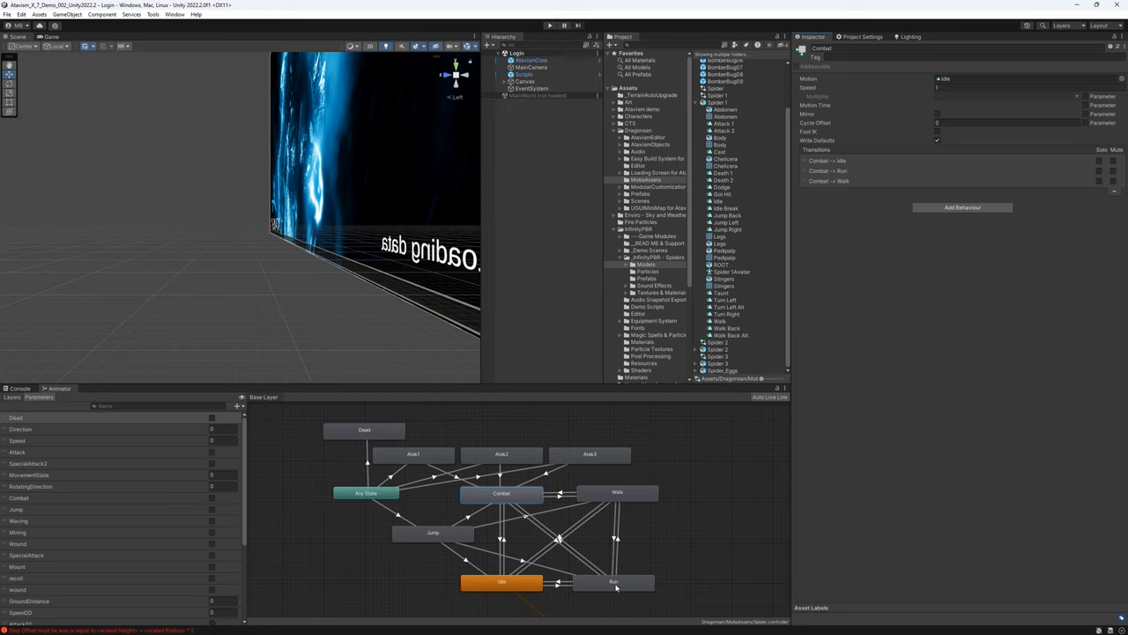
left_click(617, 492)
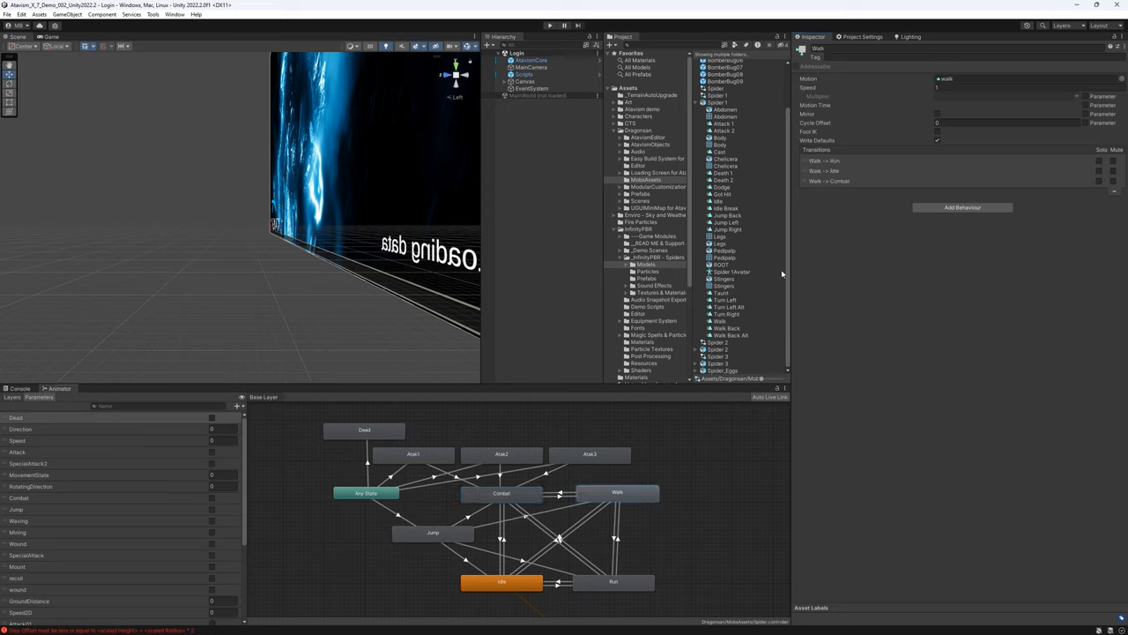
mouse_move(723, 324)
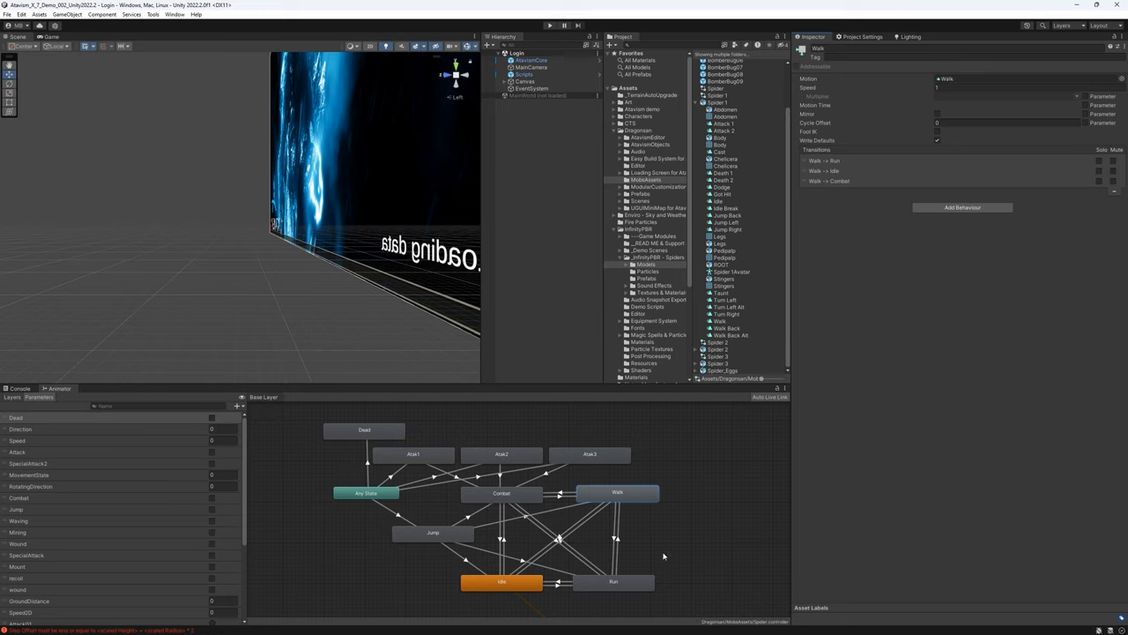
left_click(725, 320)
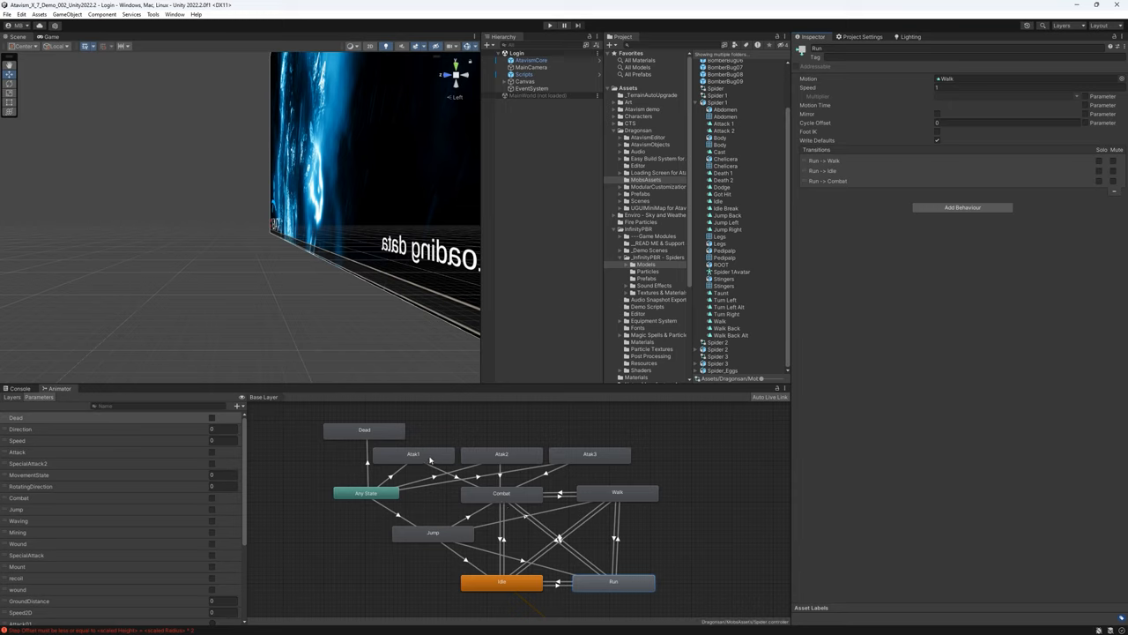
left_click(363, 430)
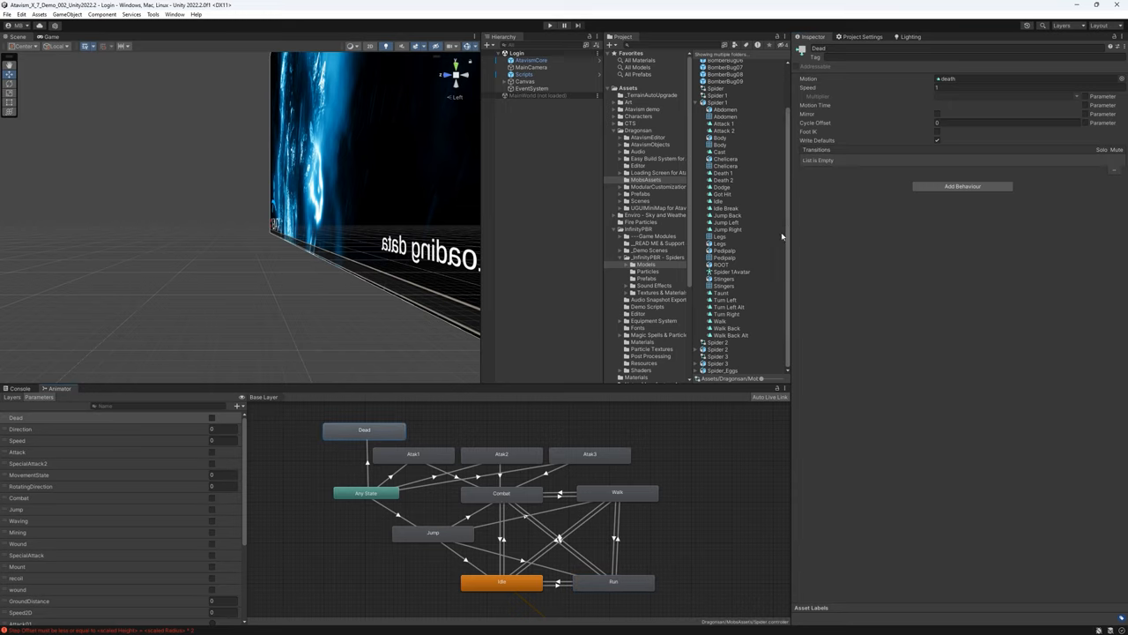
mouse_move(732, 180)
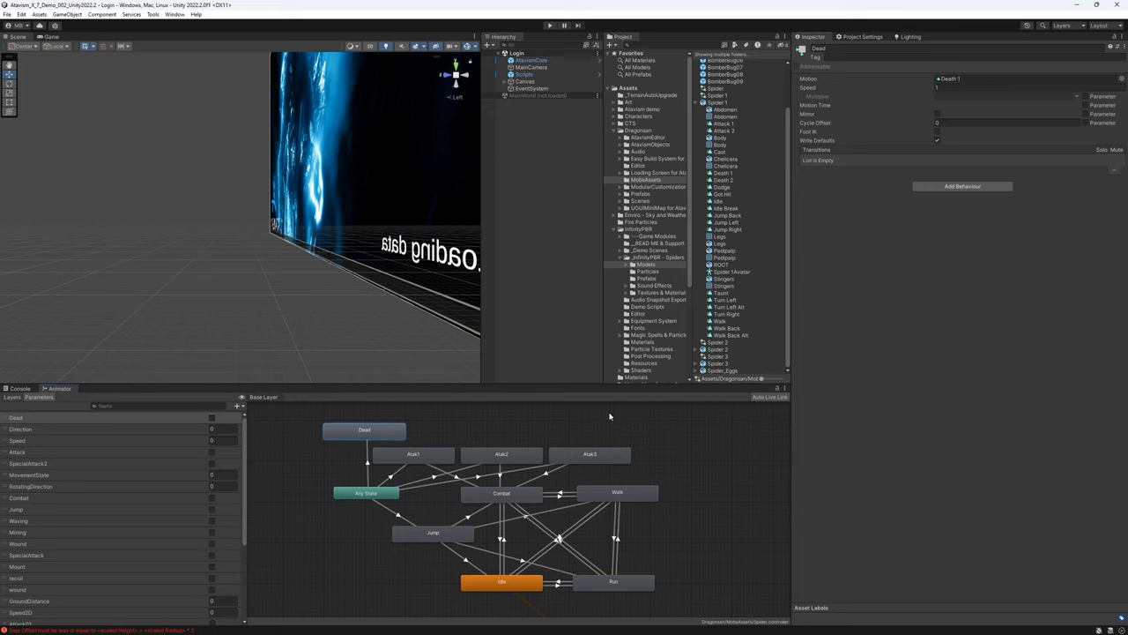
Assign spider attack clips as motions for the first and third attack states.
left_click(413, 454)
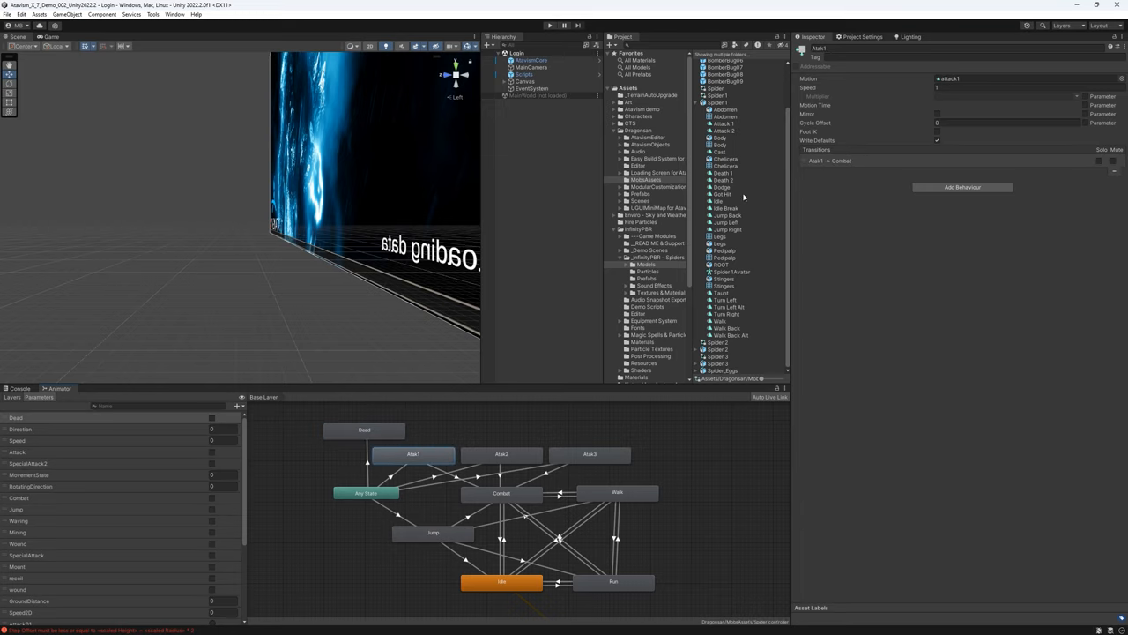
left_click(1023, 78)
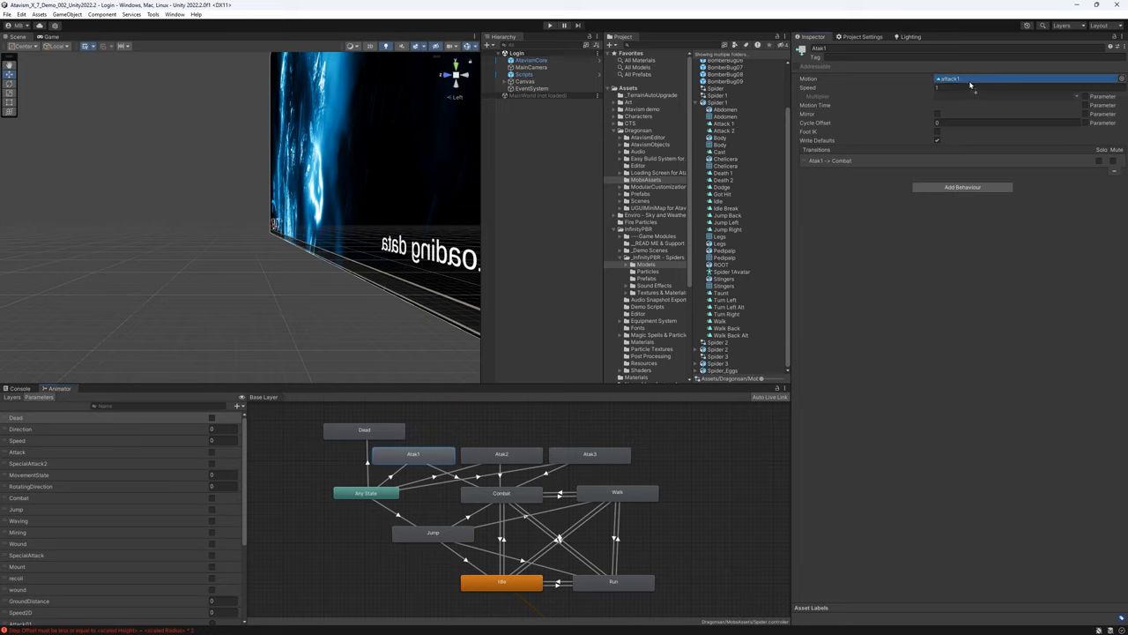
left_click(501, 455)
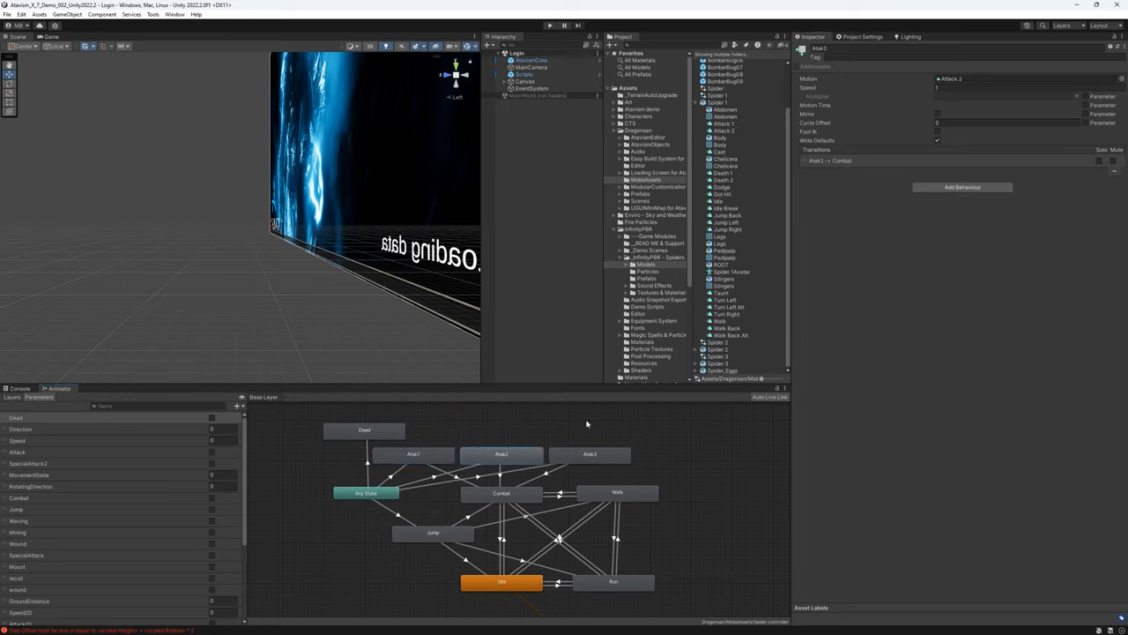
left_click(589, 453)
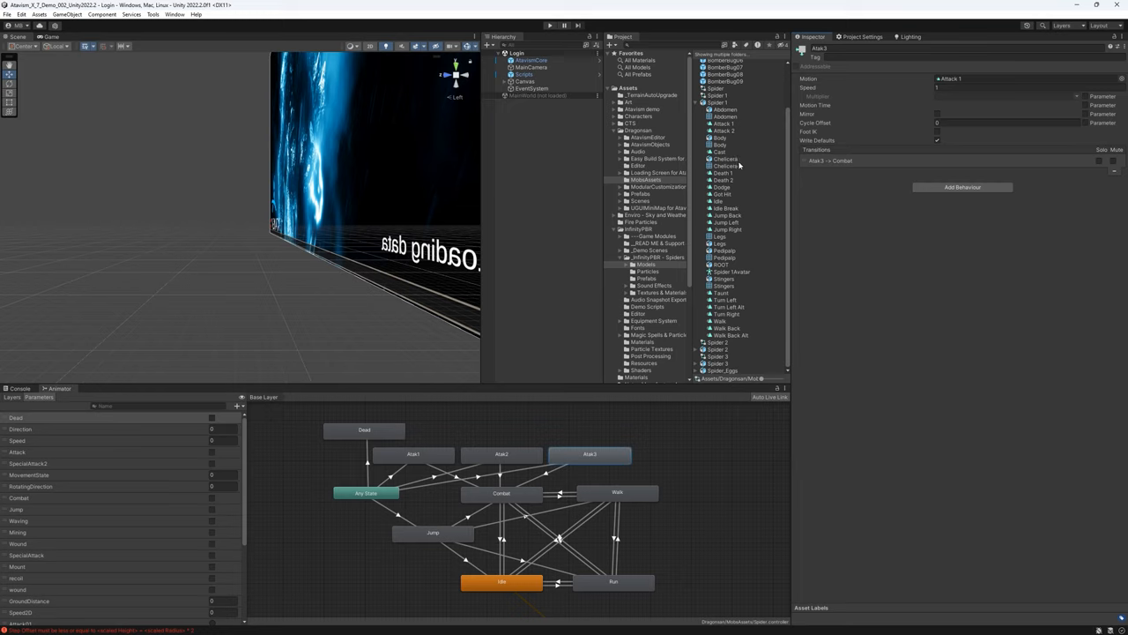
mouse_move(737, 162)
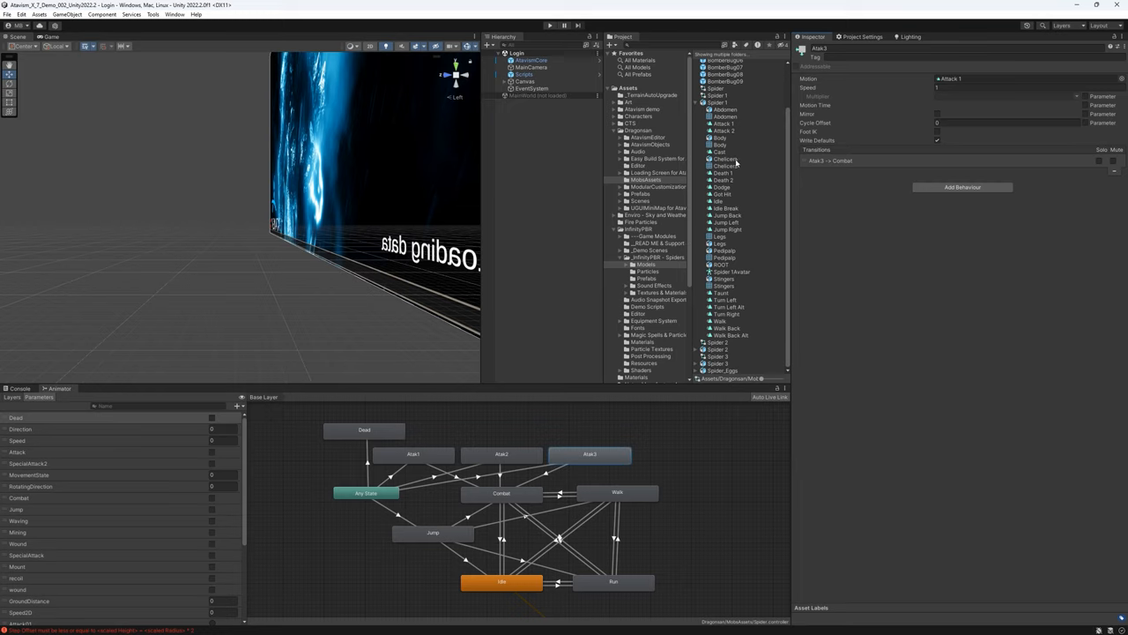
mouse_move(744, 130)
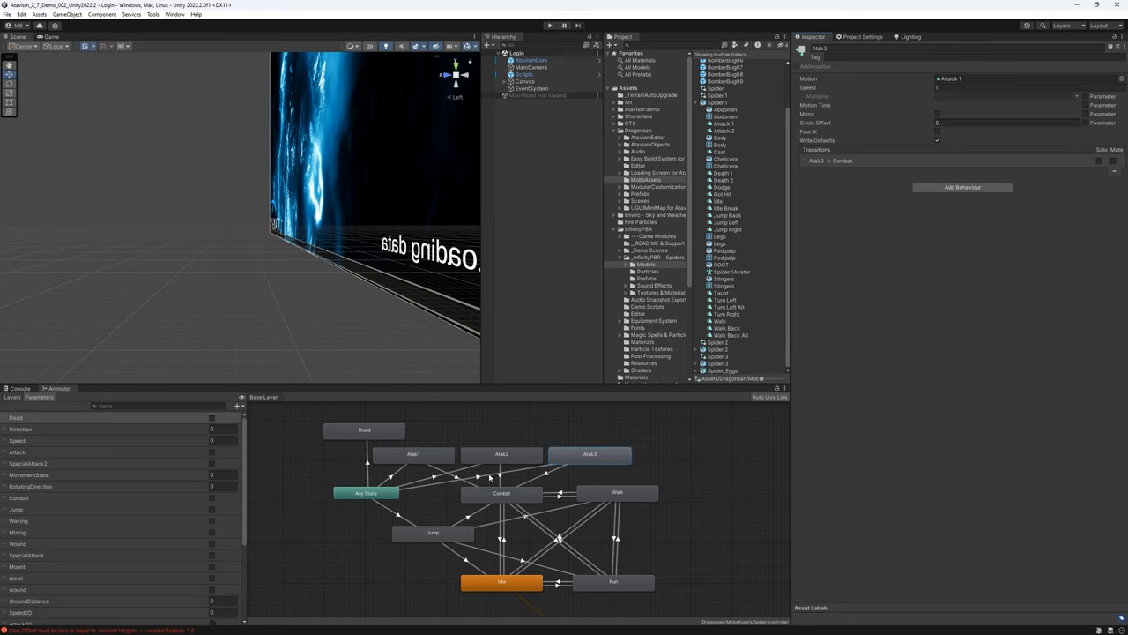
mouse_move(393, 480)
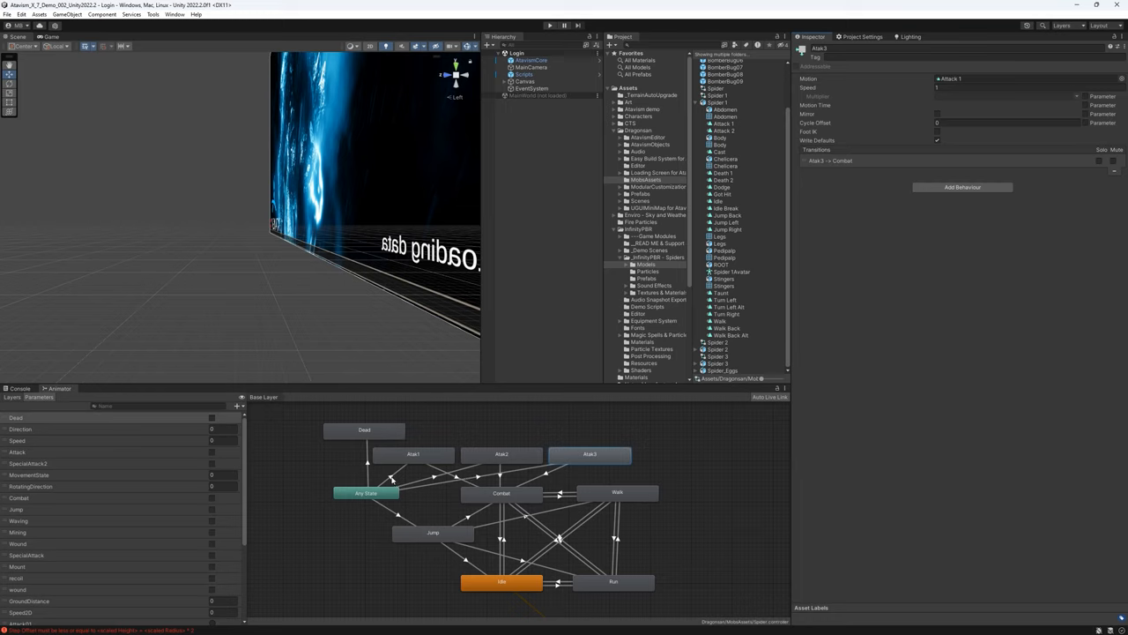
Review the conditions on transitions from Any State into the attack states and back to combat.
left_click(388, 476)
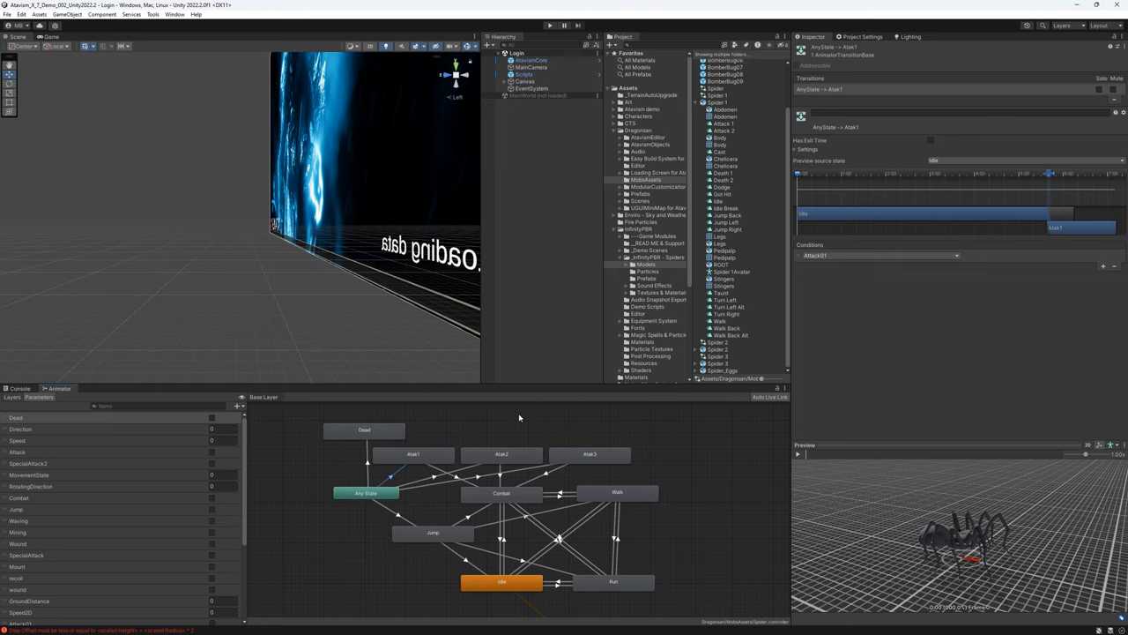
mouse_move(311, 465)
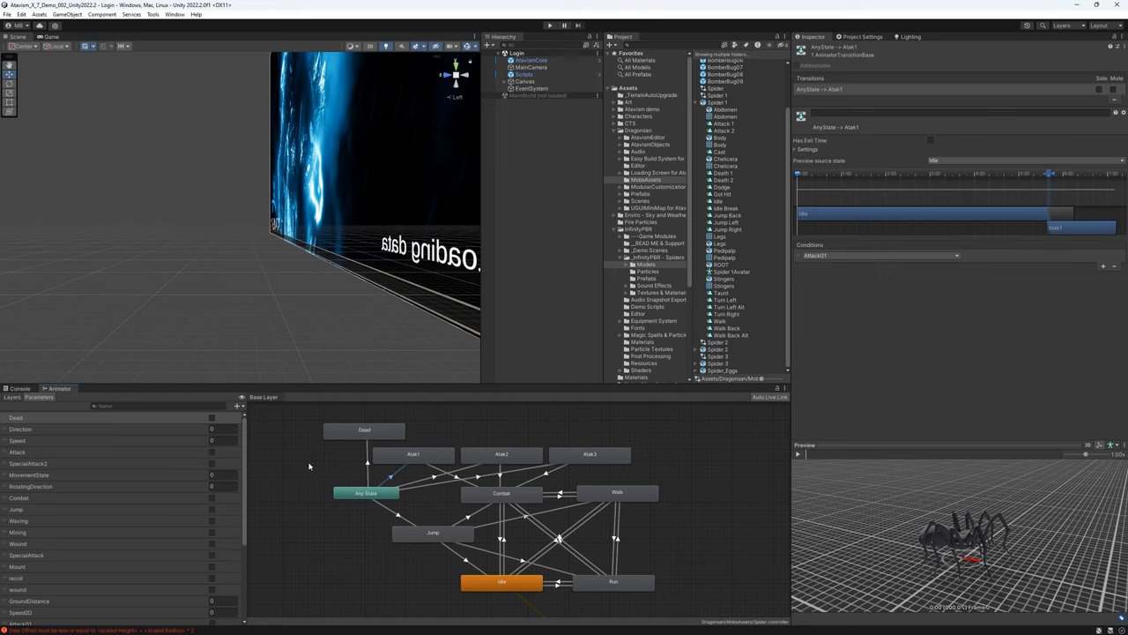
mouse_move(169, 448)
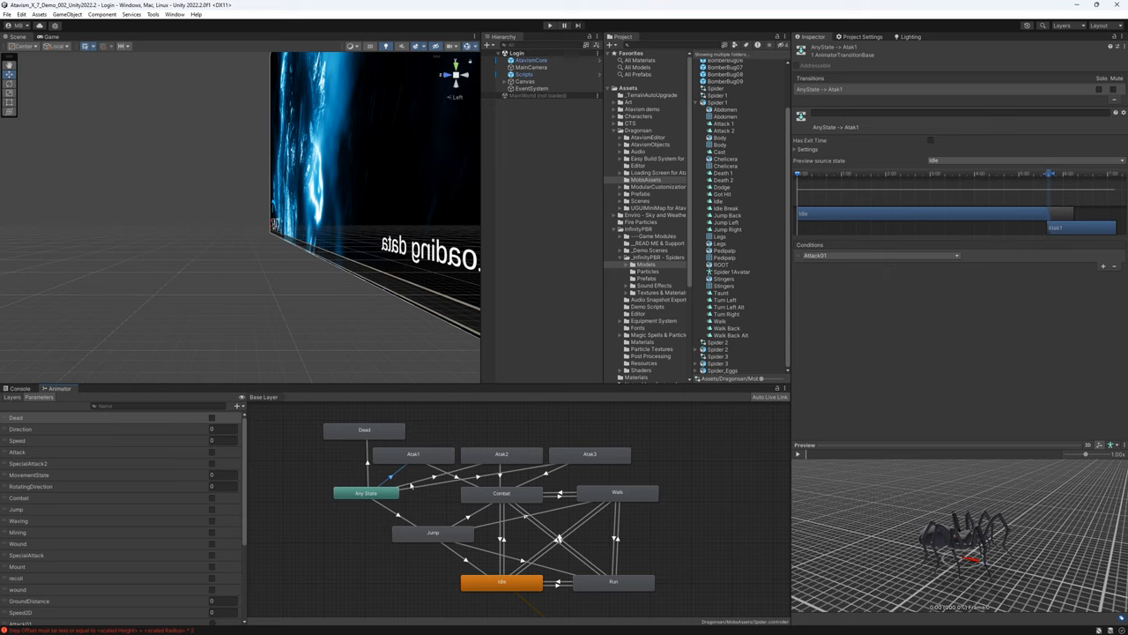
mouse_move(395, 479)
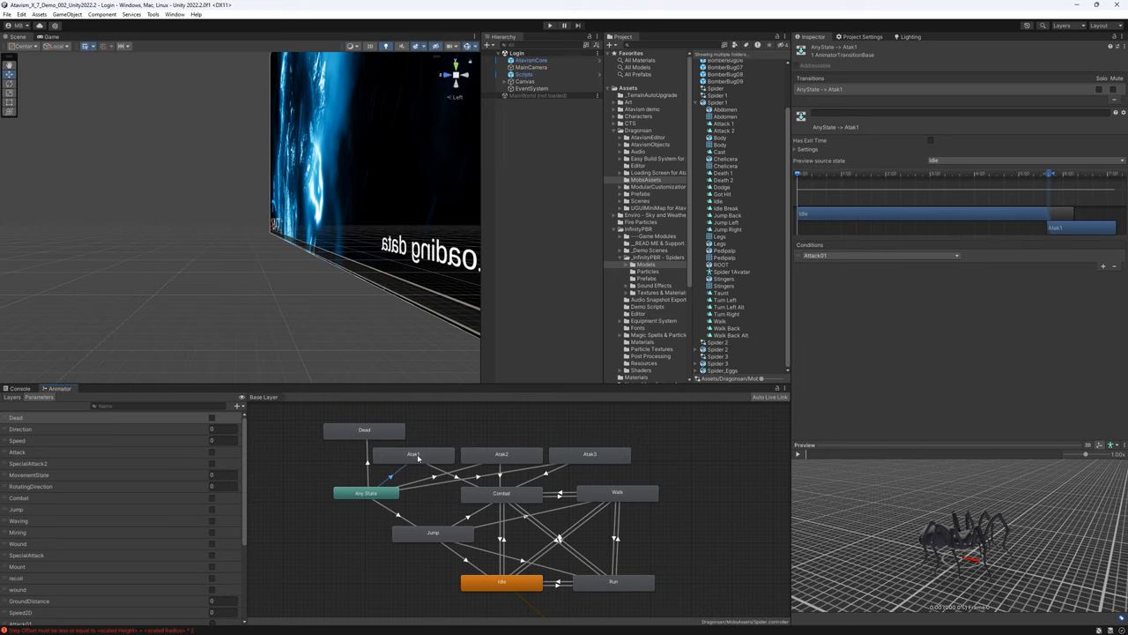
left_click(414, 455)
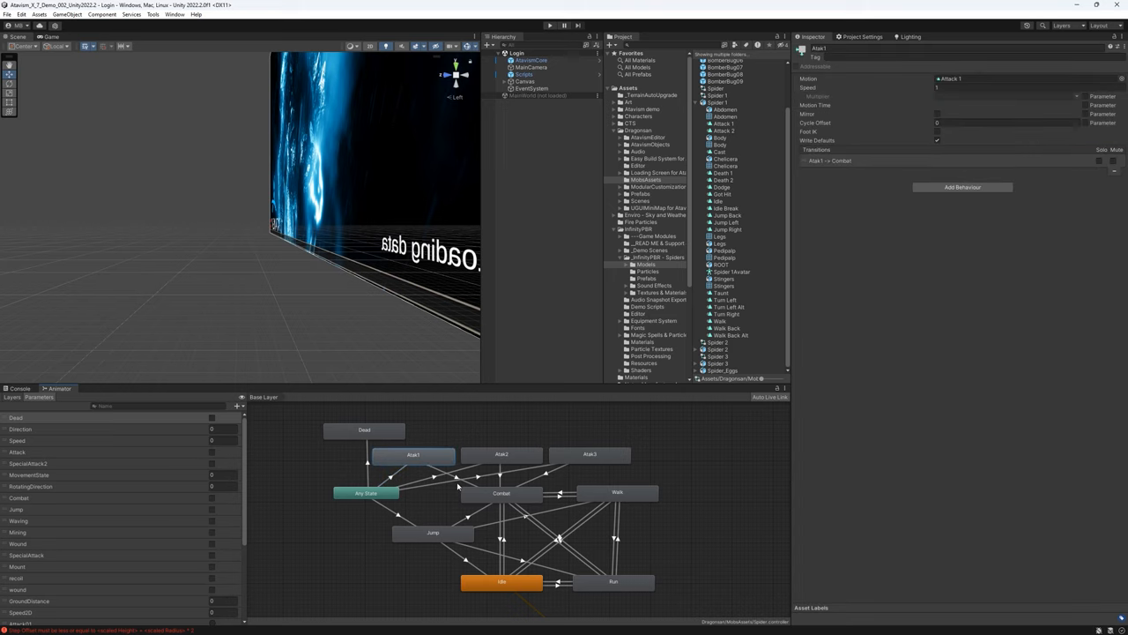
left_click(458, 479)
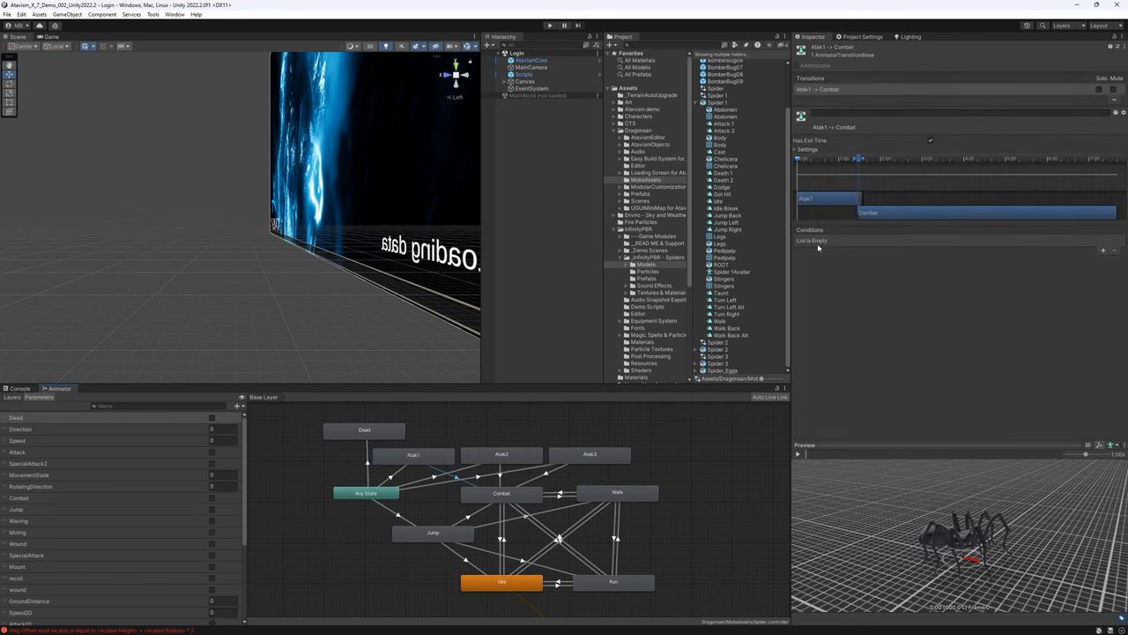
left_click(501, 494)
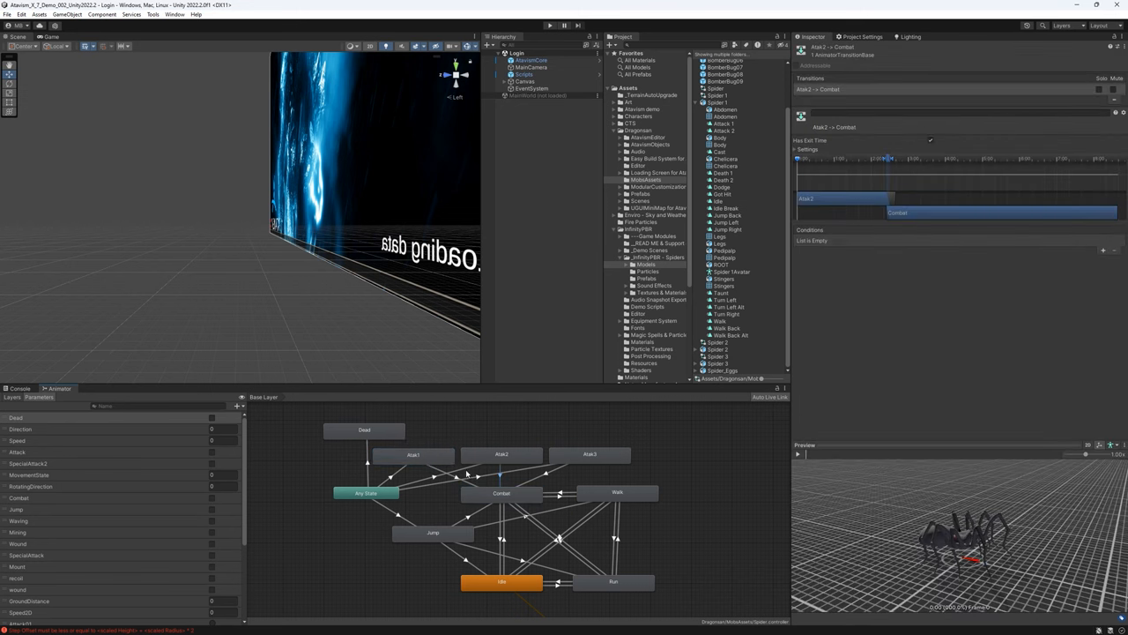
left_click(432, 476)
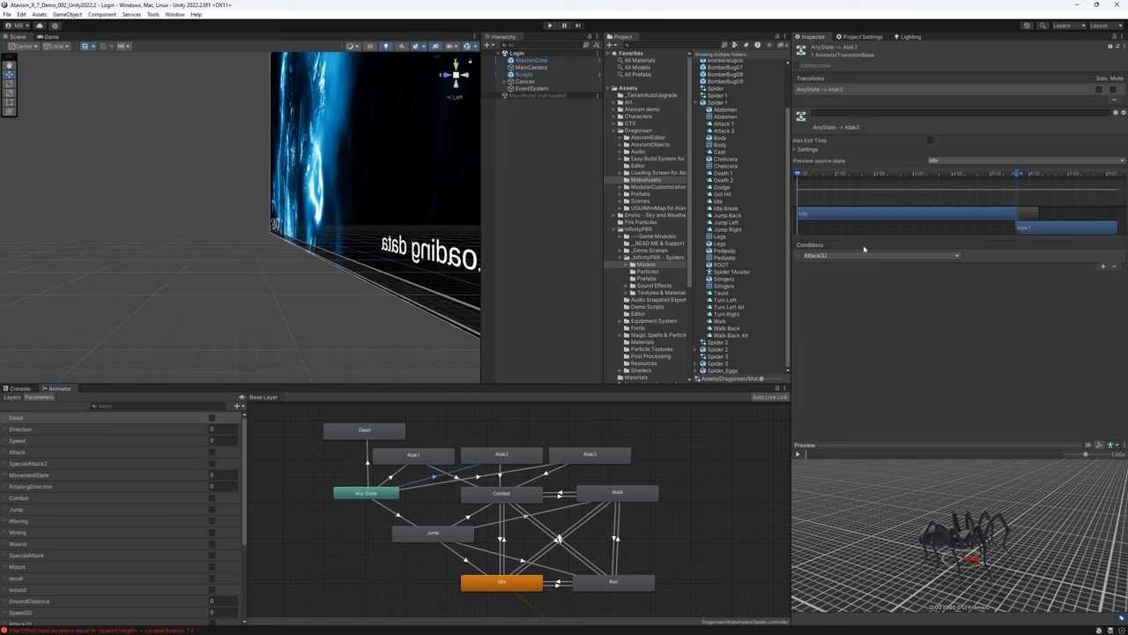
mouse_move(515, 476)
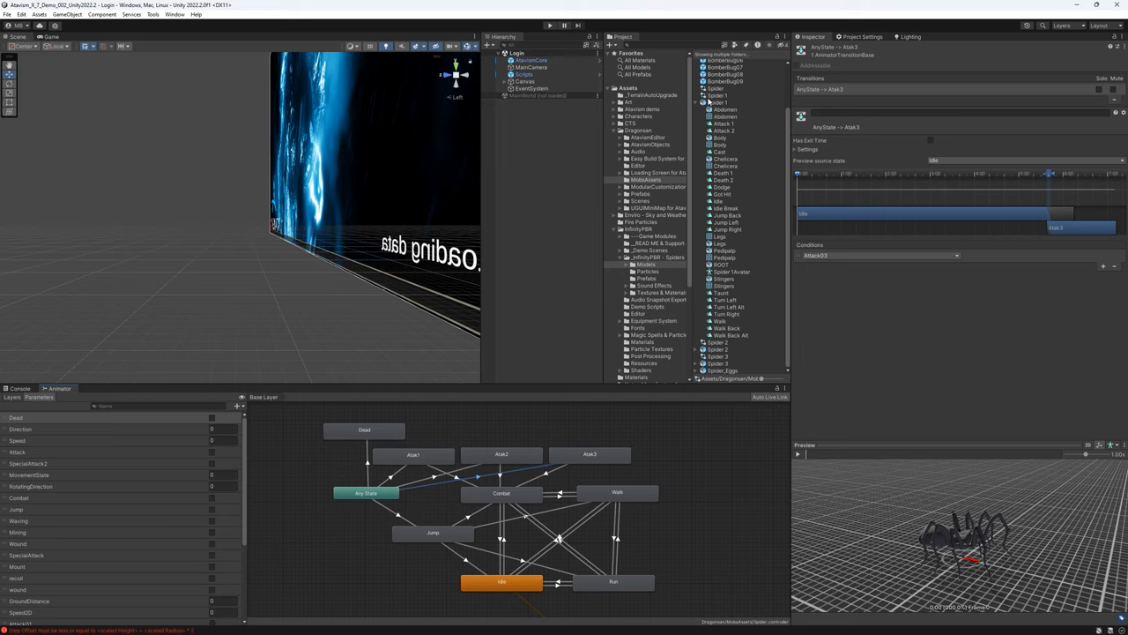
mouse_move(725, 151)
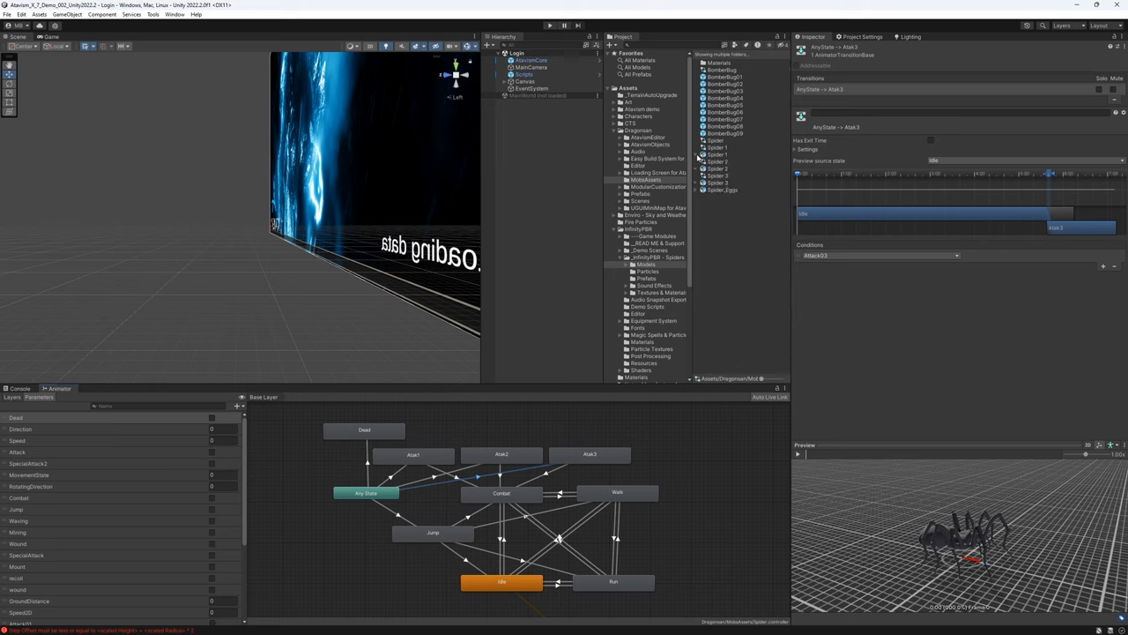
mouse_move(662, 270)
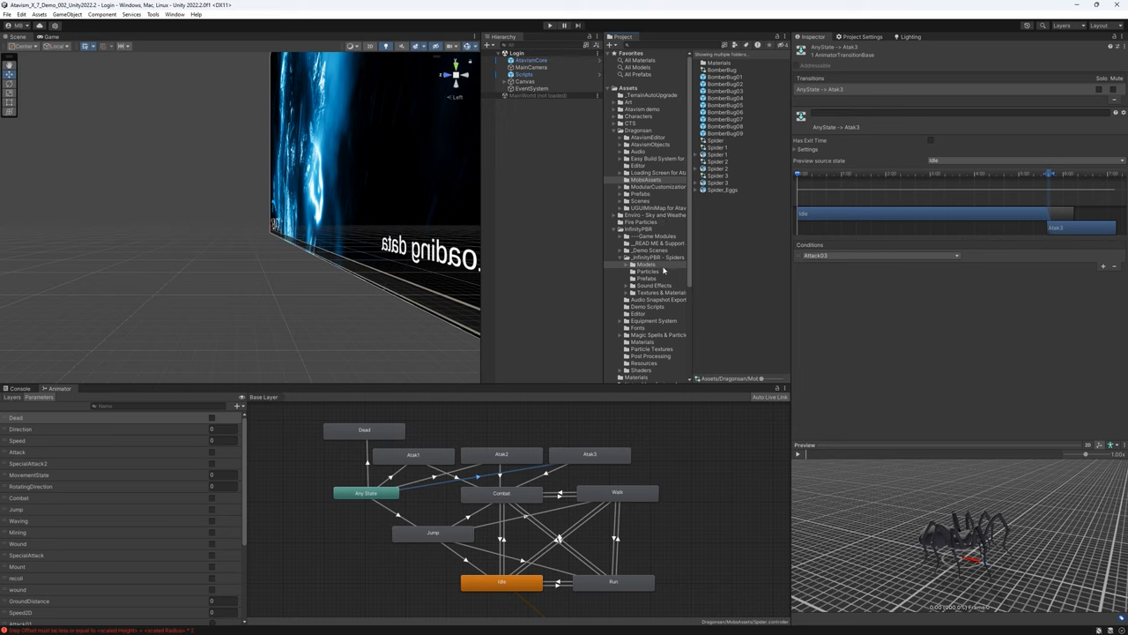
Browse the spider prefab folders, then show the single Spider prefab in Assets > Resources > Mobs.
left_click(646, 278)
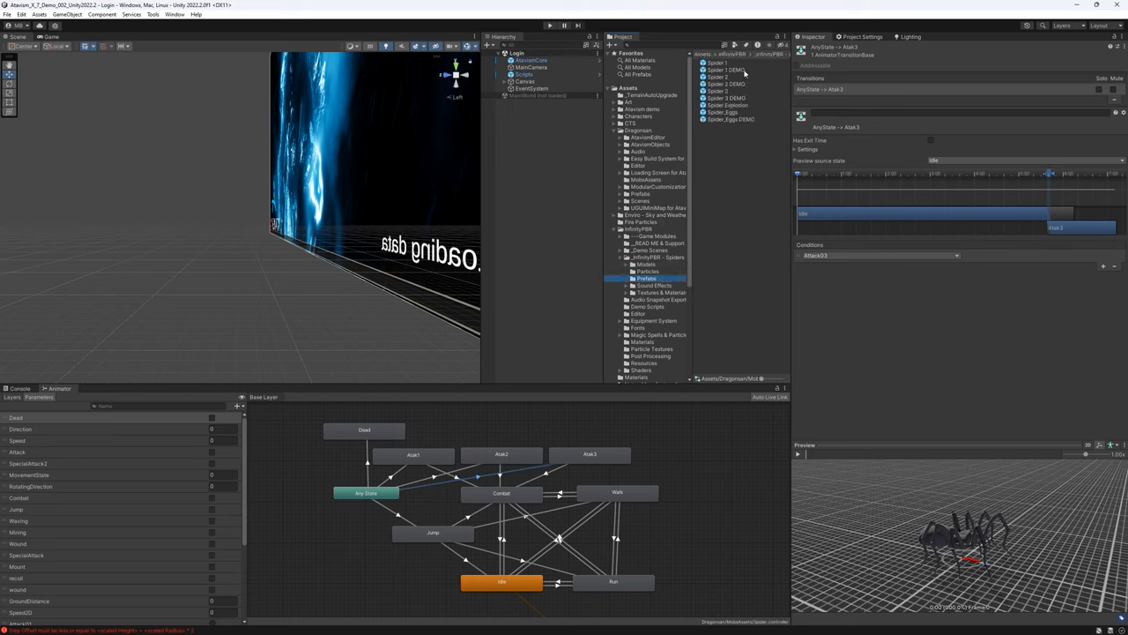
scroll("down", 3)
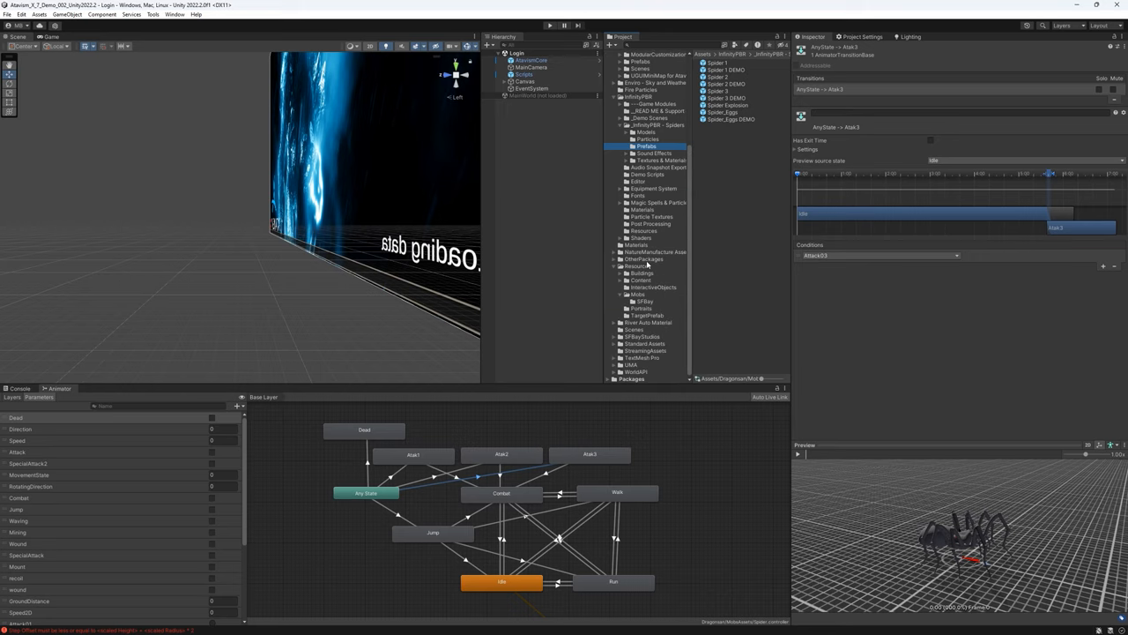
mouse_move(659, 265)
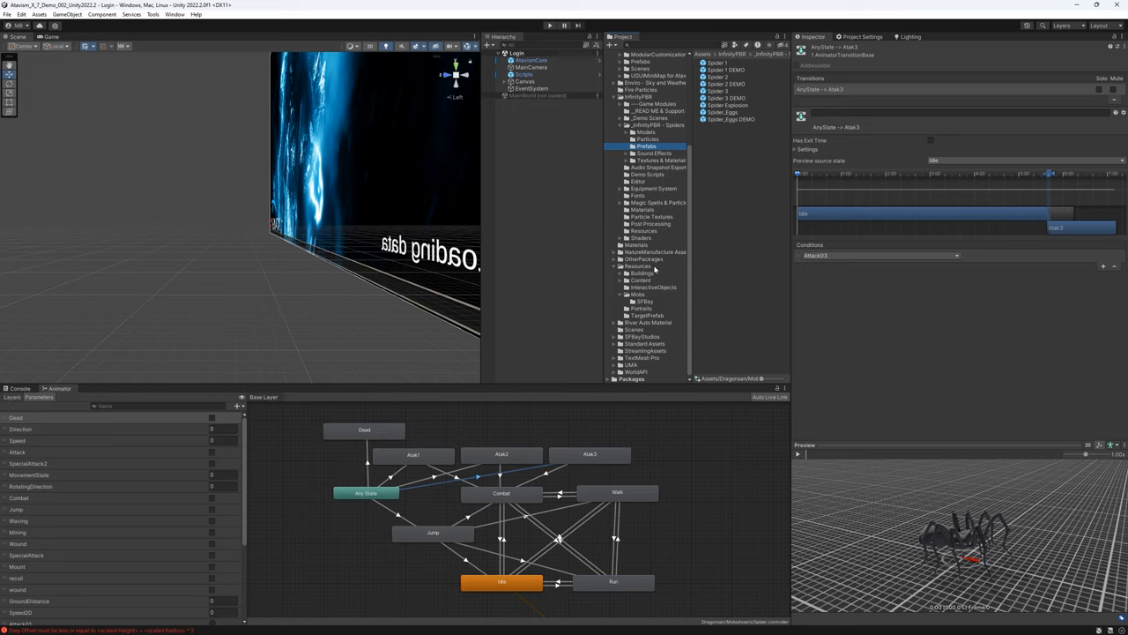
mouse_move(656, 268)
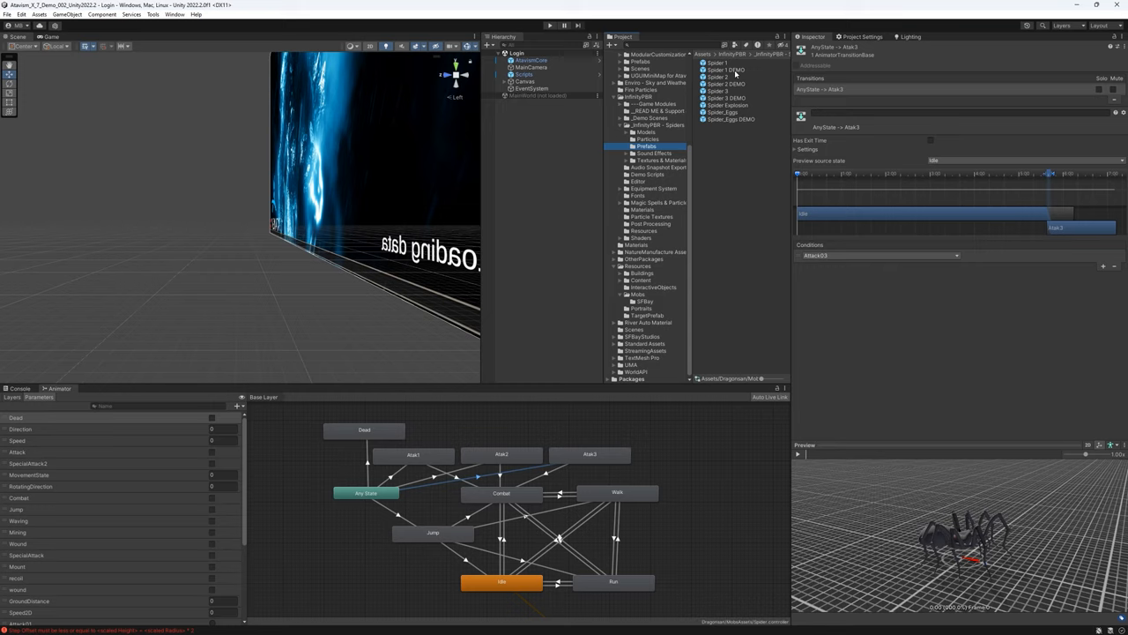
mouse_move(680, 233)
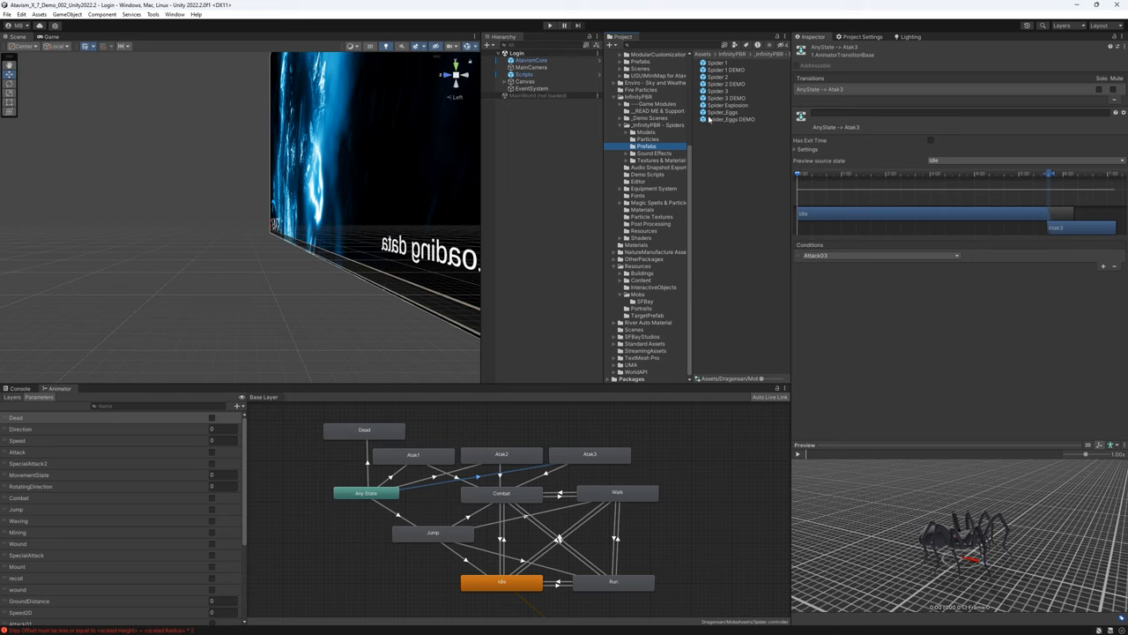
left_click(725, 70)
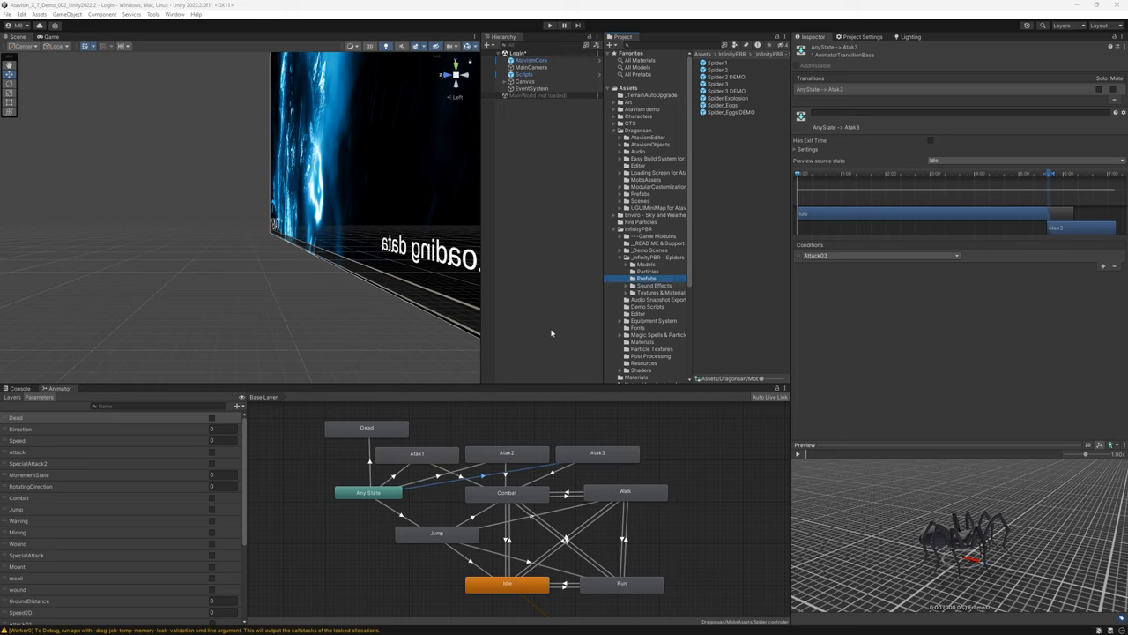
scroll("down", 3)
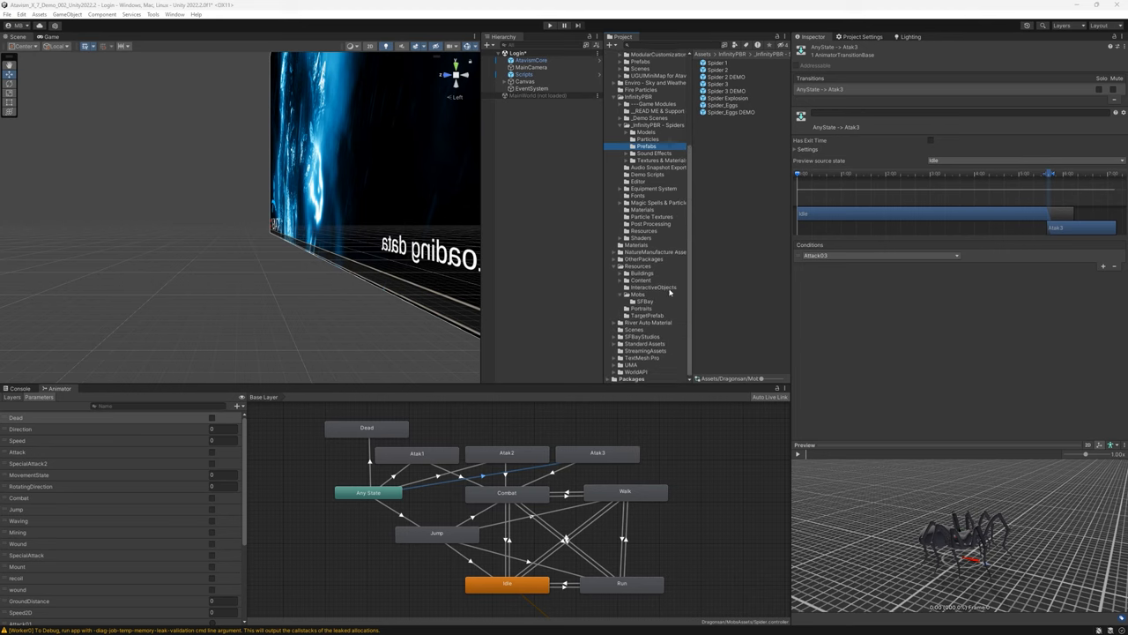
left_click(645, 299)
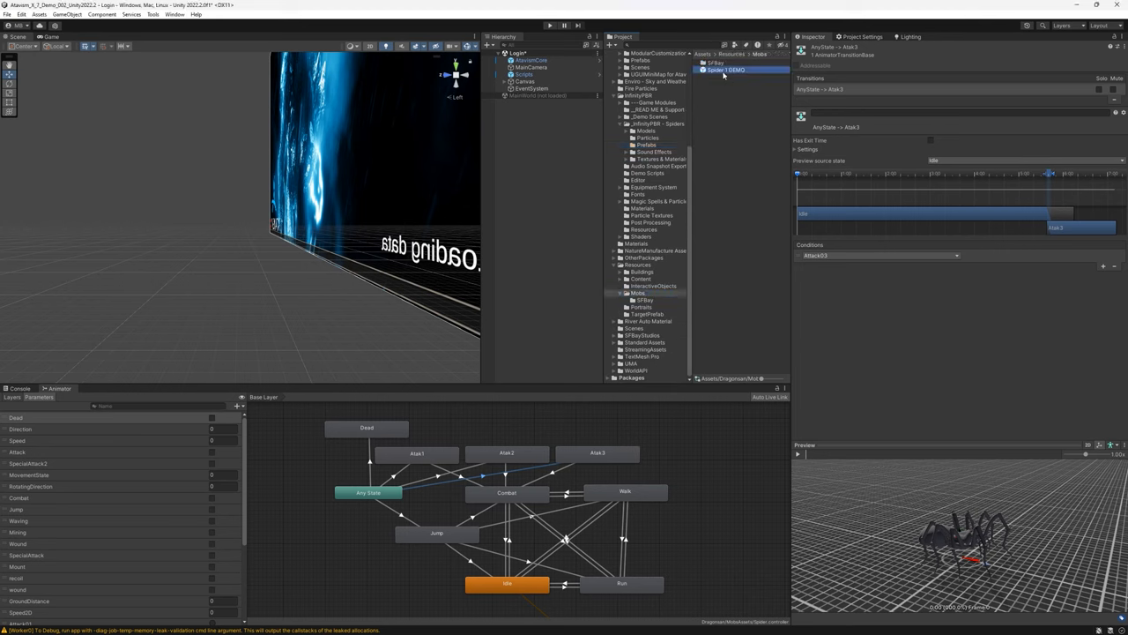
Assign the spider animator controller to the Spider prefab's Animator, searching 'spider' in the picker.
left_click(726, 71)
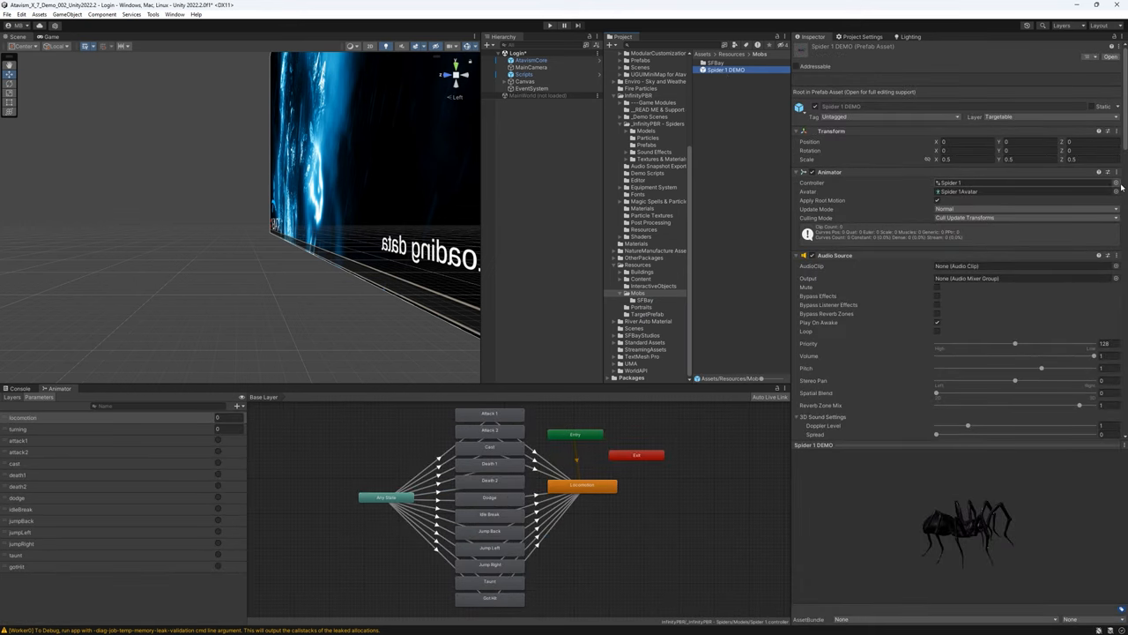
left_click(1116, 181)
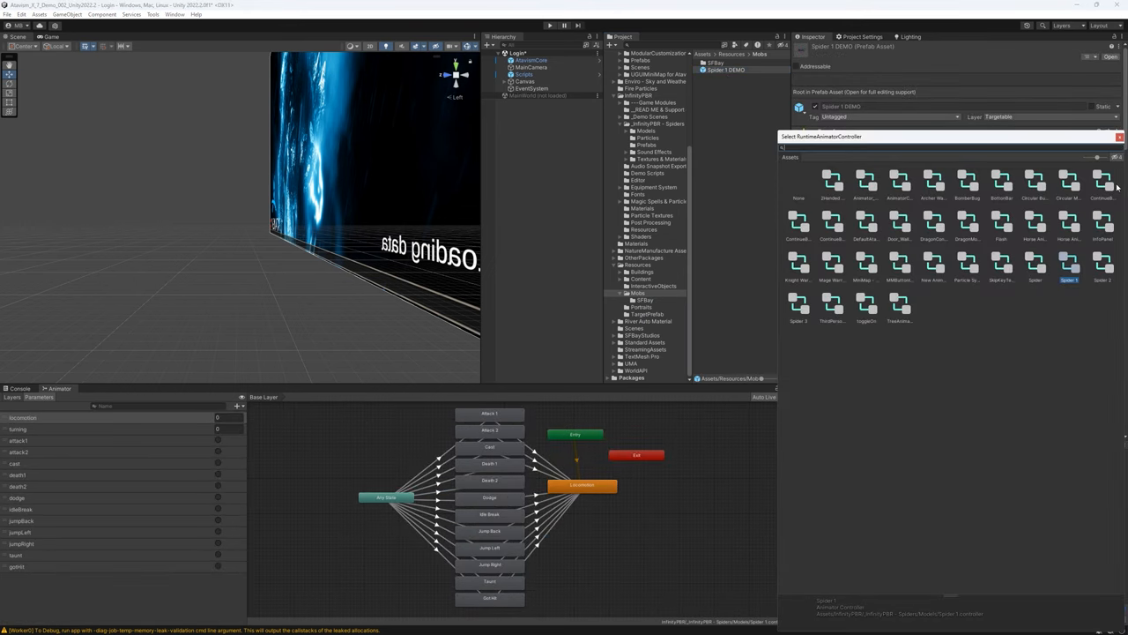
type("spider")
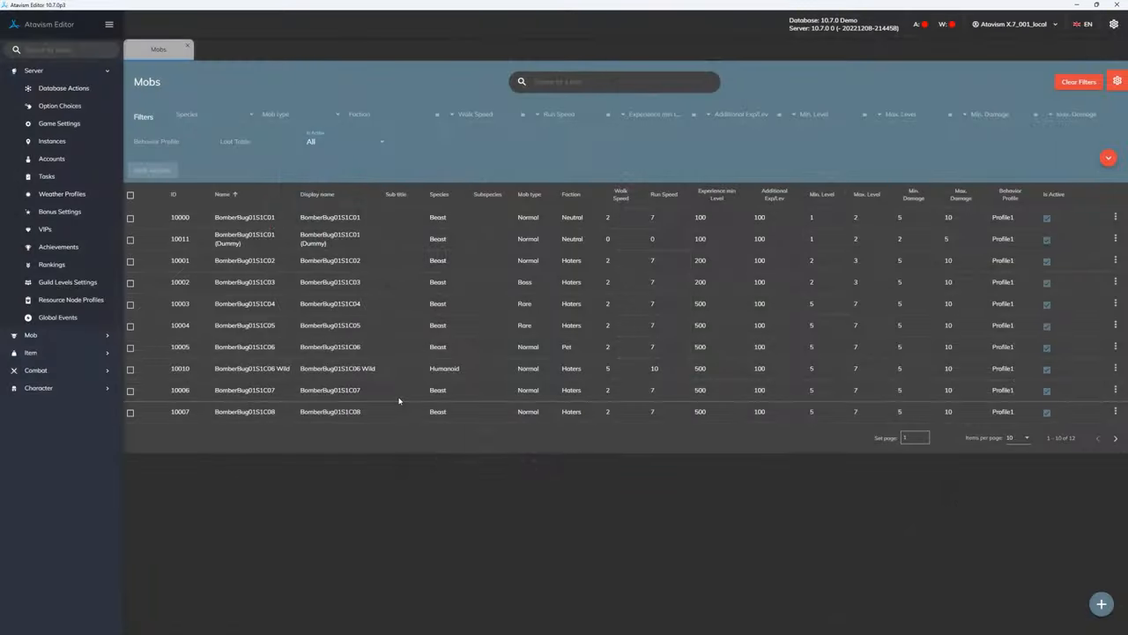
Bring up the Update Mob form for the first bomber bug mob in the Atavism Mobs list.
left_click(399, 261)
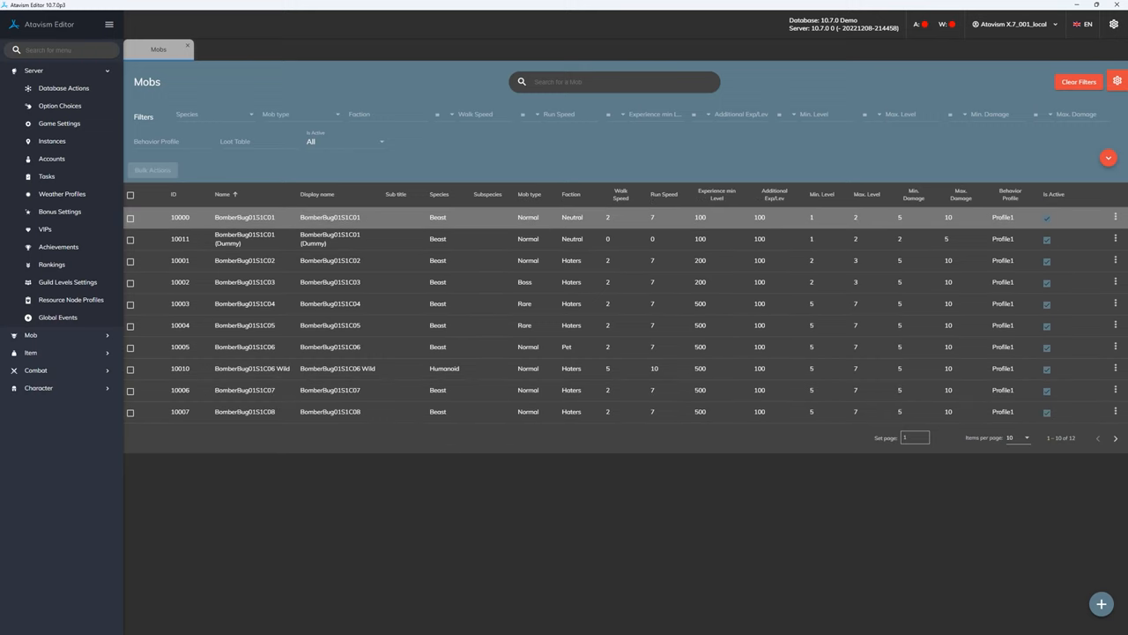
mouse_move(303, 166)
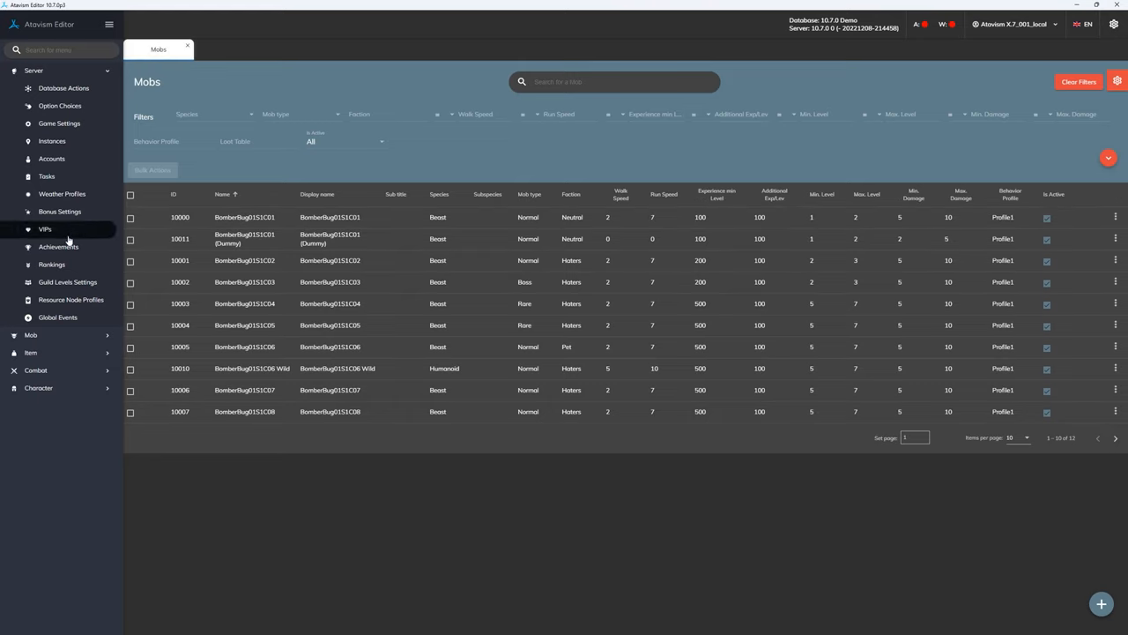
left_click(31, 335)
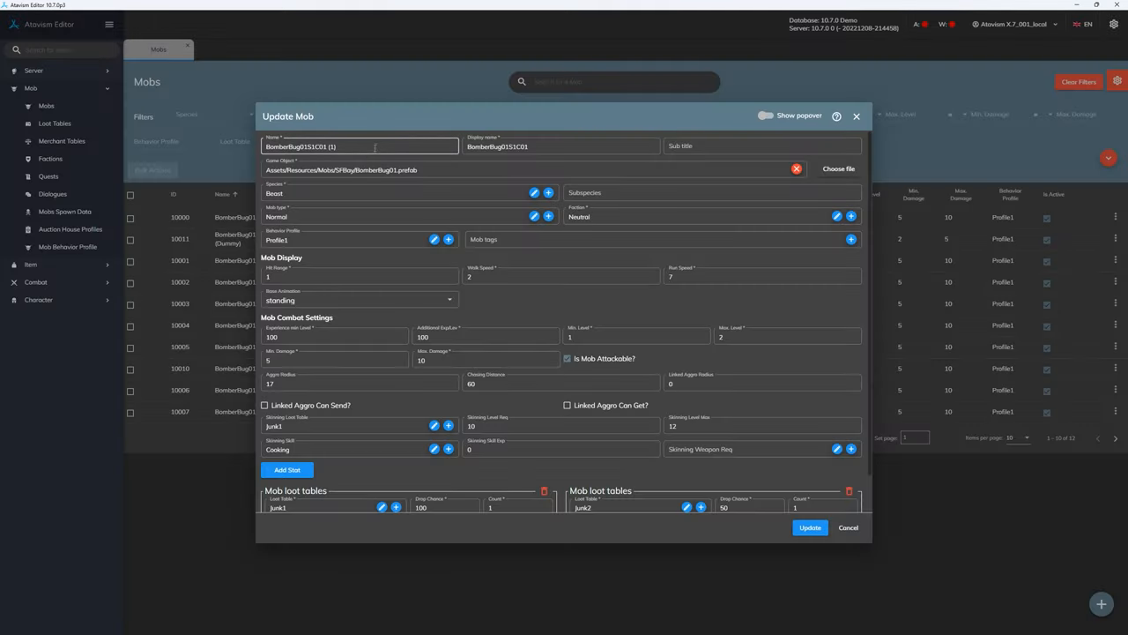
Set the mob's Name and Display Name to Spider and browse Resources/Mobs for its Spider prefab.
type("S")
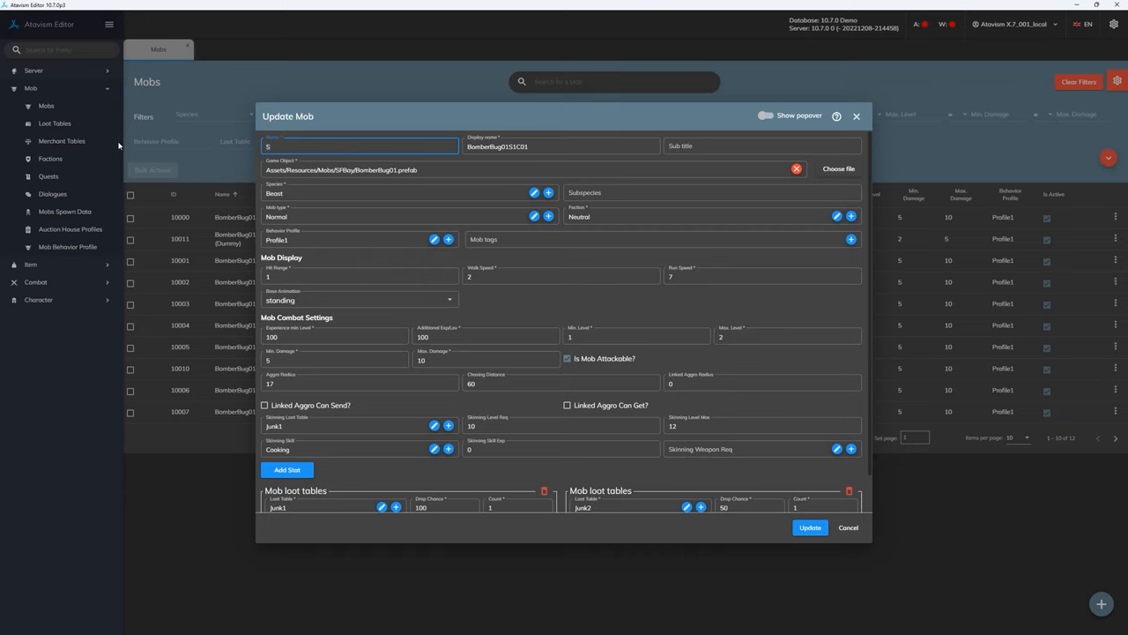
type("pider")
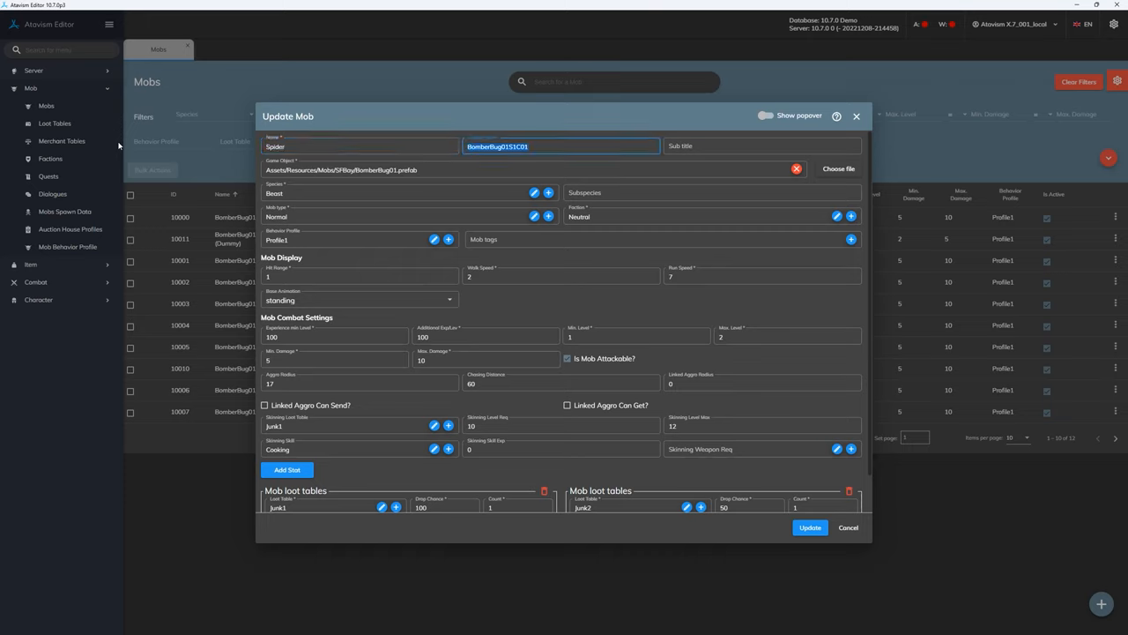
type("Spider")
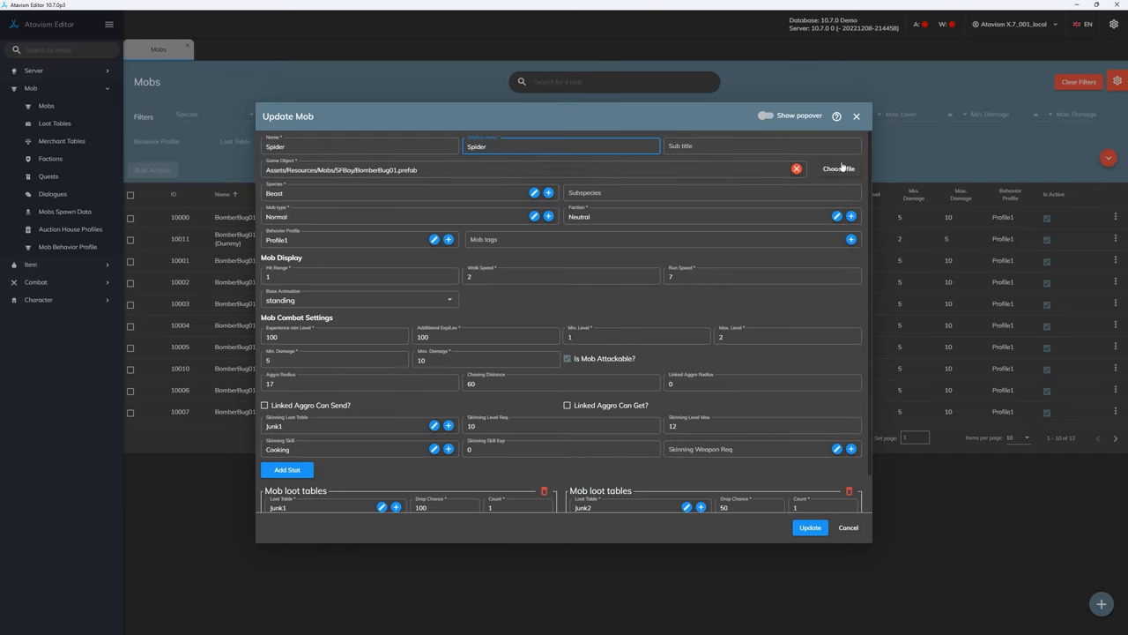
left_click(840, 169)
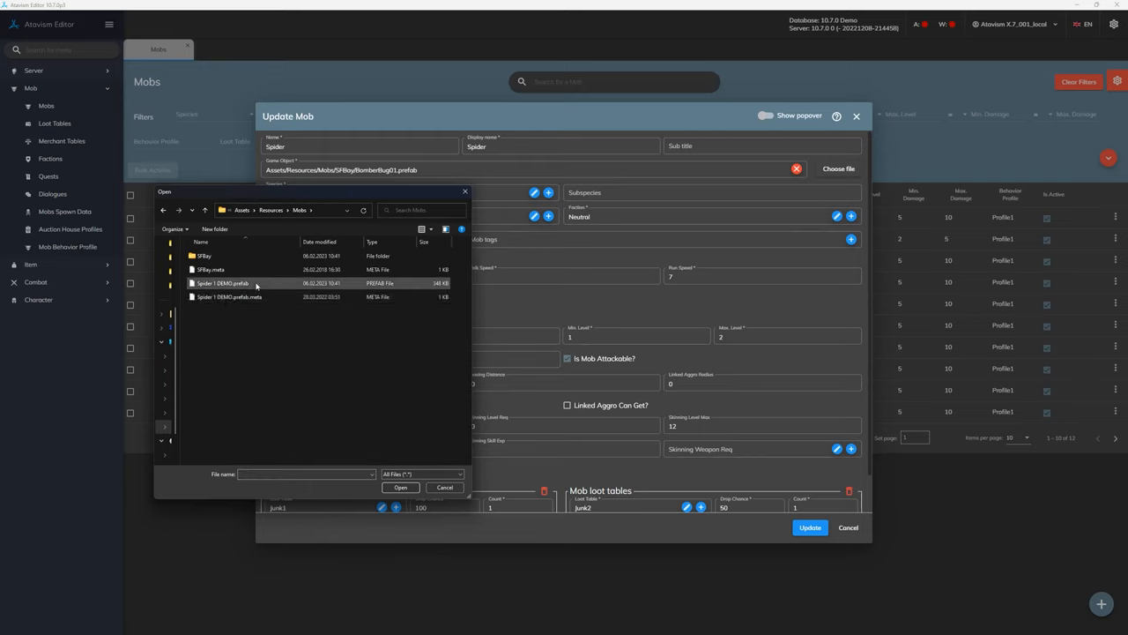
mouse_move(250, 289)
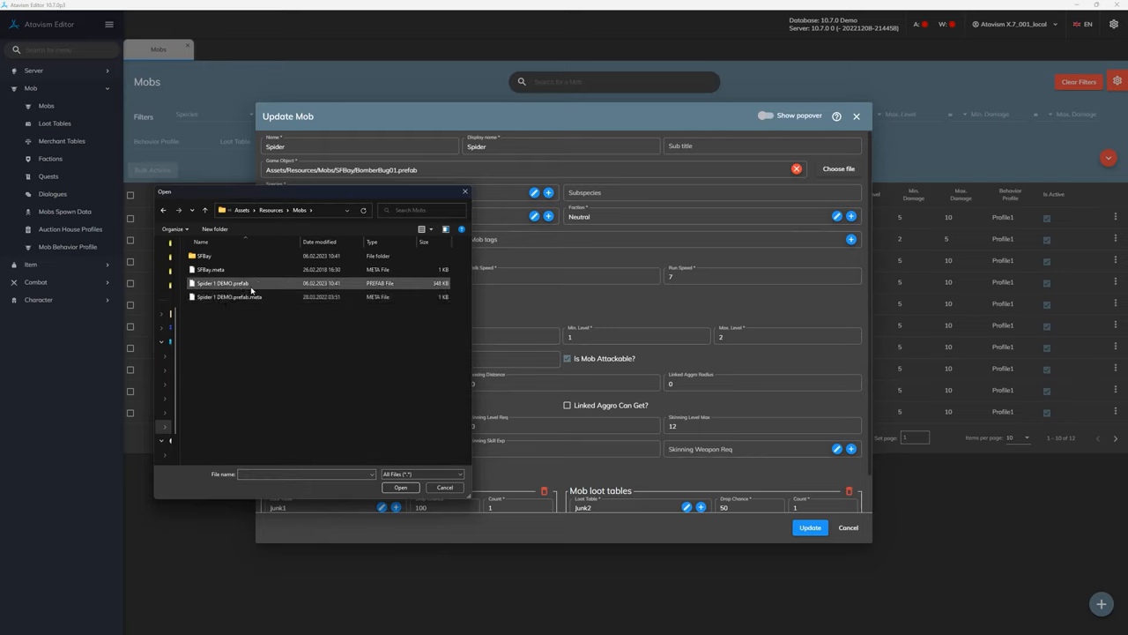
mouse_move(222, 282)
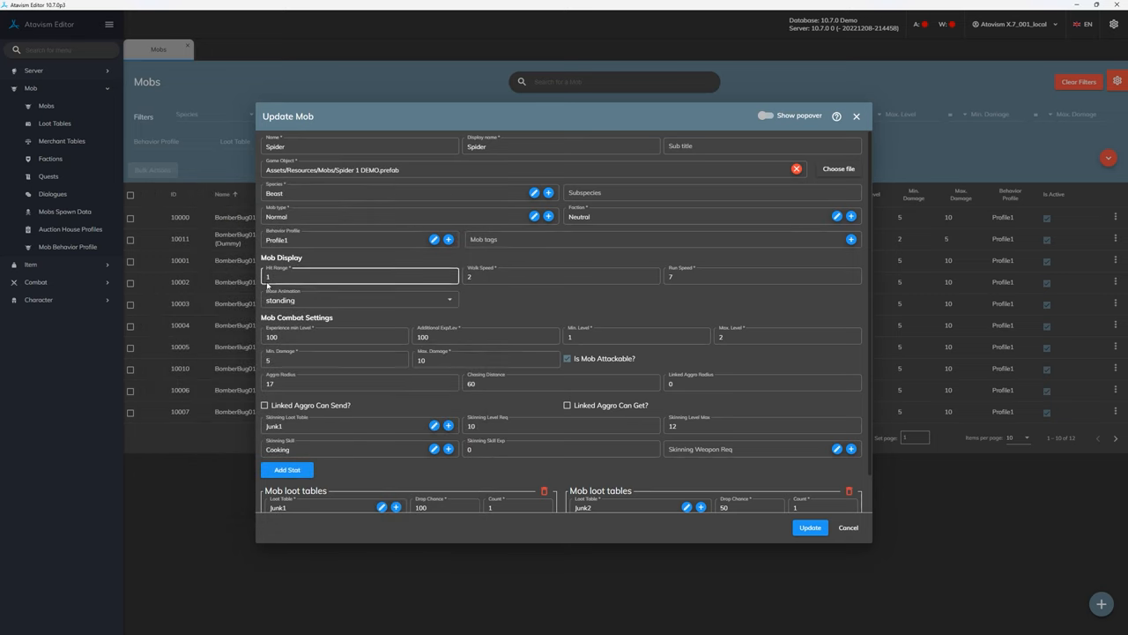
scroll("down", 3)
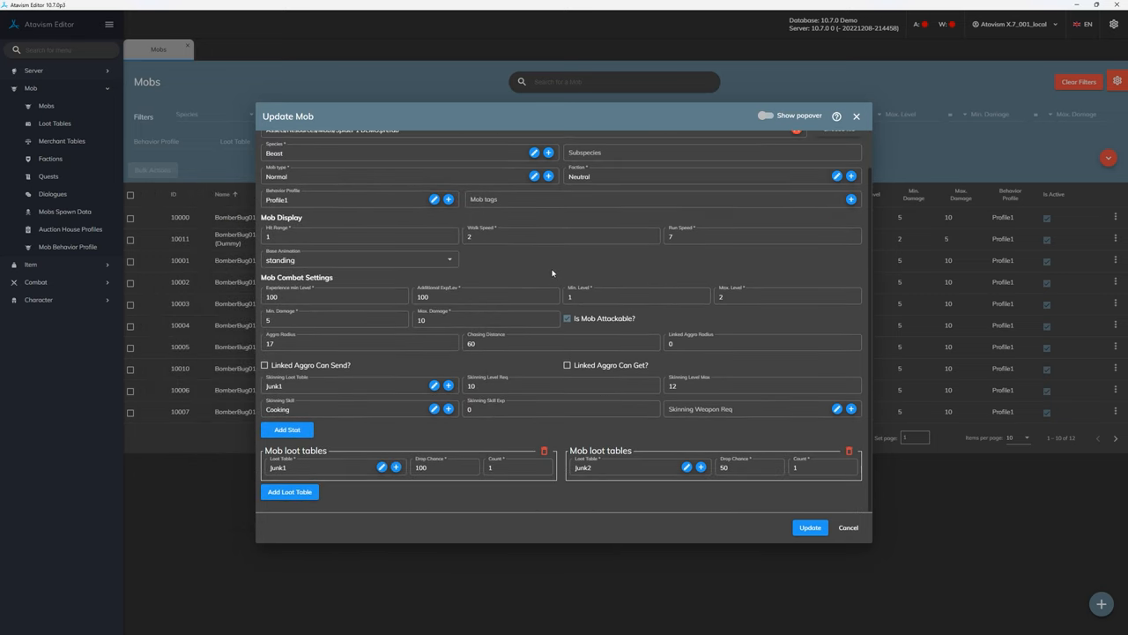
left_click(362, 342)
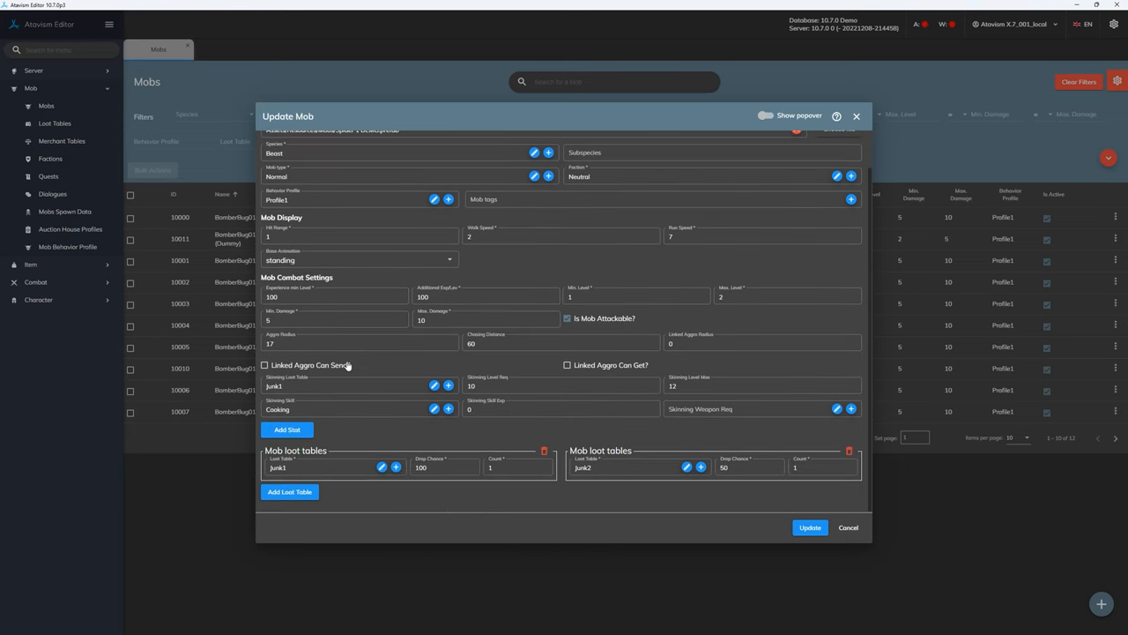
mouse_move(454, 366)
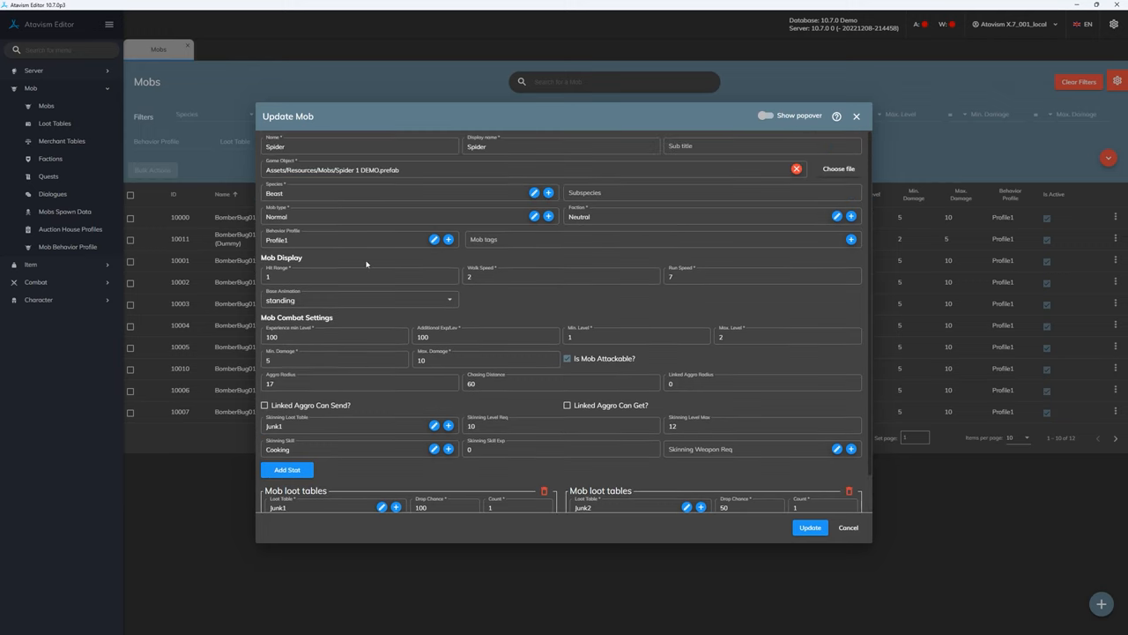
left_click(352, 240)
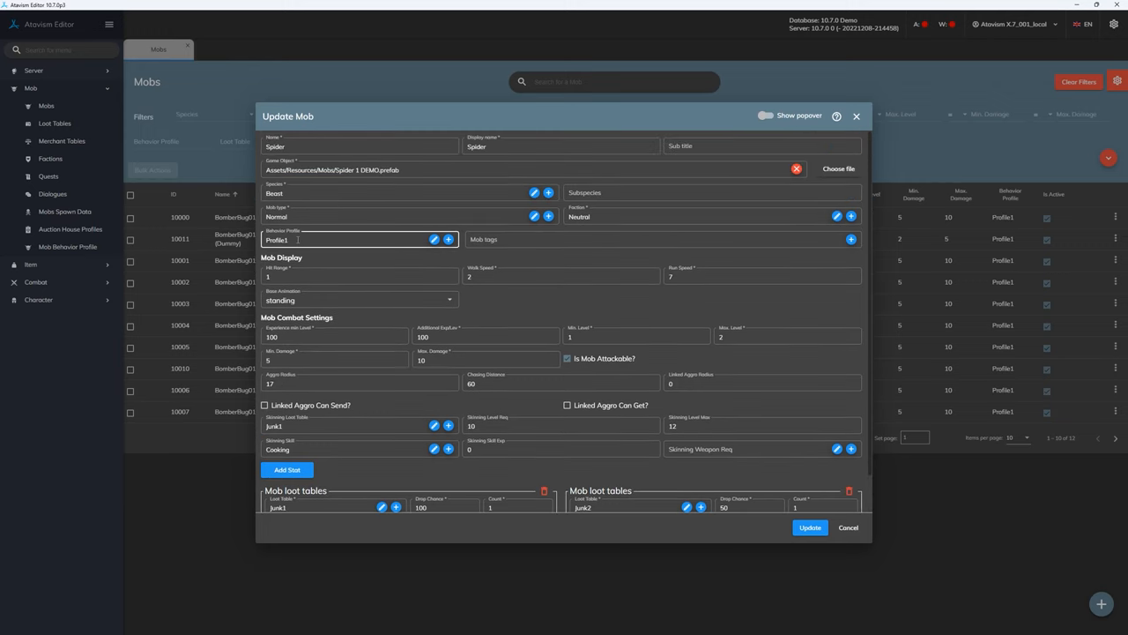
mouse_move(307, 240)
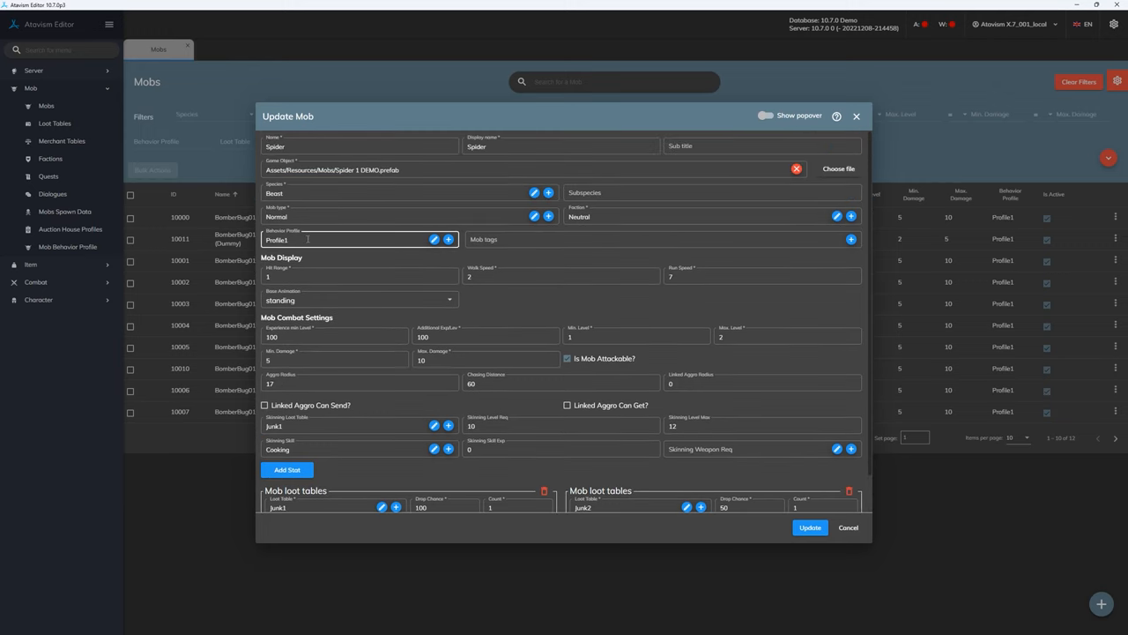
mouse_move(342, 251)
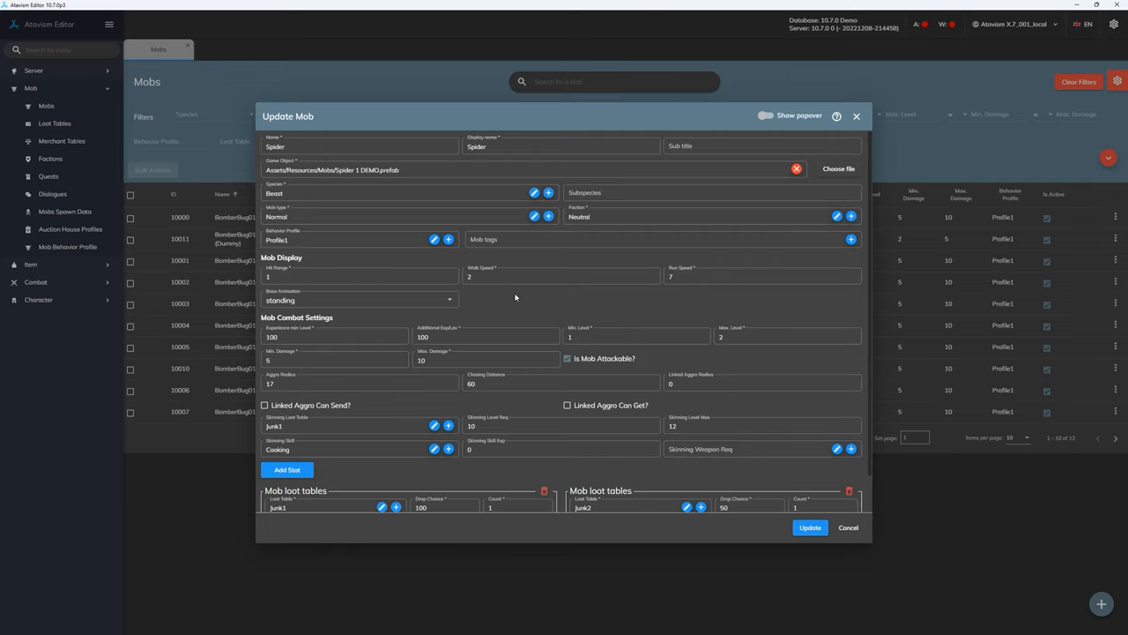
scroll("down", 3)
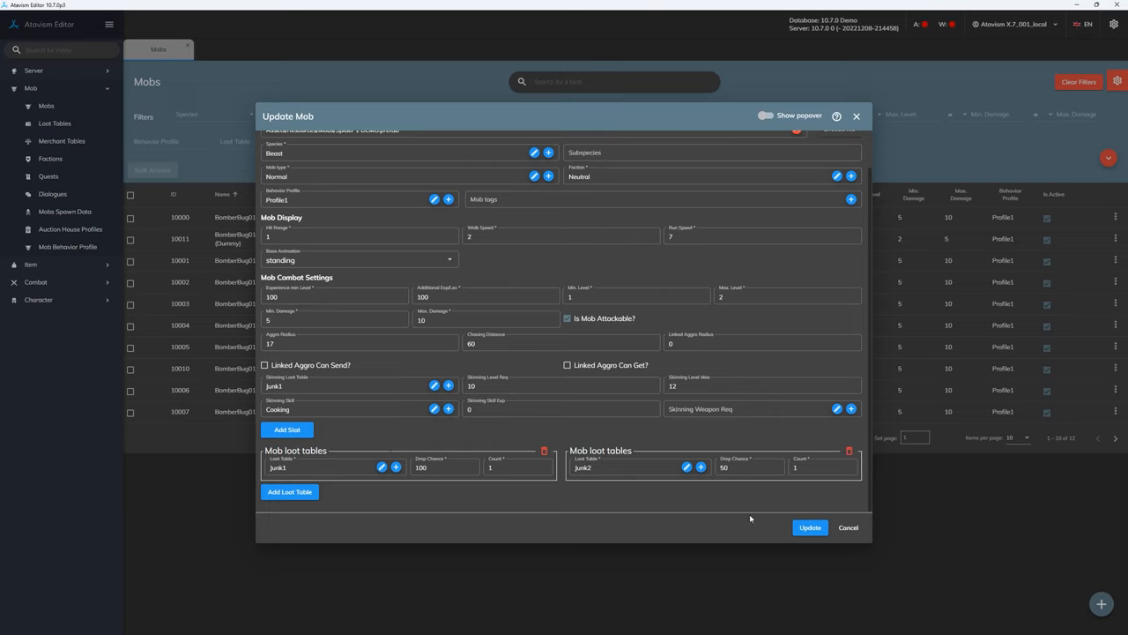
mouse_move(458, 476)
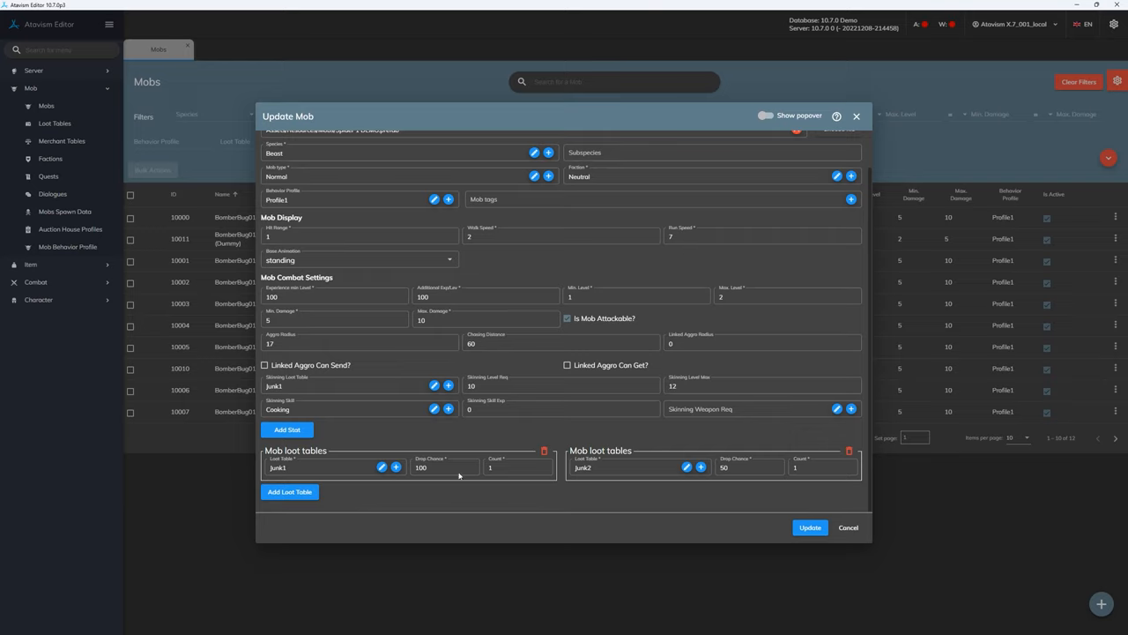
Add a health-max individual stat of 15000 to the Spider mob and update the template.
left_click(285, 431)
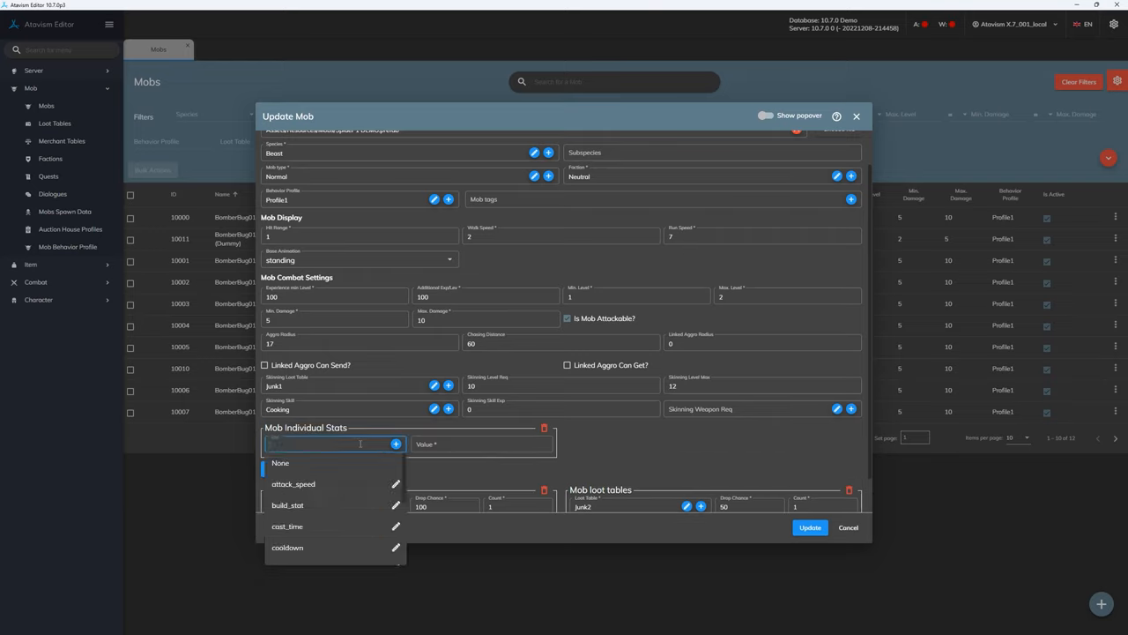
type("heal")
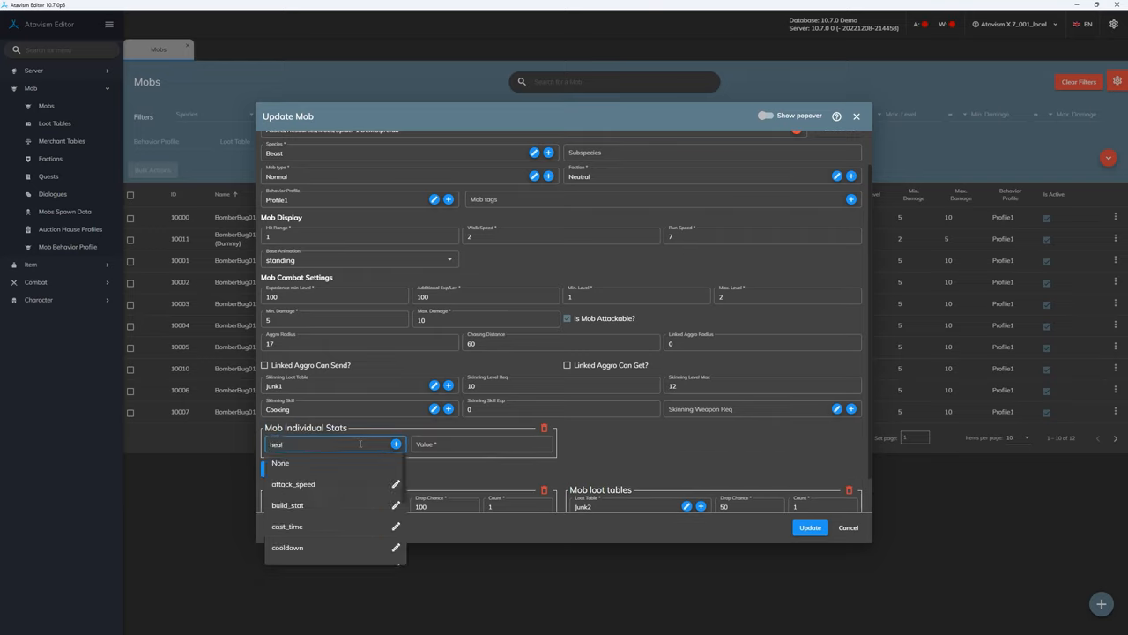
left_click(285, 476)
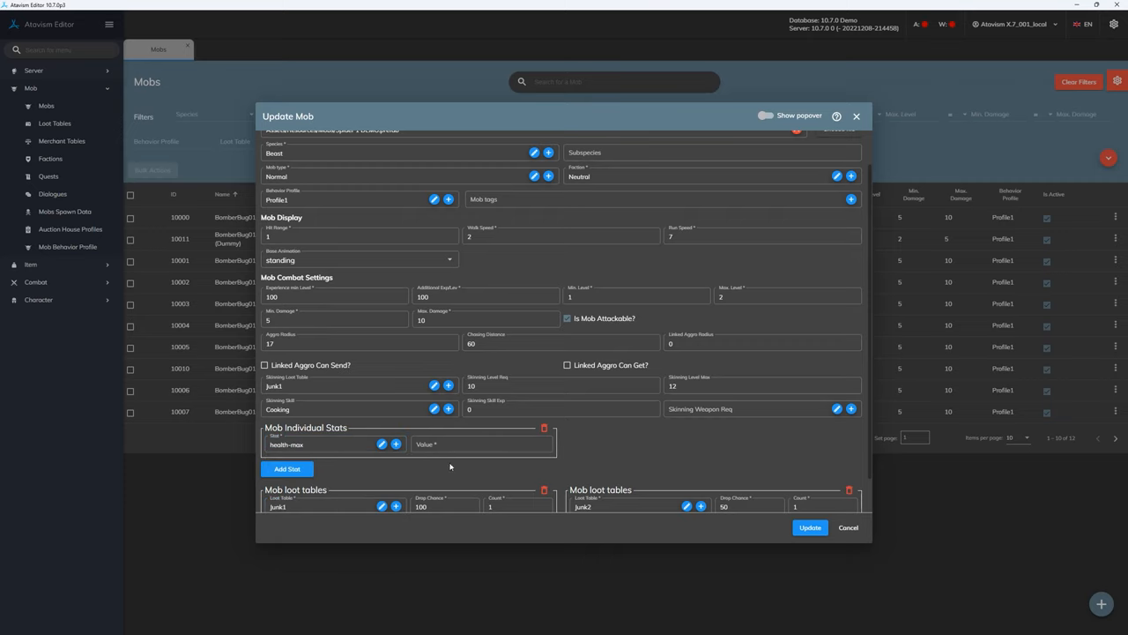
left_click(482, 444)
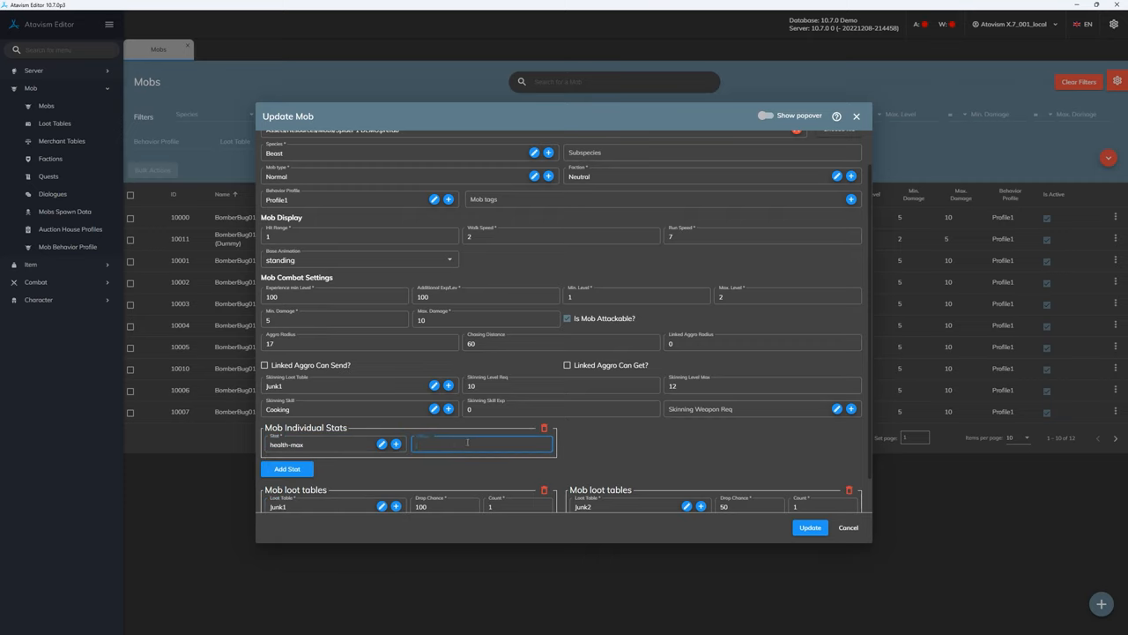
type("15000")
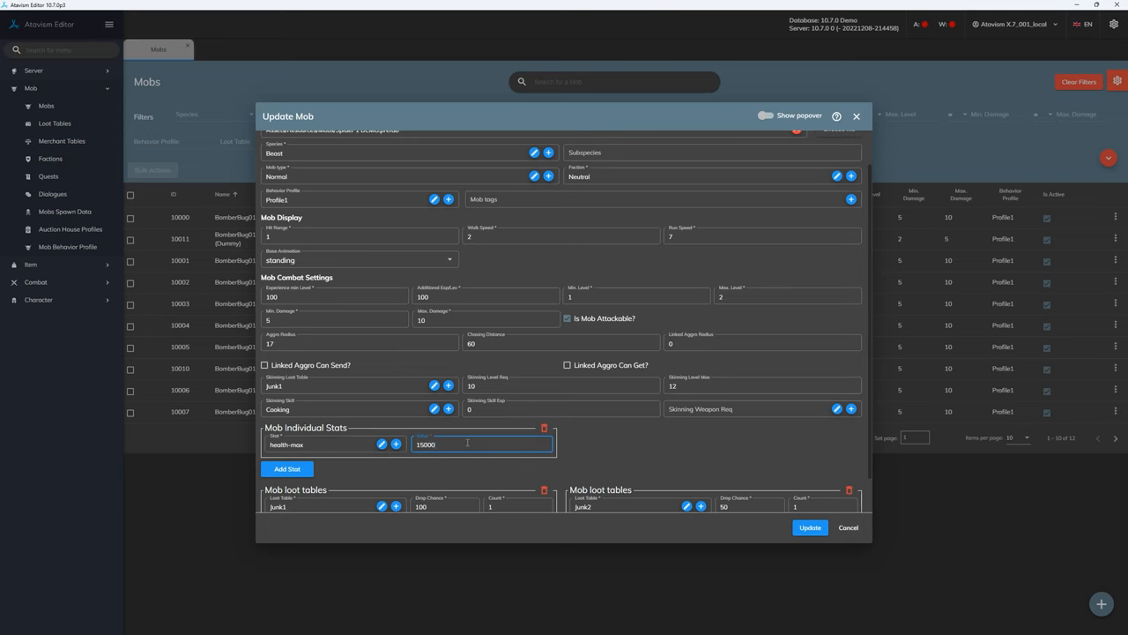
left_click(808, 527)
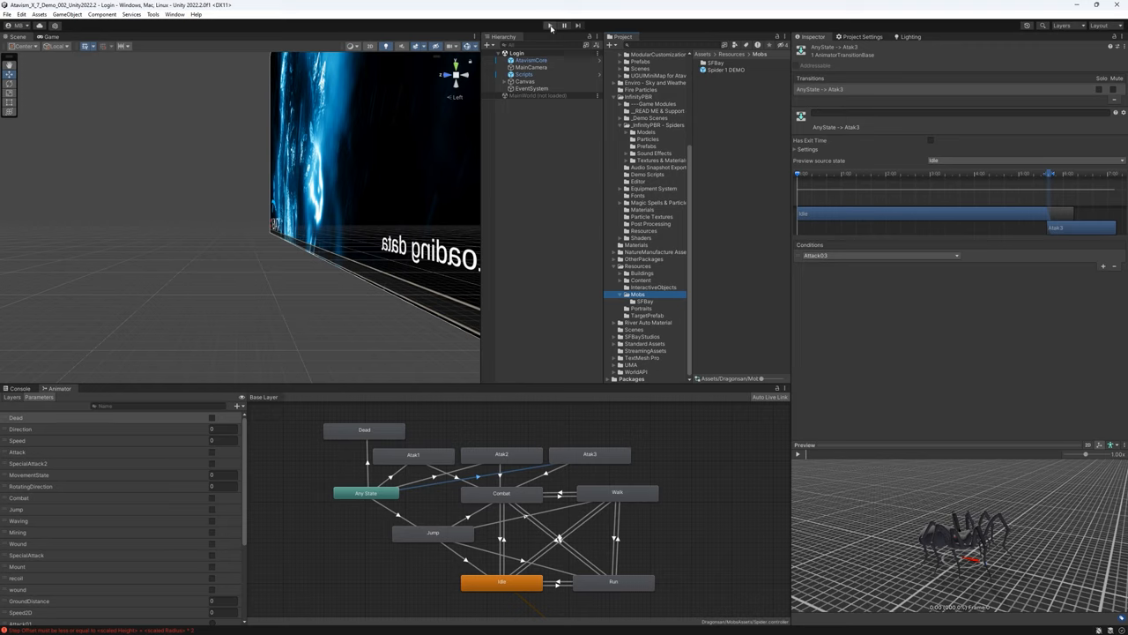
Run the game in play mode and log in to reach the character selection screen.
left_click(550, 24)
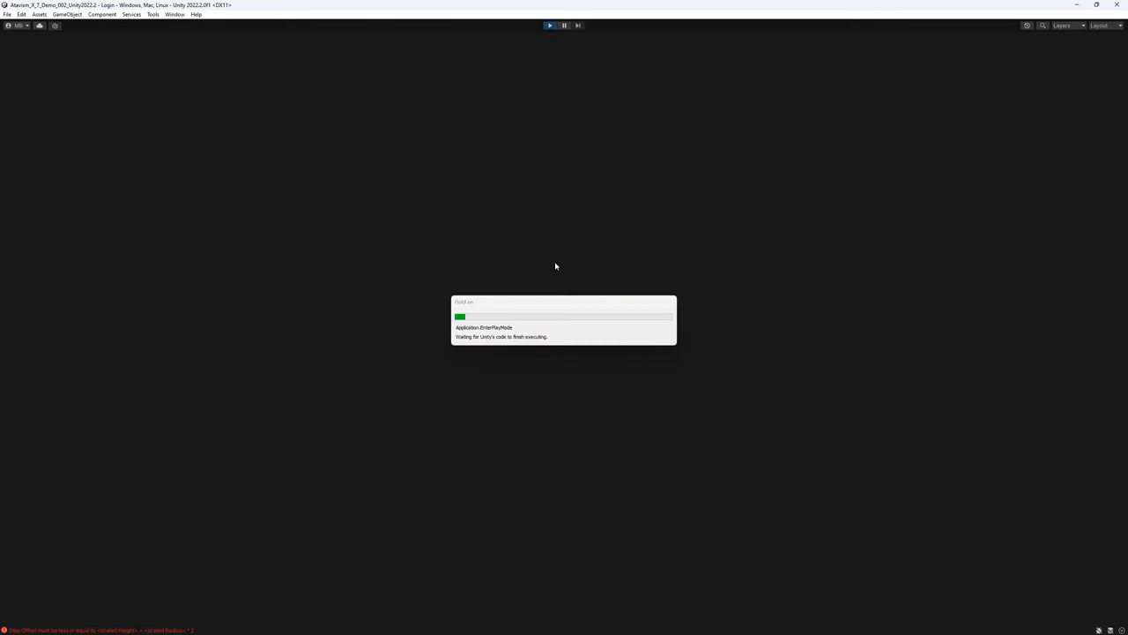
left_click(550, 25)
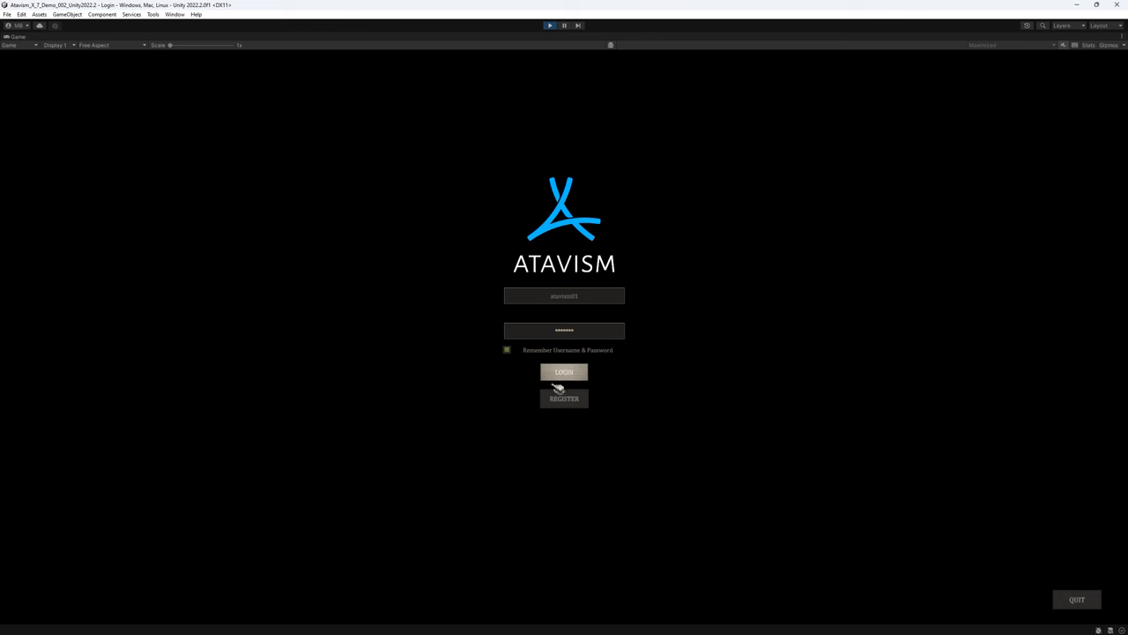
left_click(564, 371)
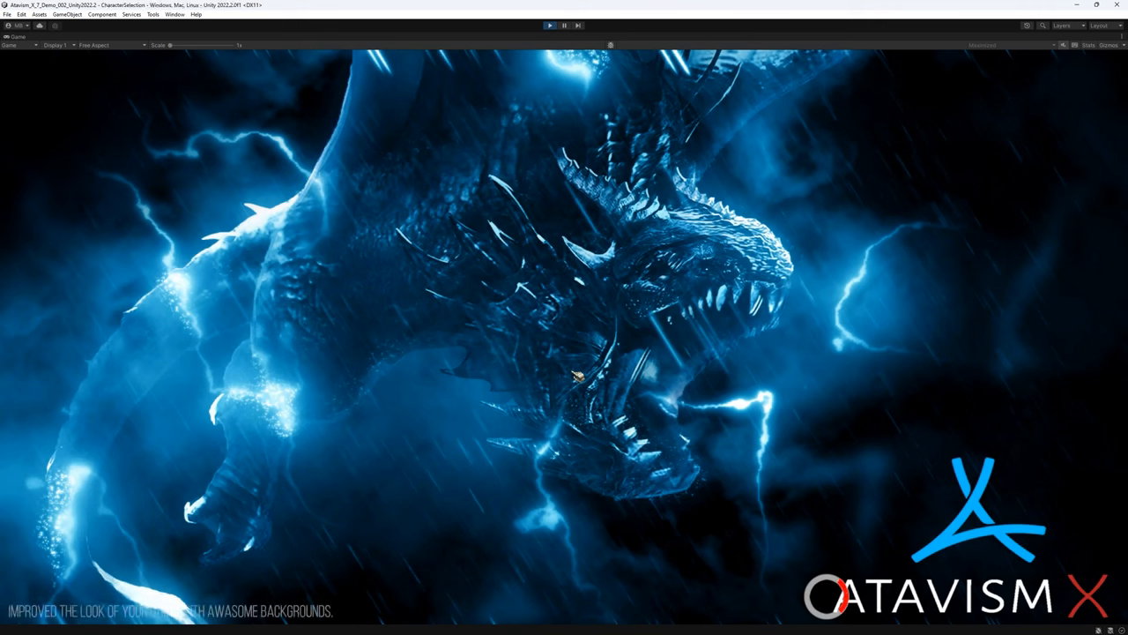
mouse_move(529, 462)
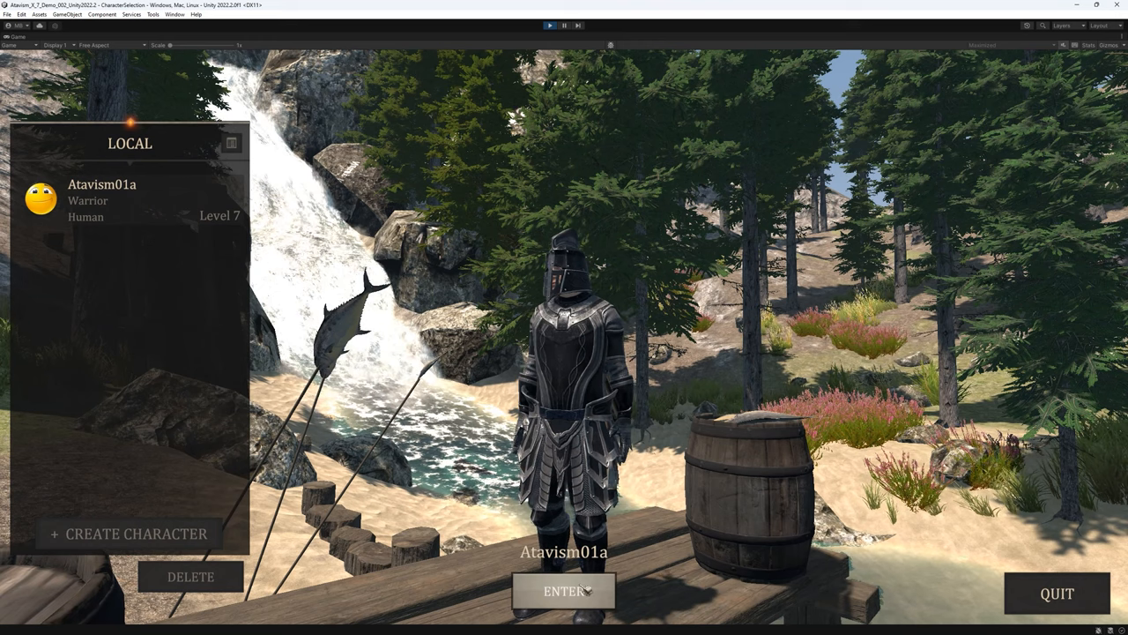
Enter the world and spawn a Spider from the Admin Panel's Mob Spawner beside the player.
left_click(562, 592)
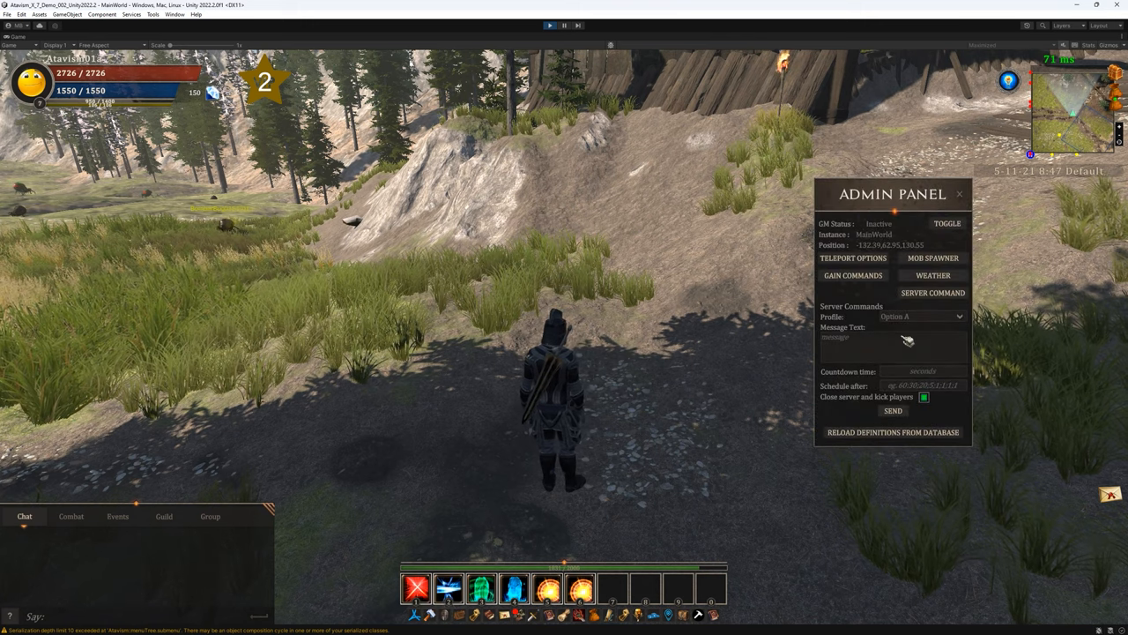
left_click(932, 258)
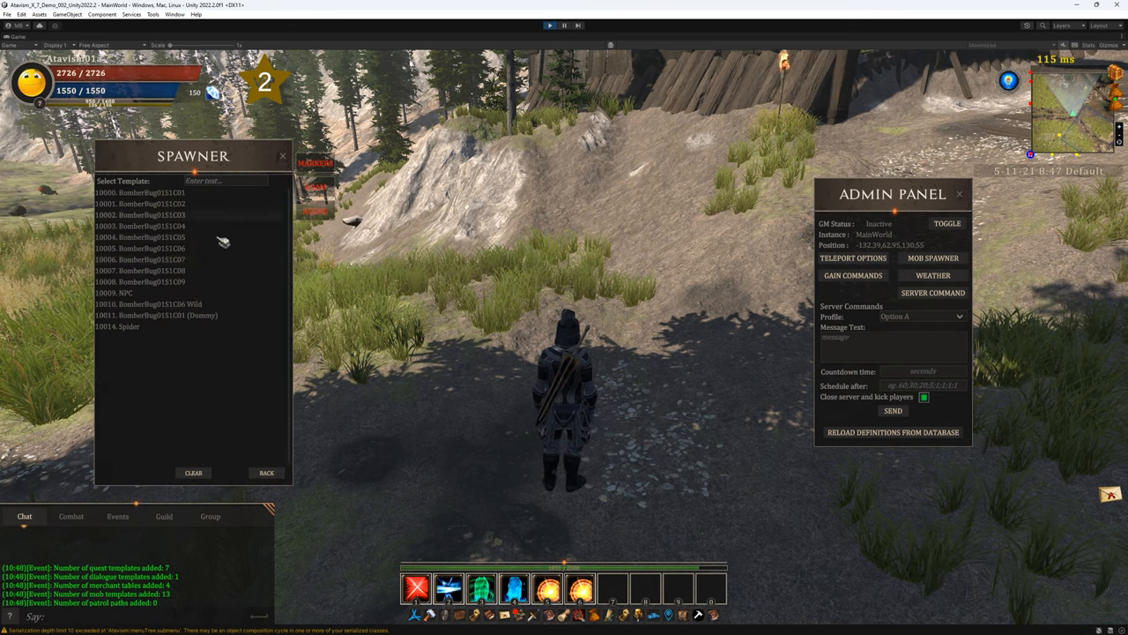
left_click(123, 326)
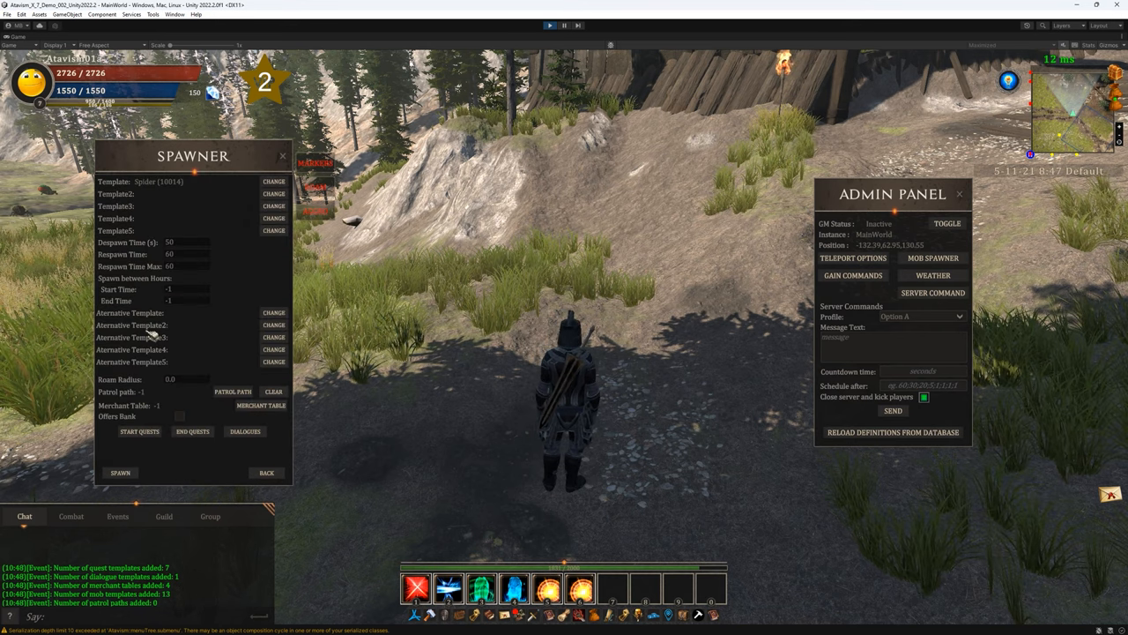
left_click(120, 473)
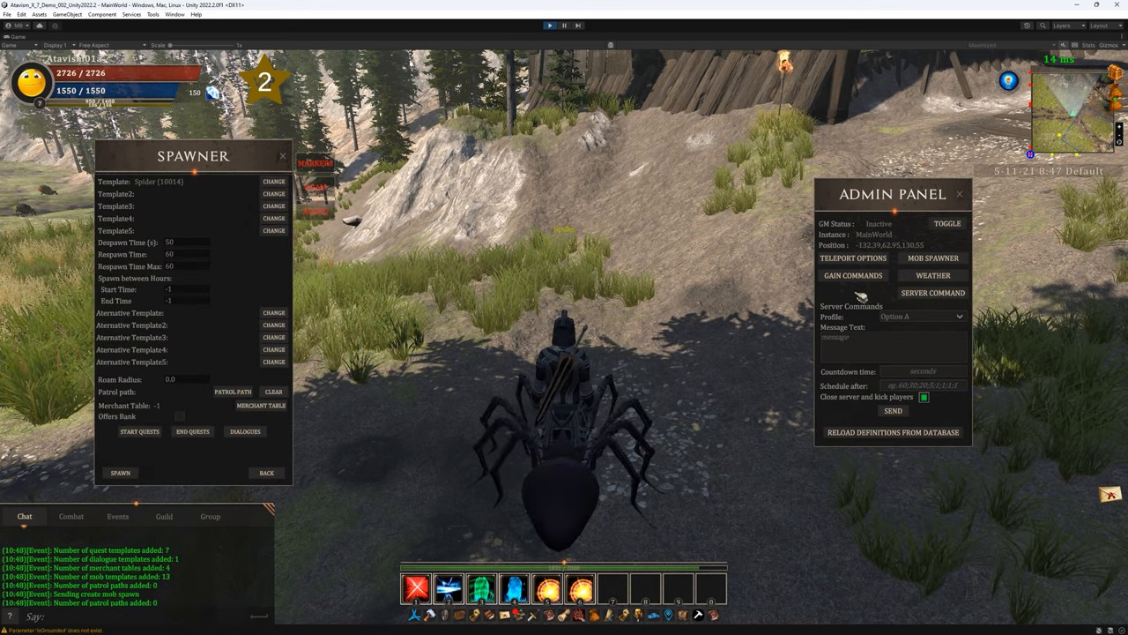